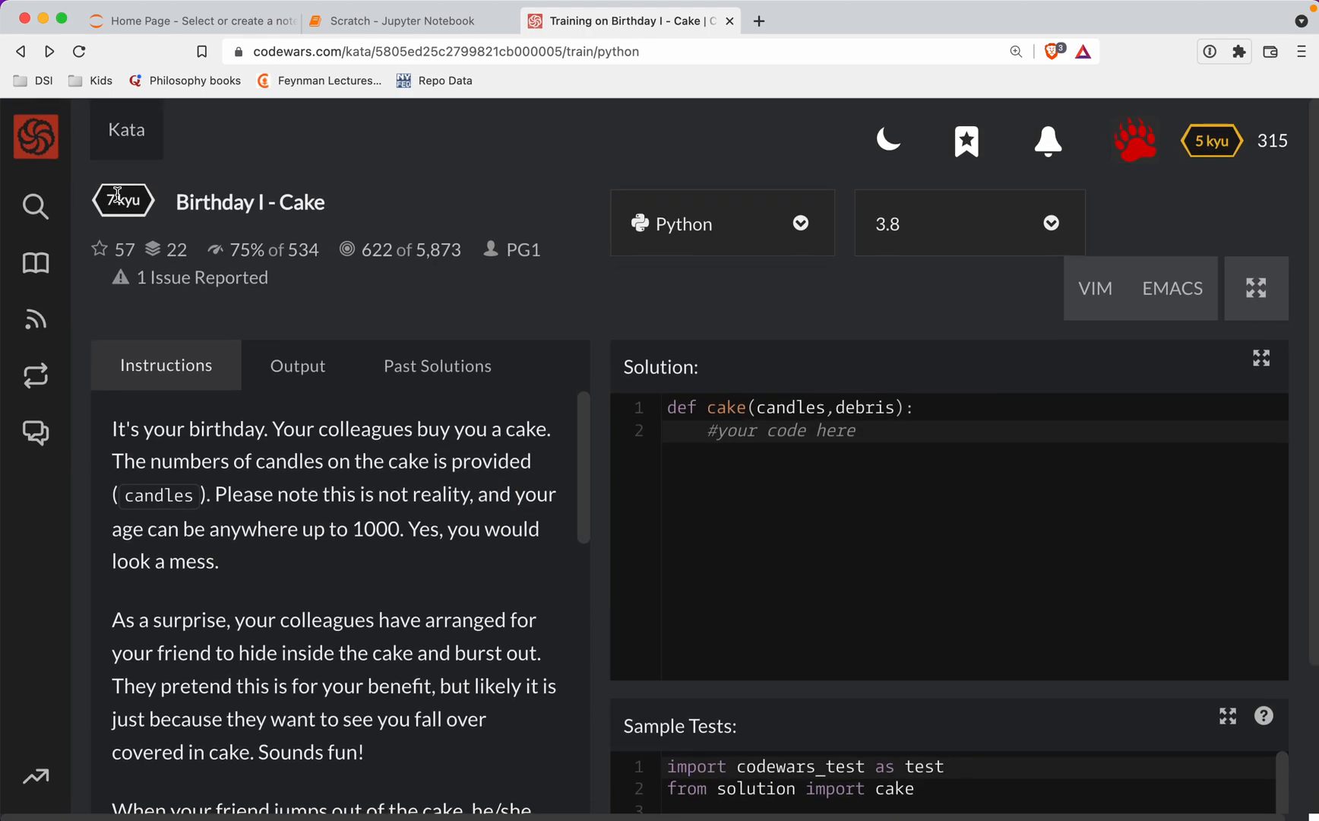
Step: Read the kata description, highlighting the age-up-to-1000 note, the debris parameter and the 'abc' example
double_click(250, 202)
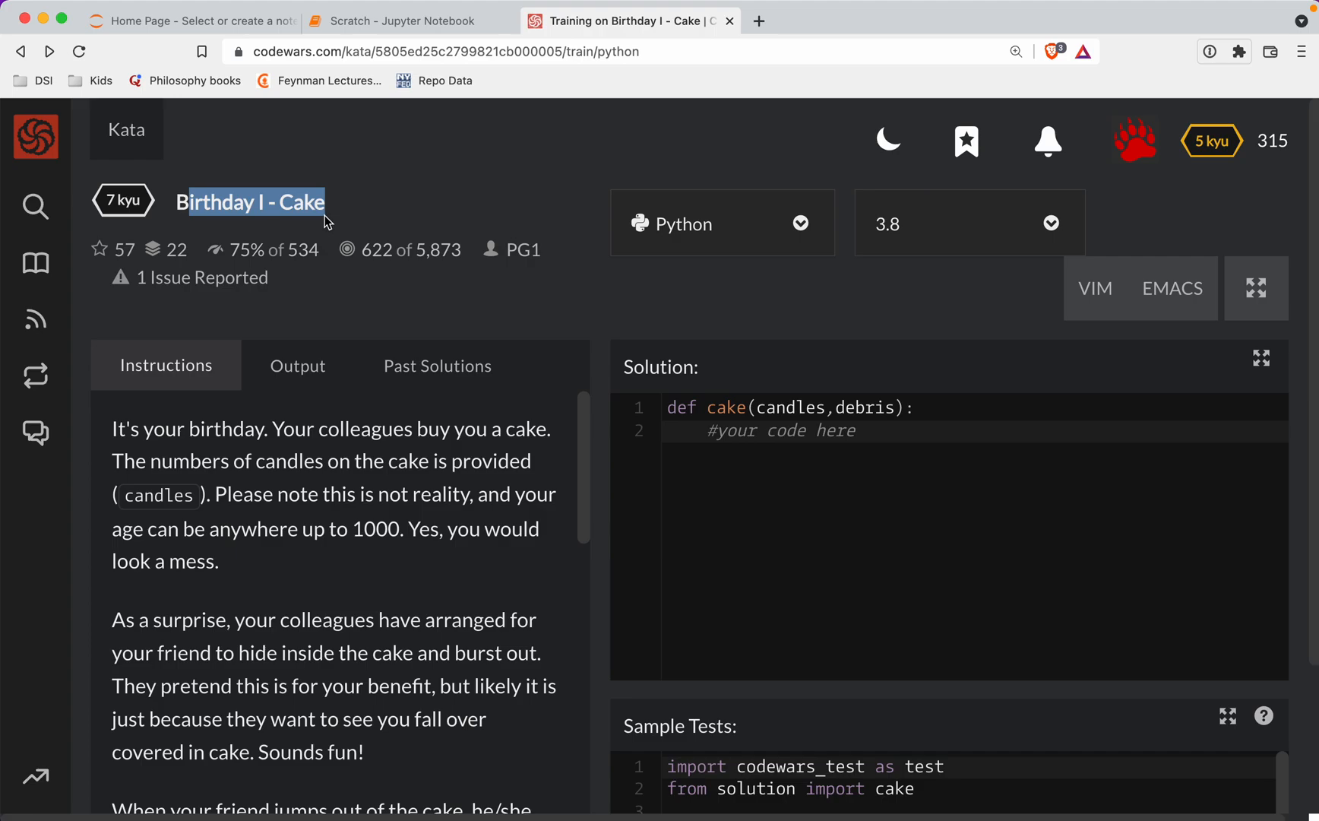
mouse_move(324, 213)
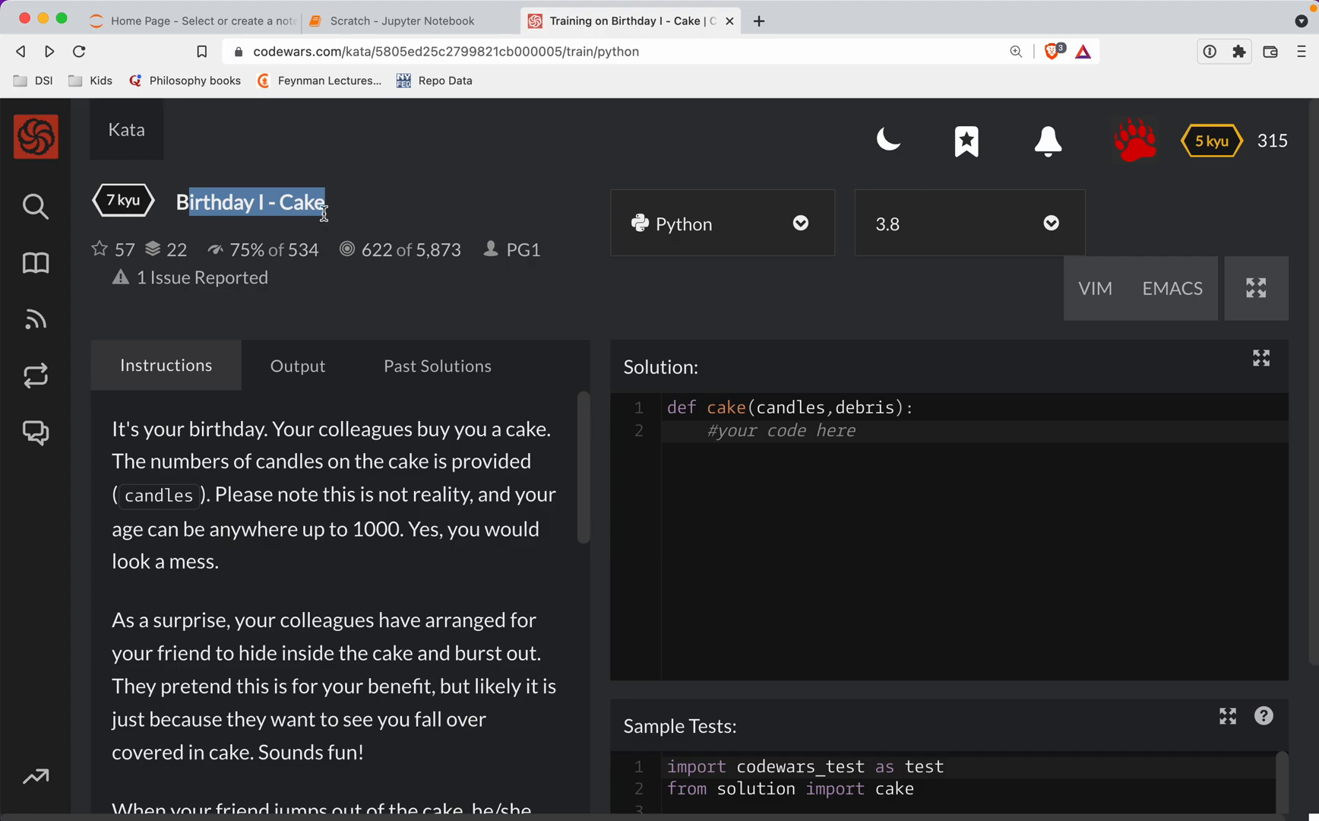
mouse_move(327, 222)
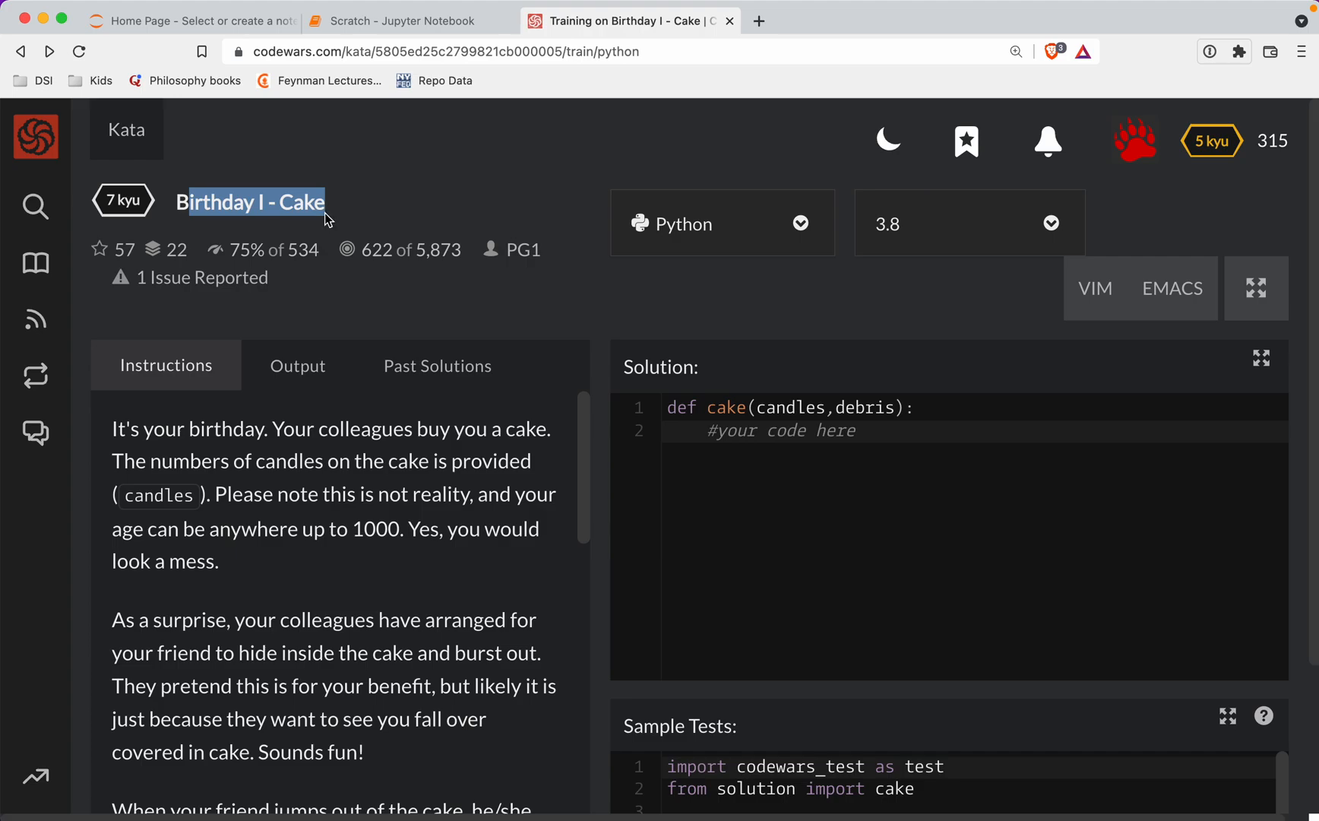
mouse_move(304, 416)
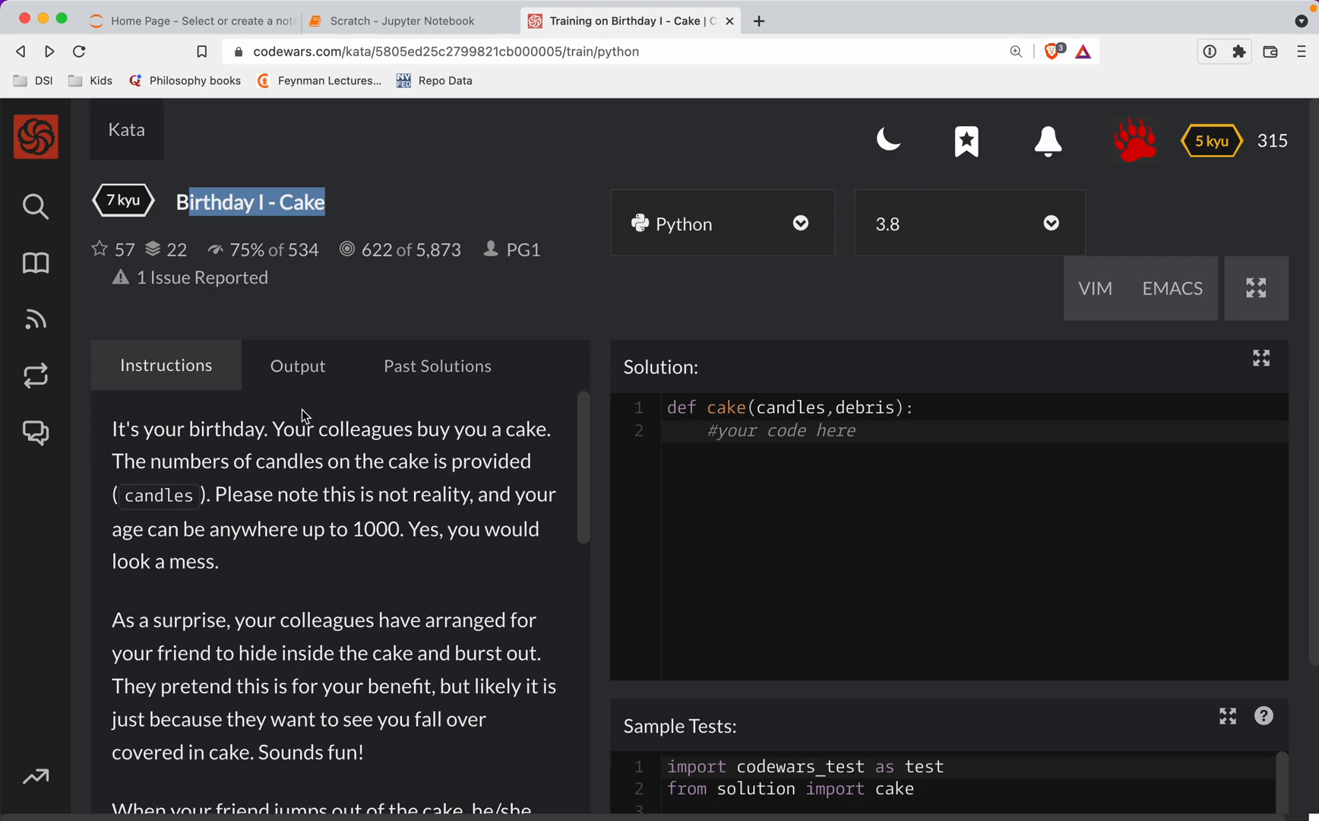
mouse_move(305, 434)
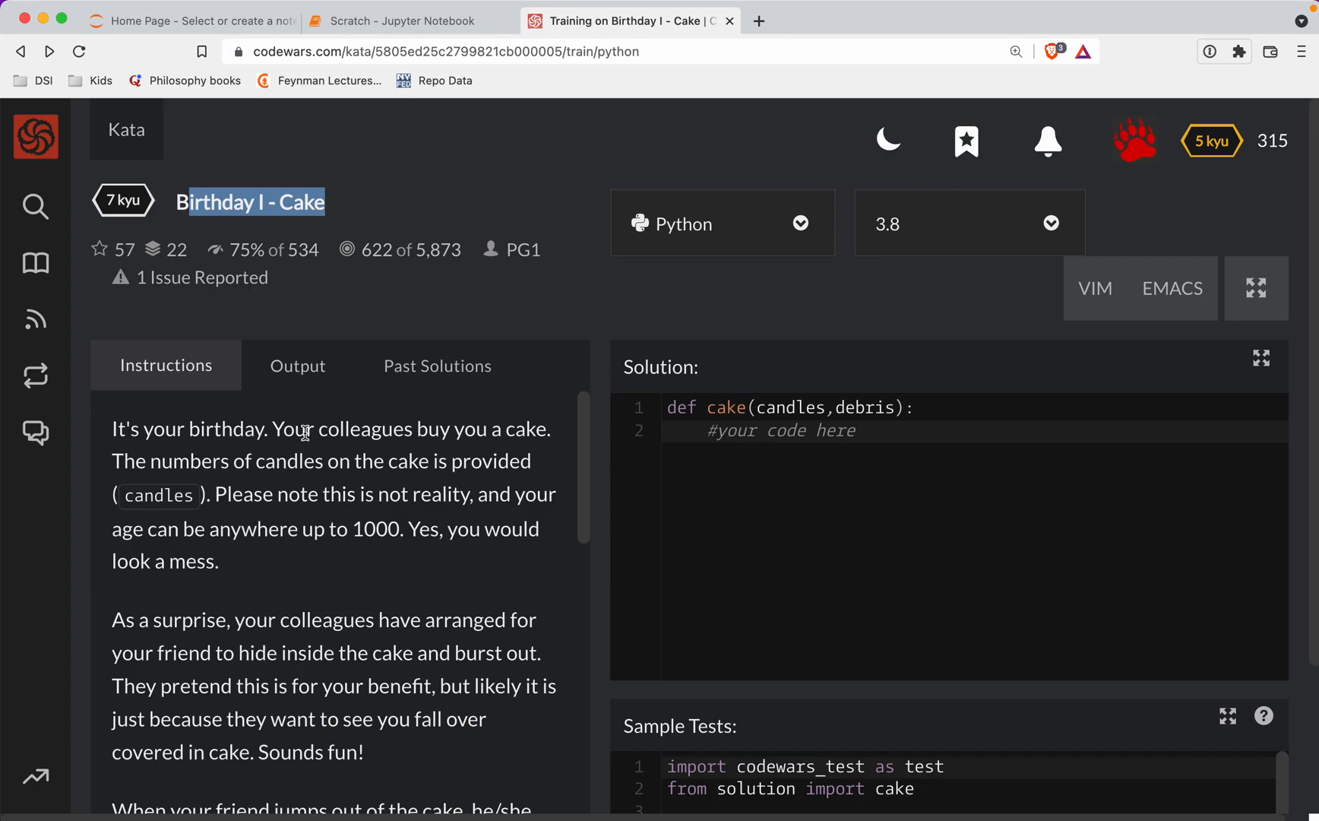
mouse_move(380, 47)
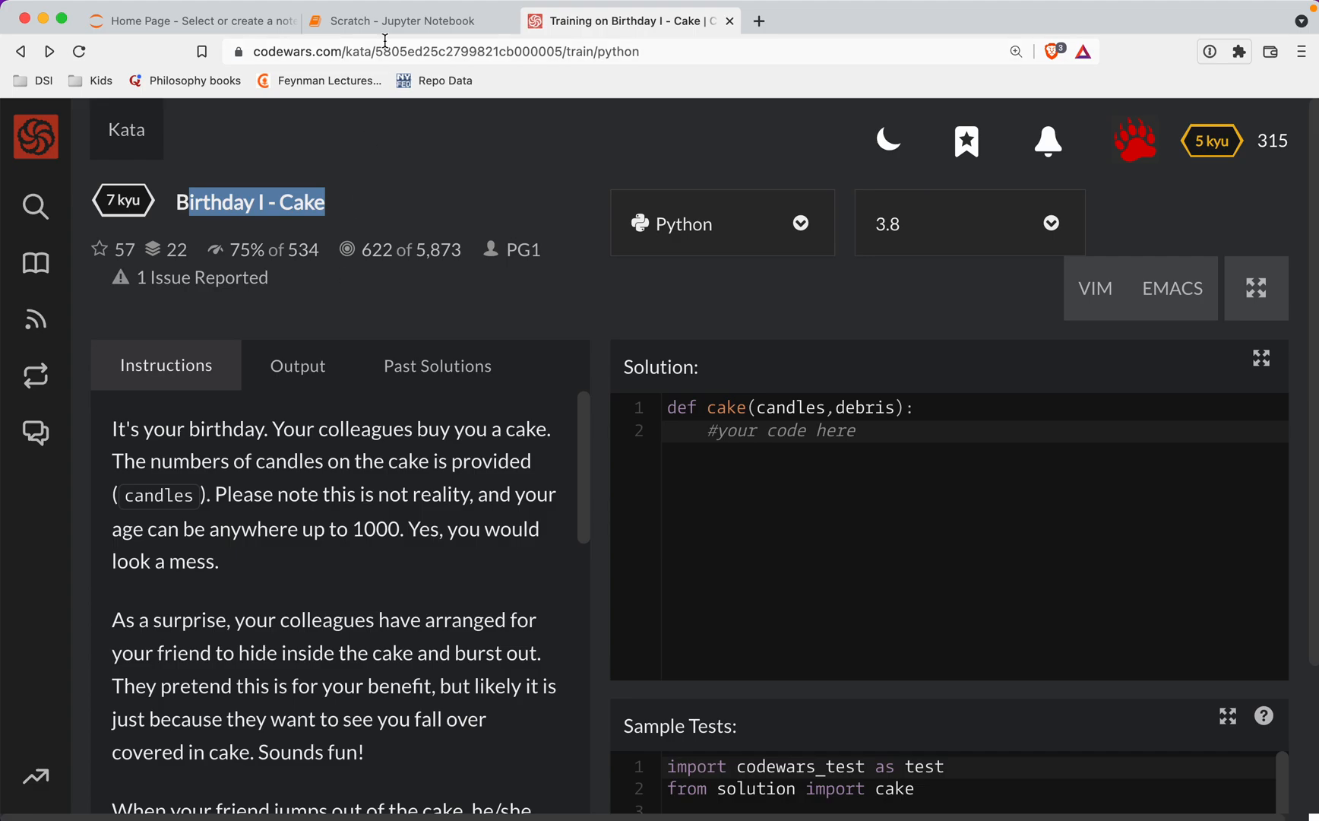
left_click(403, 22)
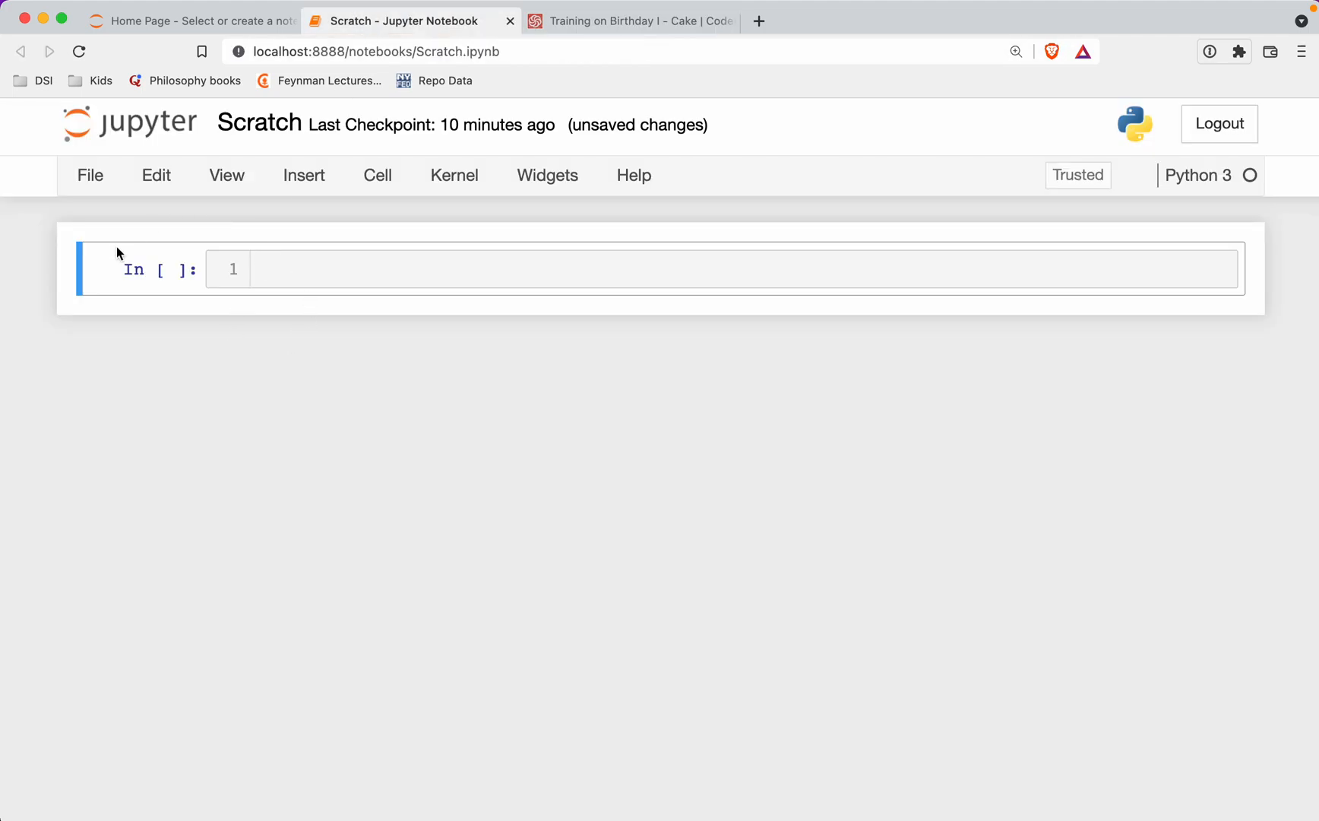
mouse_move(529, 166)
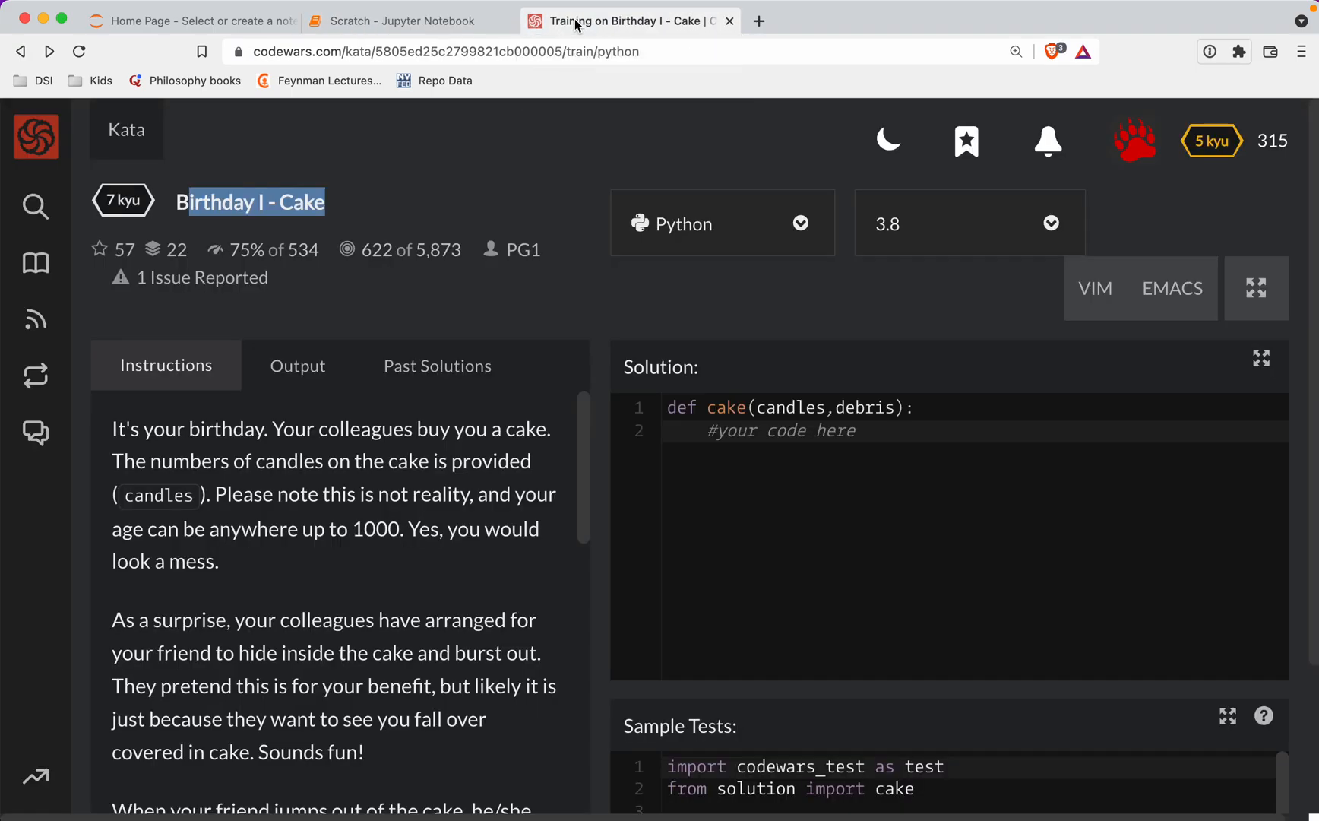
mouse_move(406, 611)
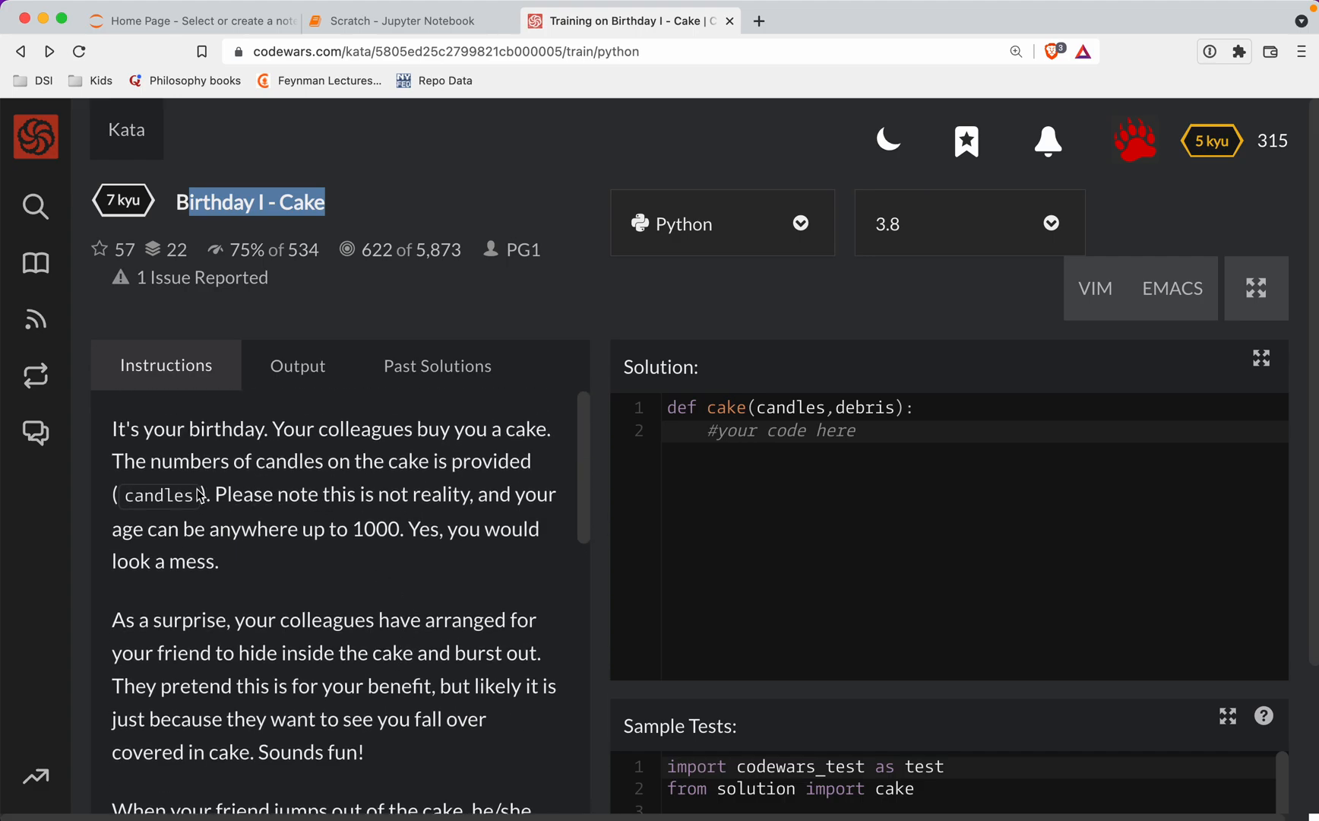
mouse_move(761, 418)
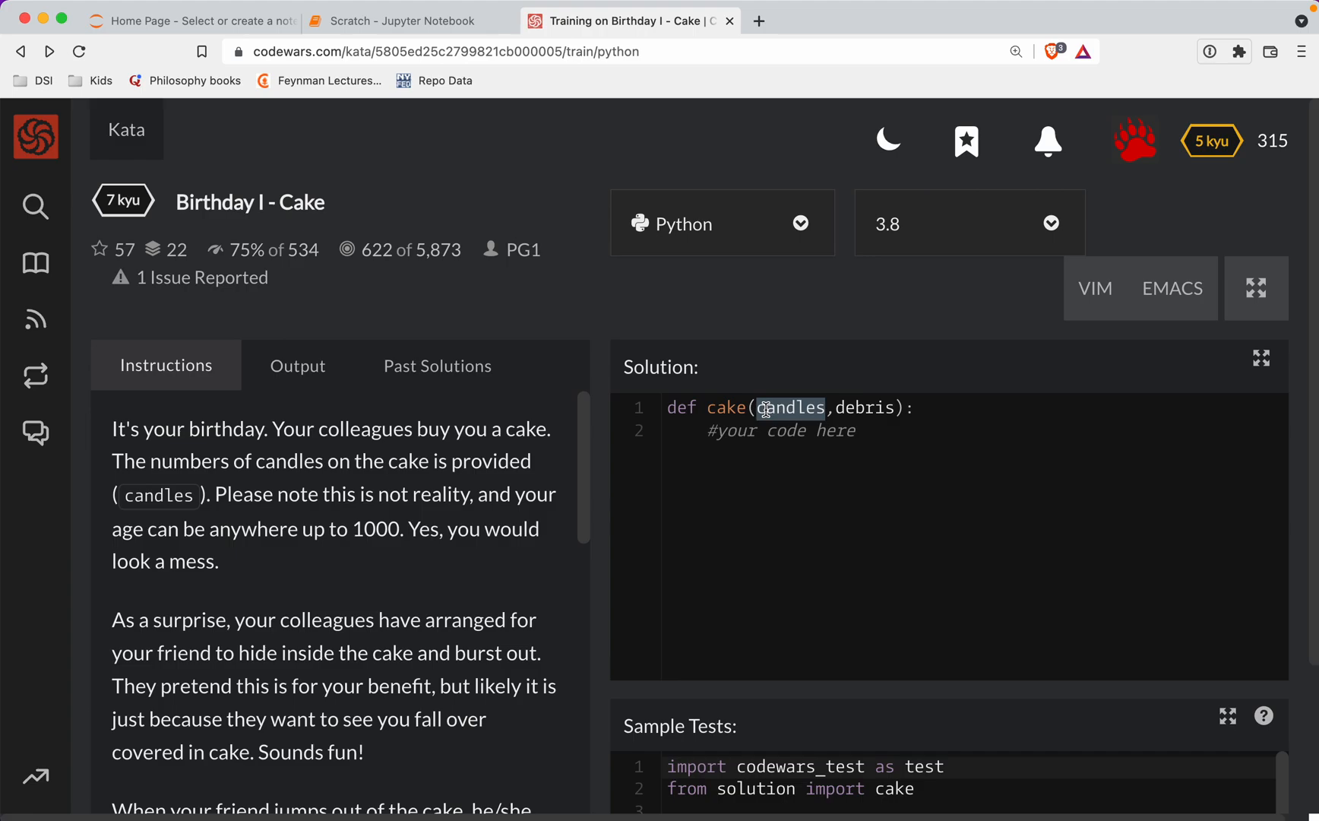
left_click_drag(275, 494, 217, 561)
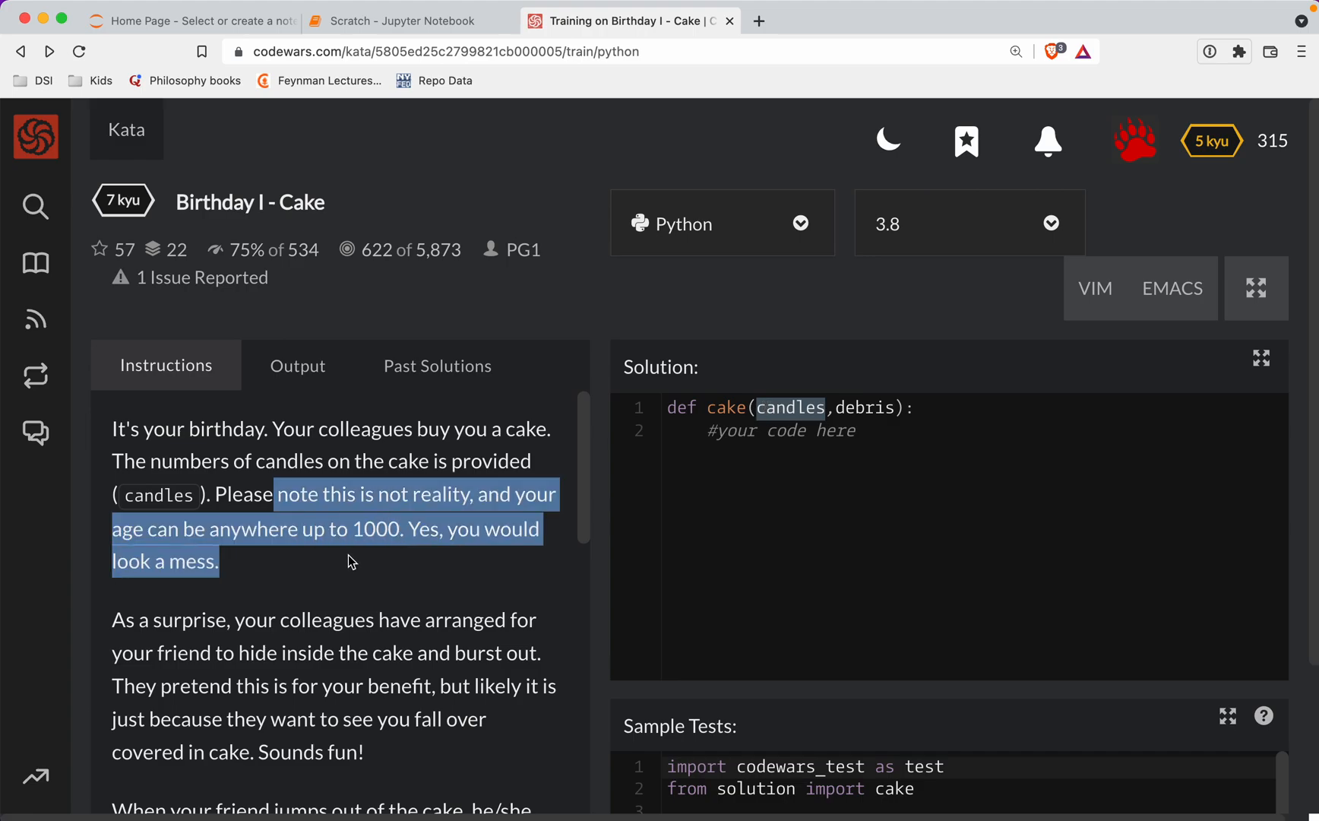
scroll("down", 3)
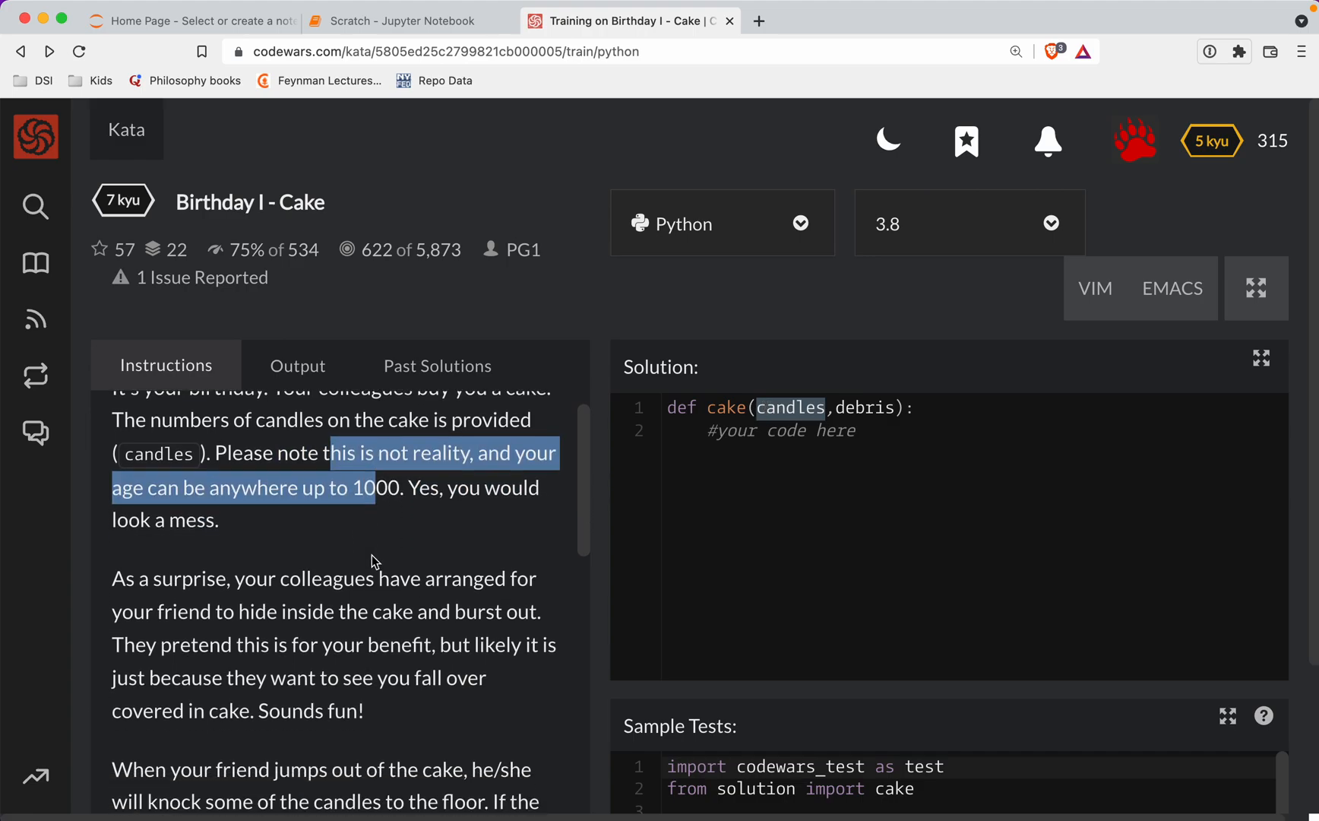
scroll("down", 3)
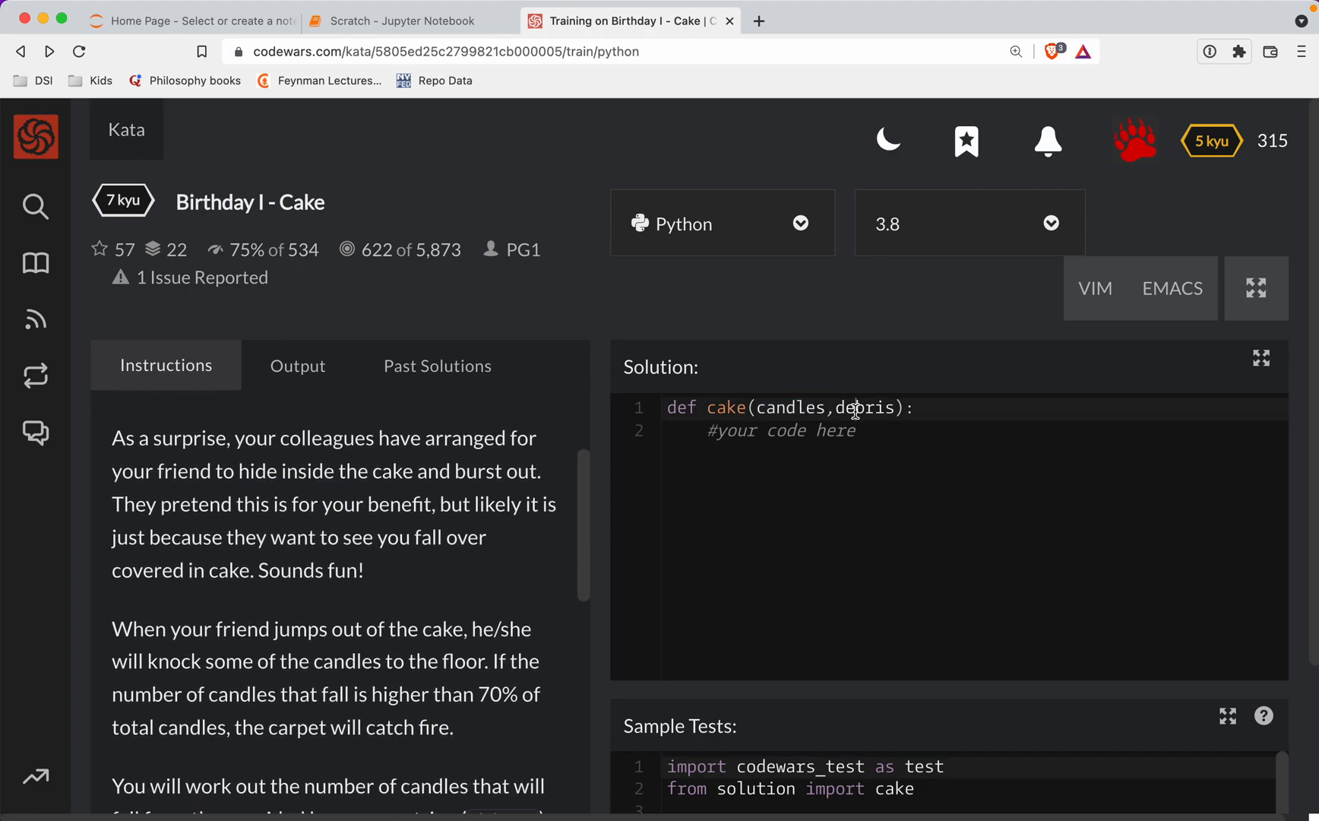
double_click(864, 408)
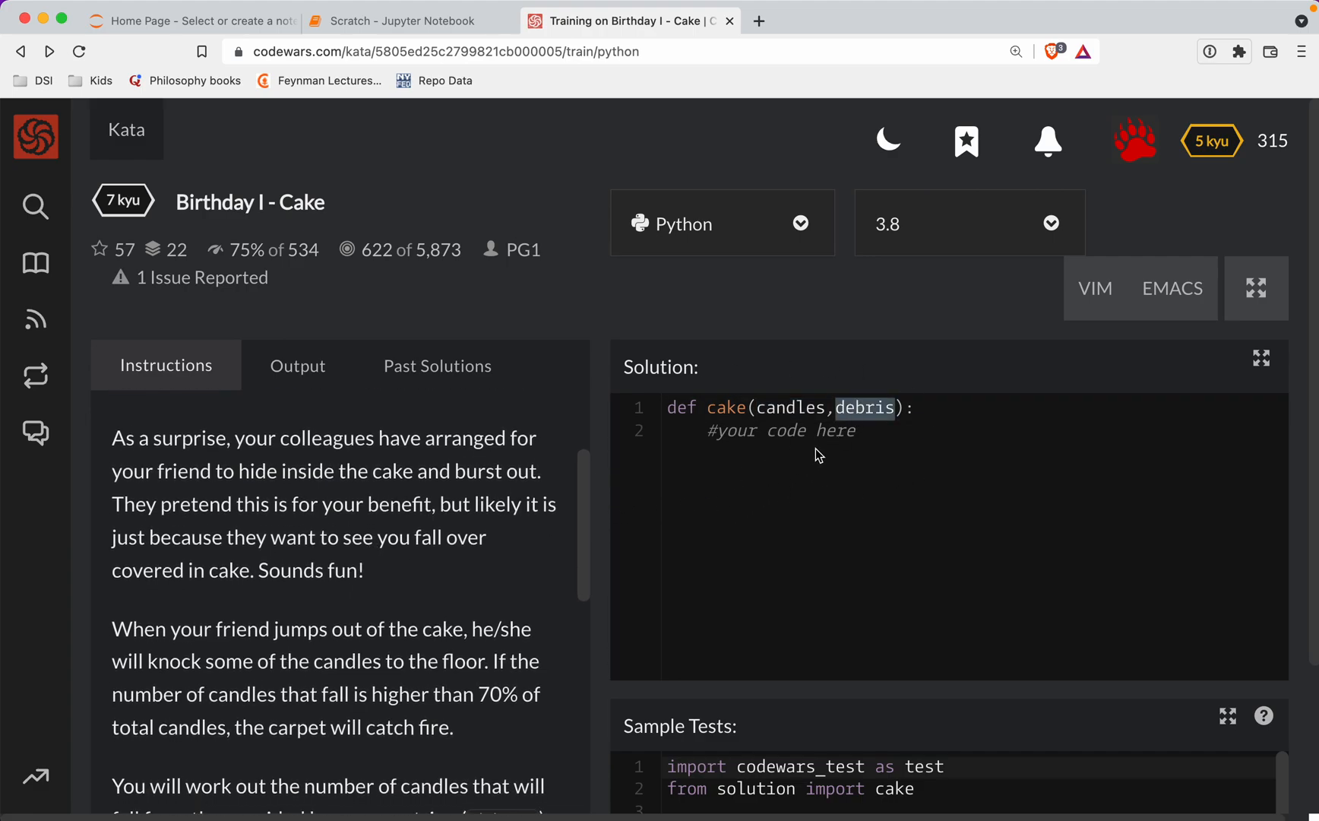
mouse_move(840, 415)
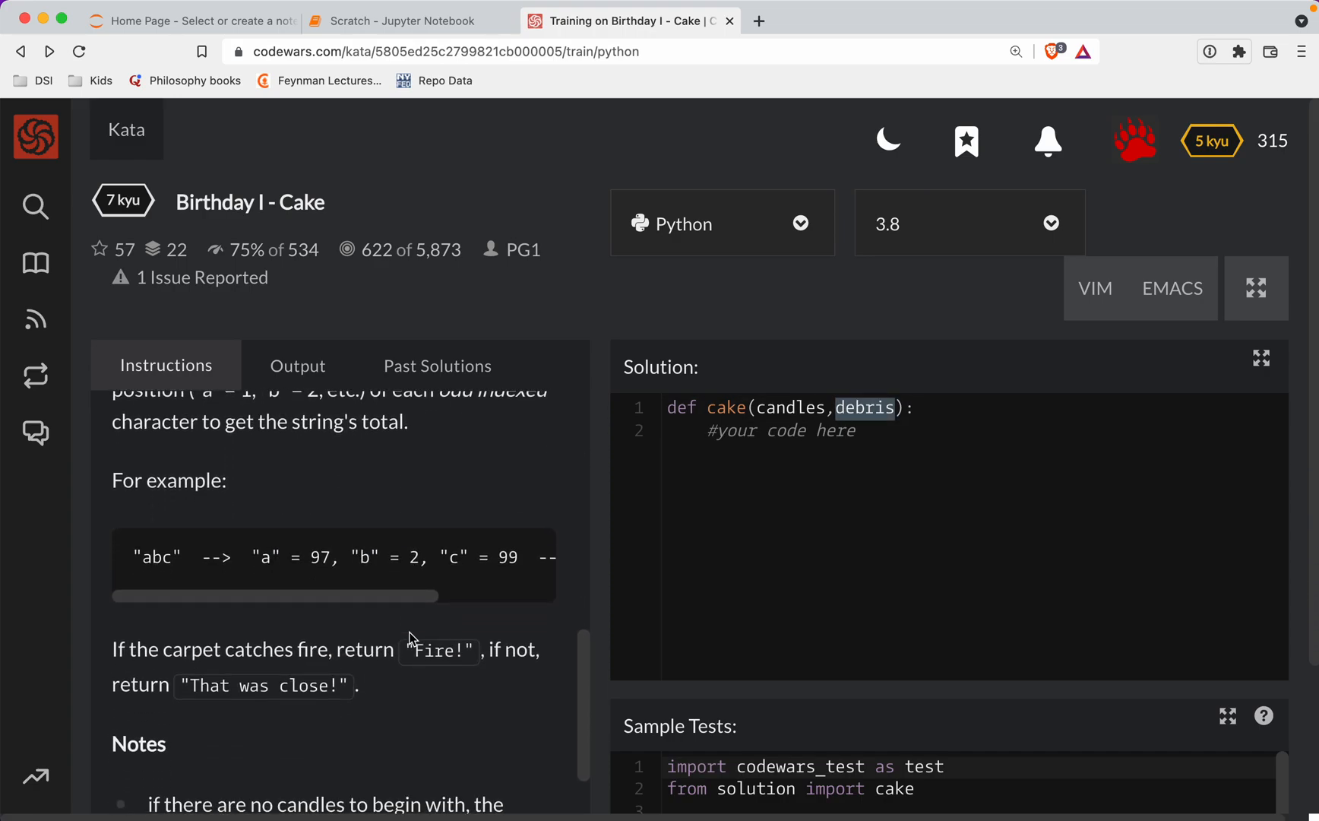
double_click(155, 558)
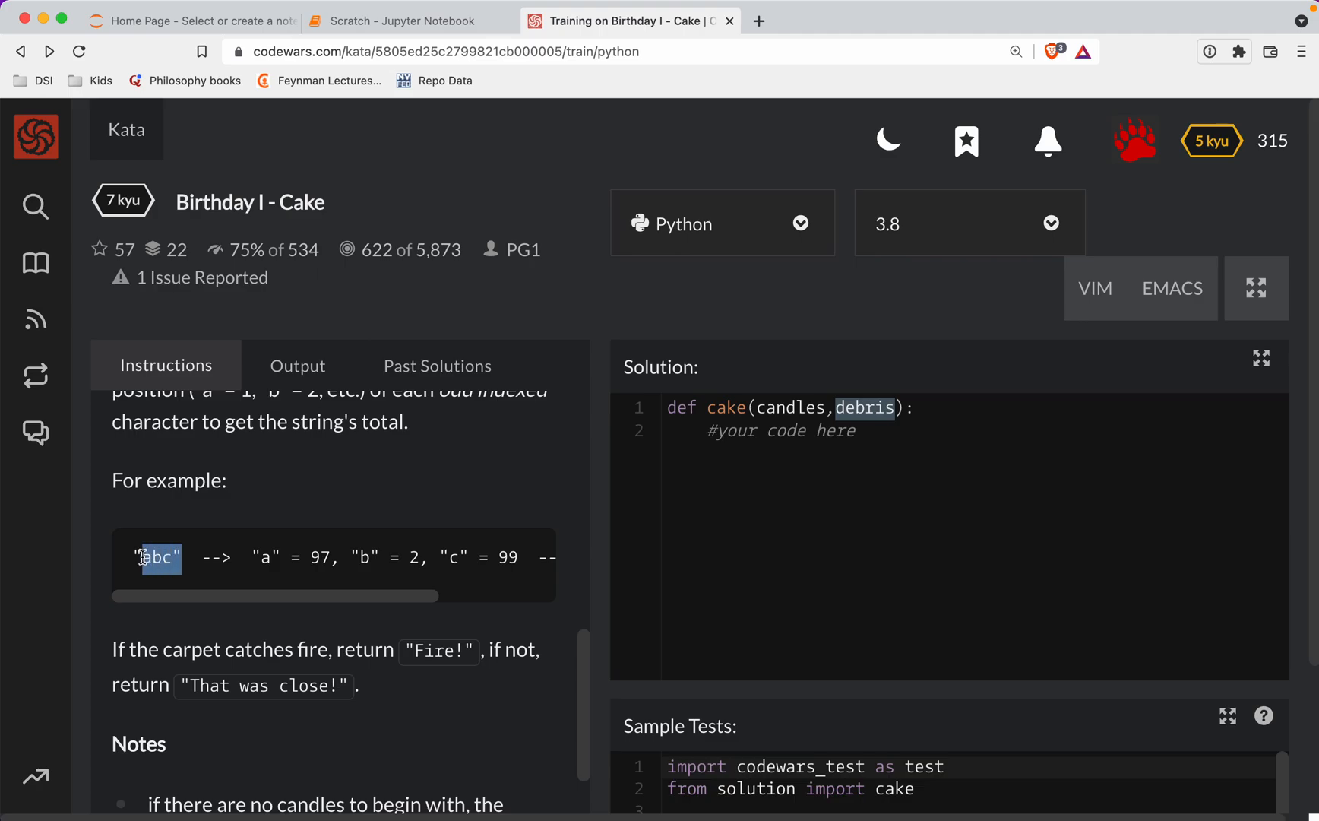
double_click(155, 557)
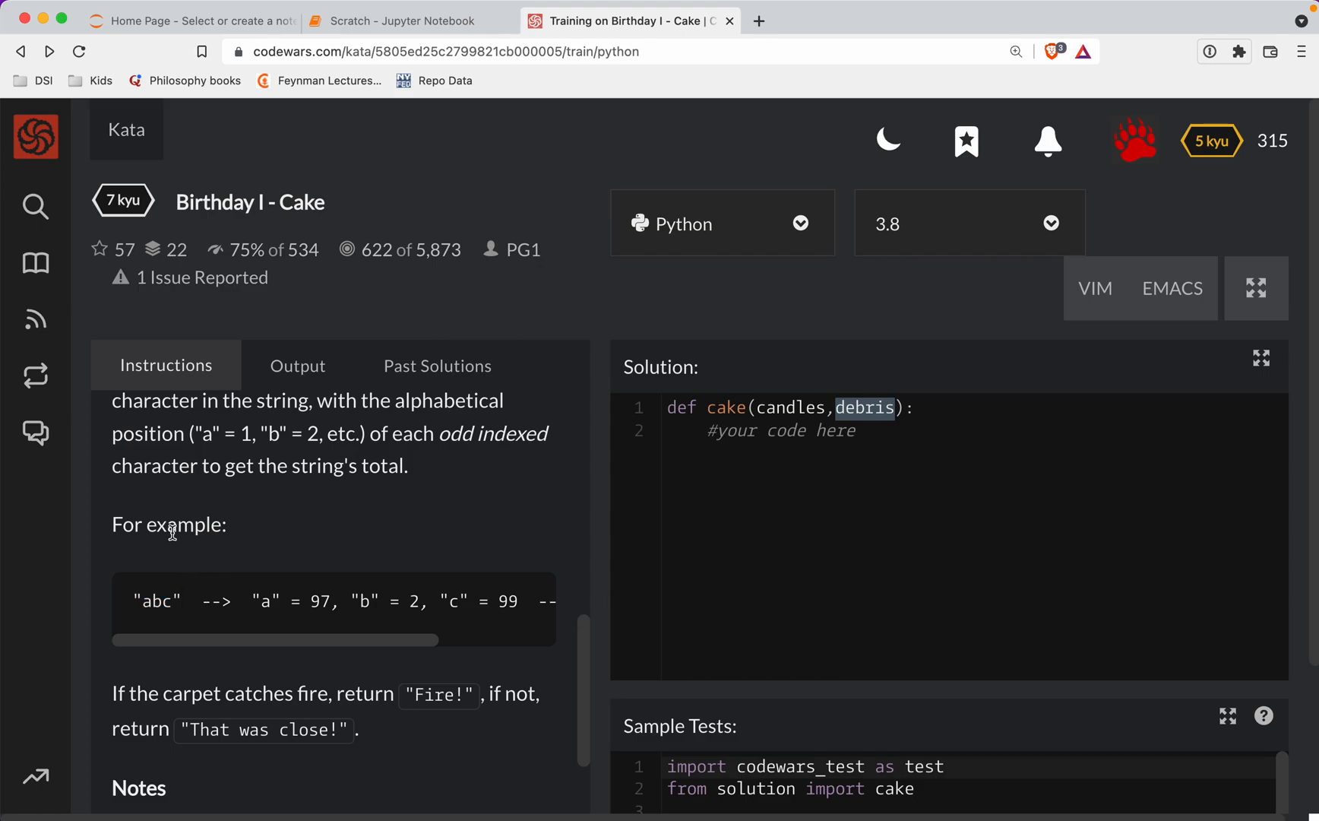
mouse_move(155, 607)
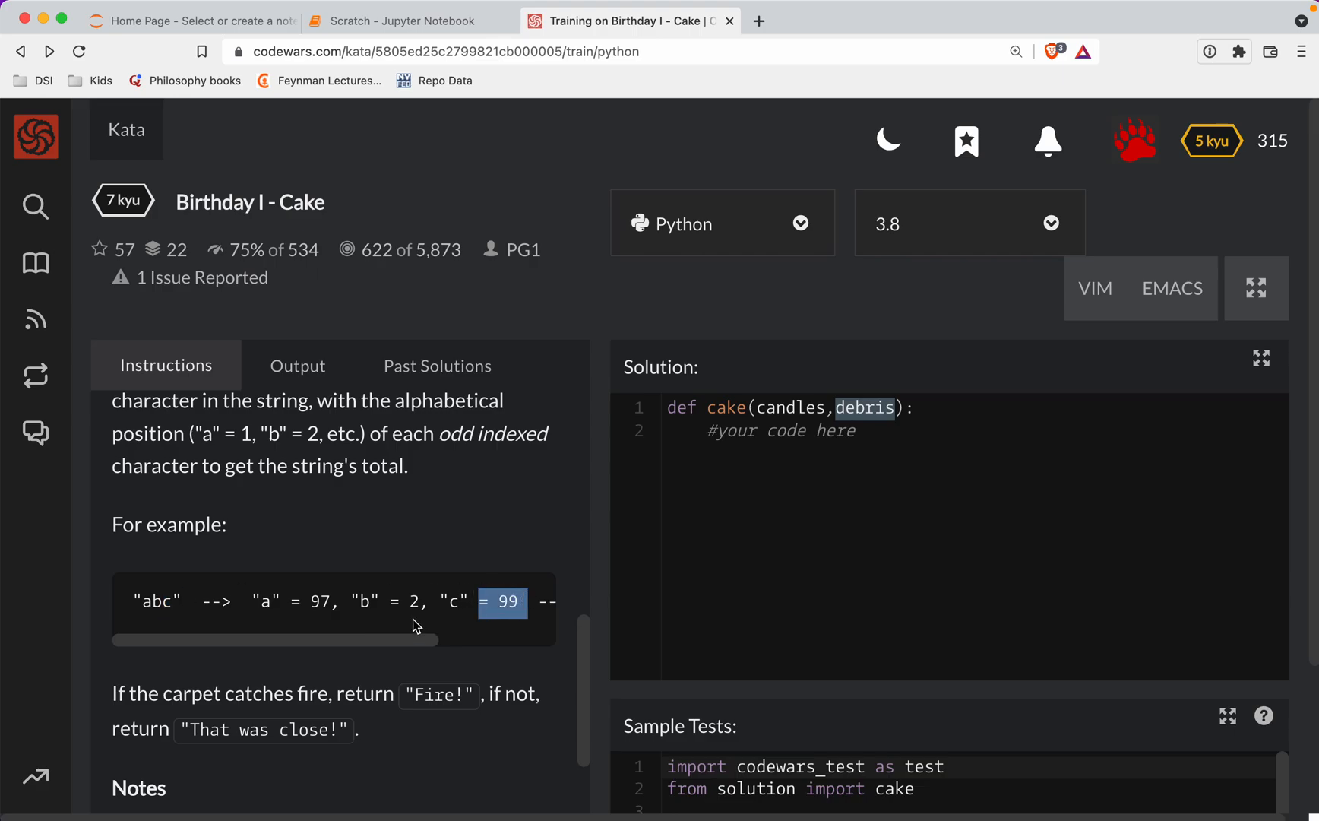
mouse_move(205, 433)
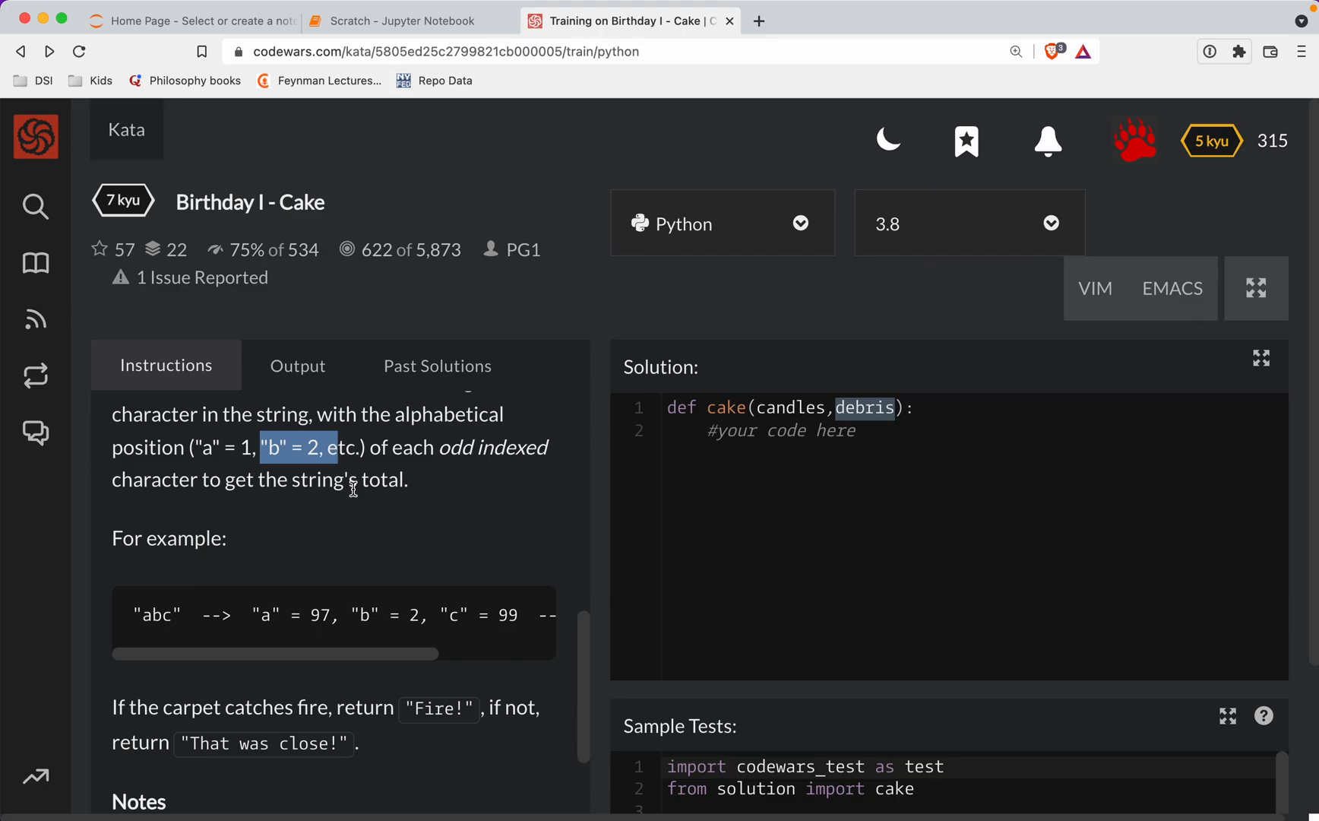
left_click(152, 616)
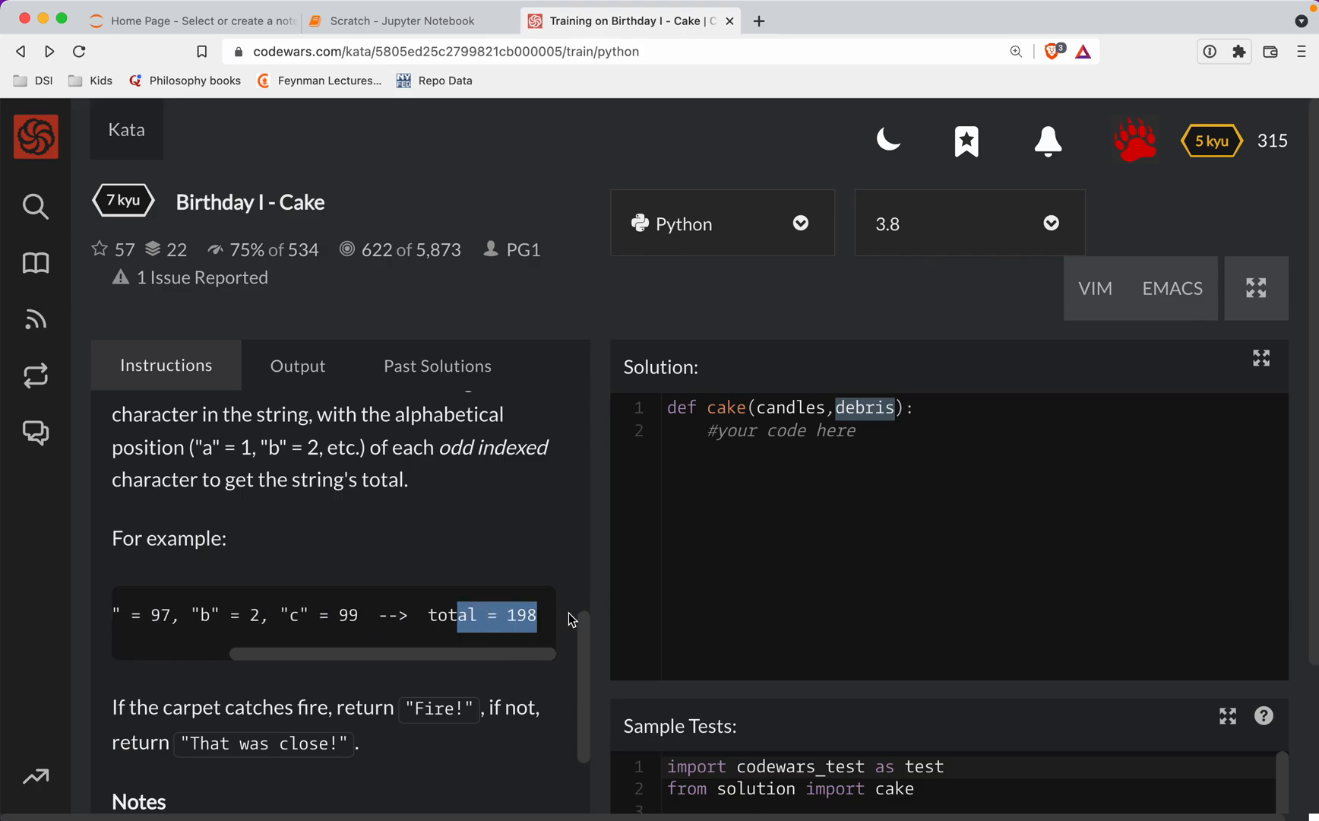
mouse_move(477, 547)
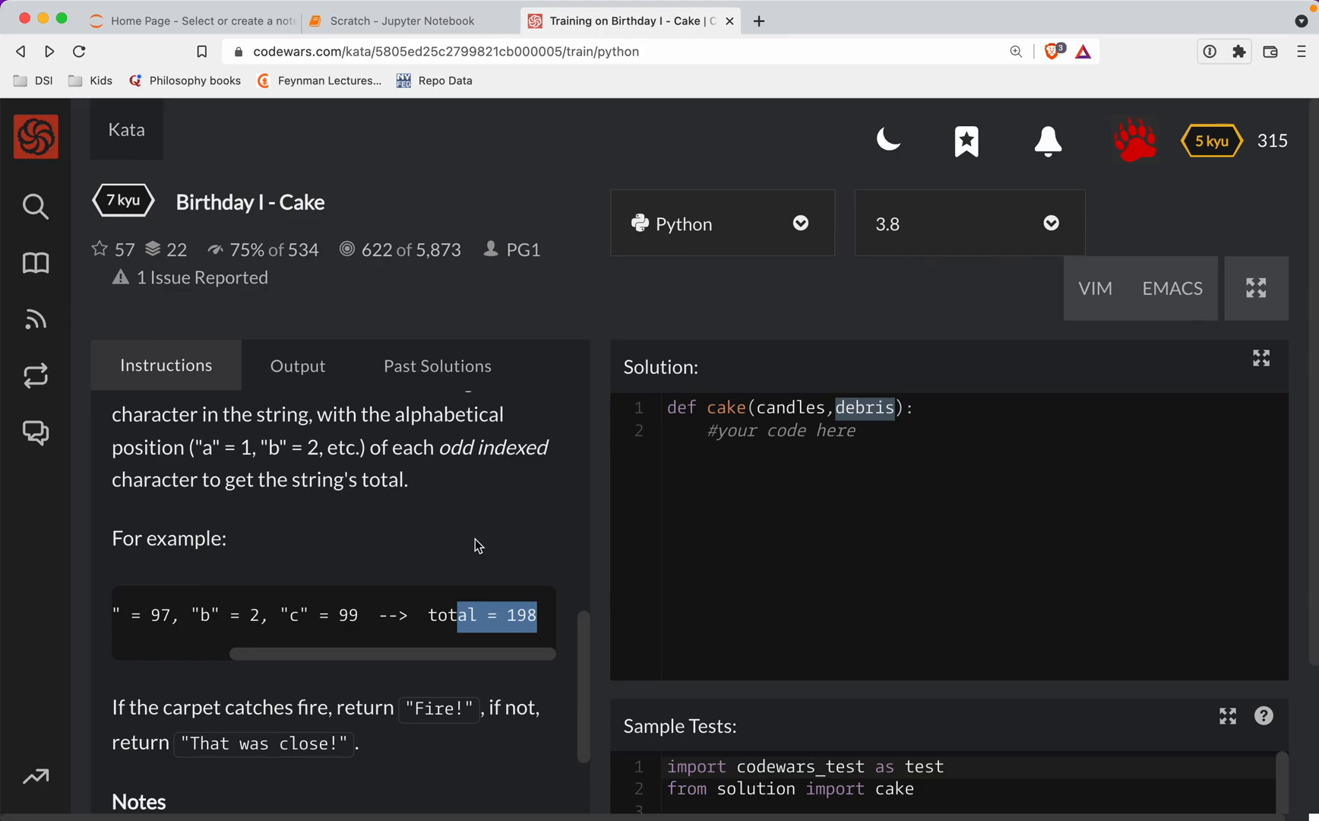
mouse_move(821, 407)
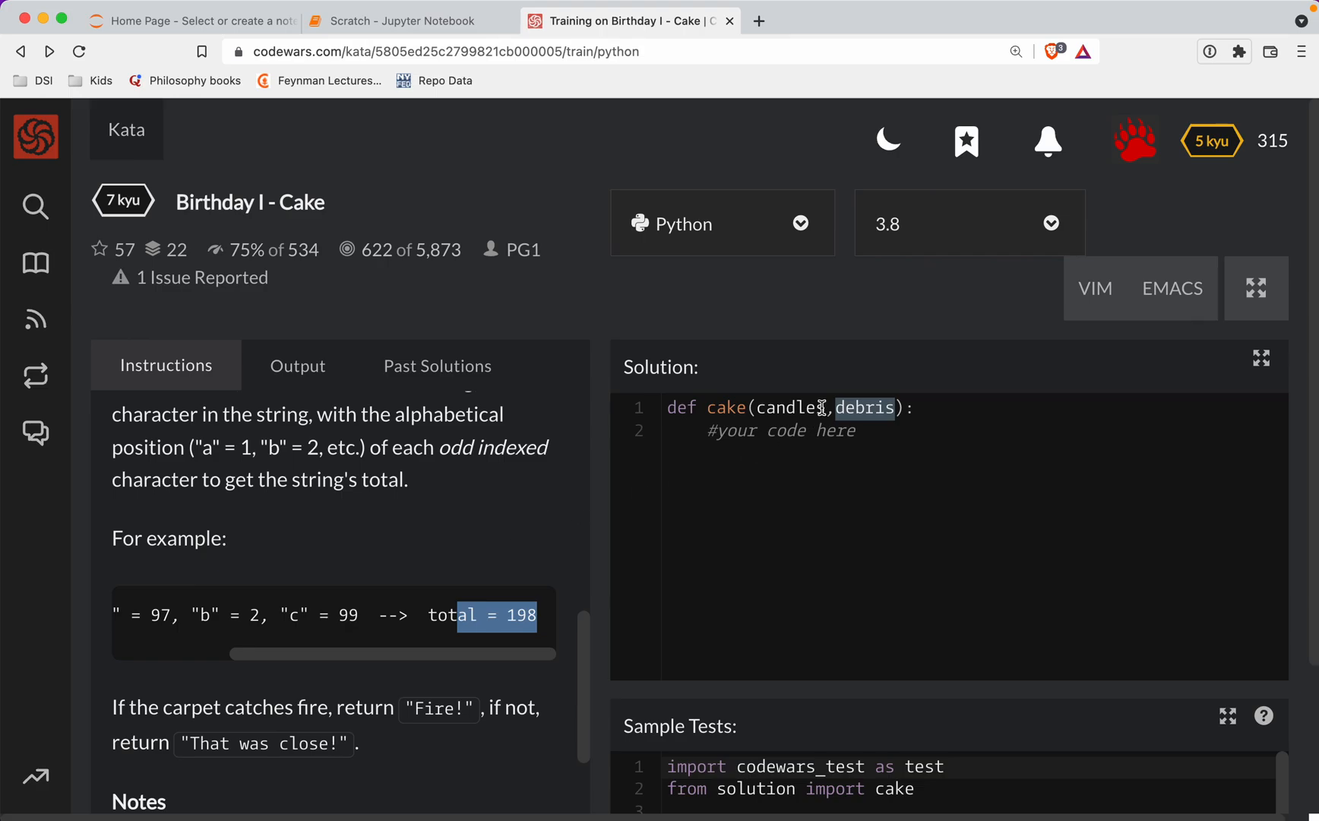
Step: Review the candles parameter and 'That was close!' return, select the first test's arguments 900, 'abcdef', and go to the Scratch notebook
double_click(790, 407)
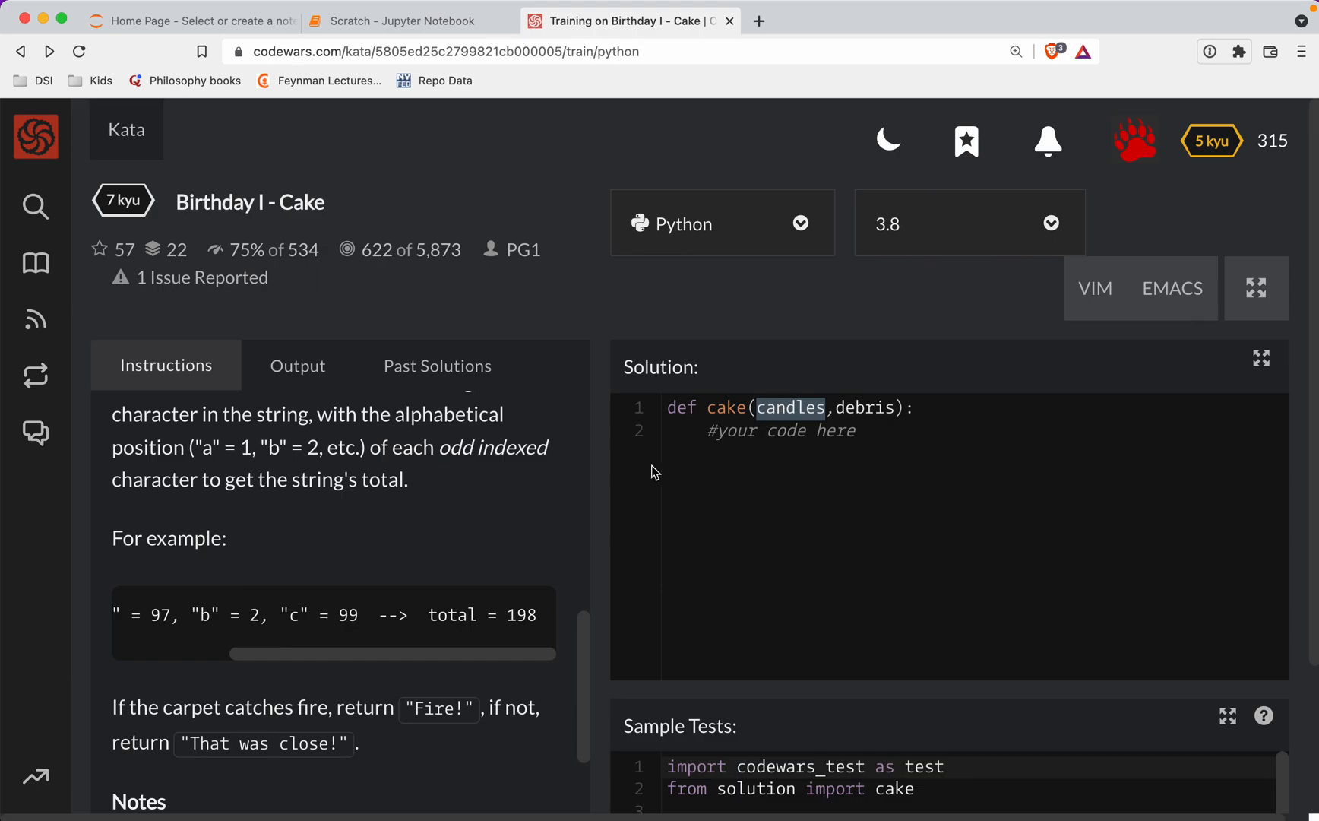
double_click(438, 708)
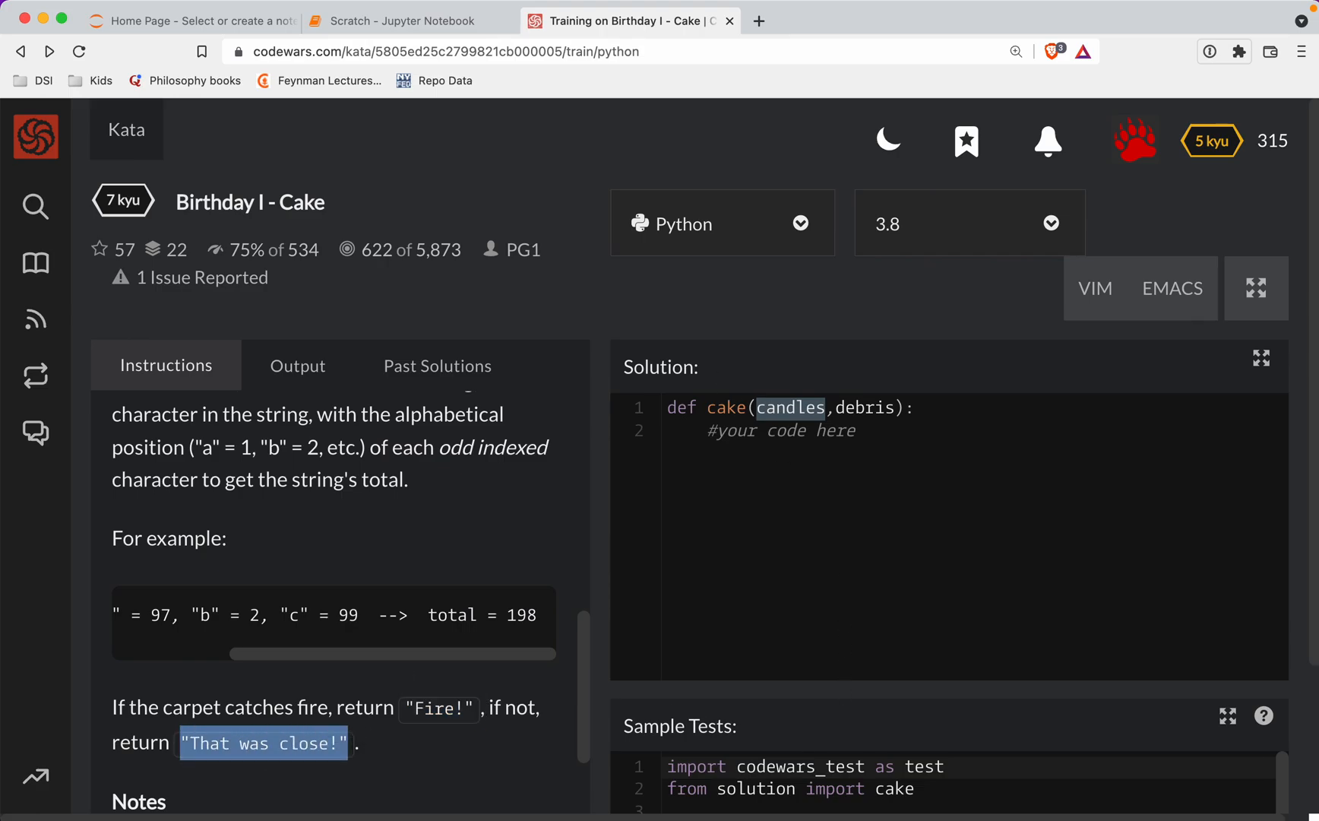
scroll("down", 3)
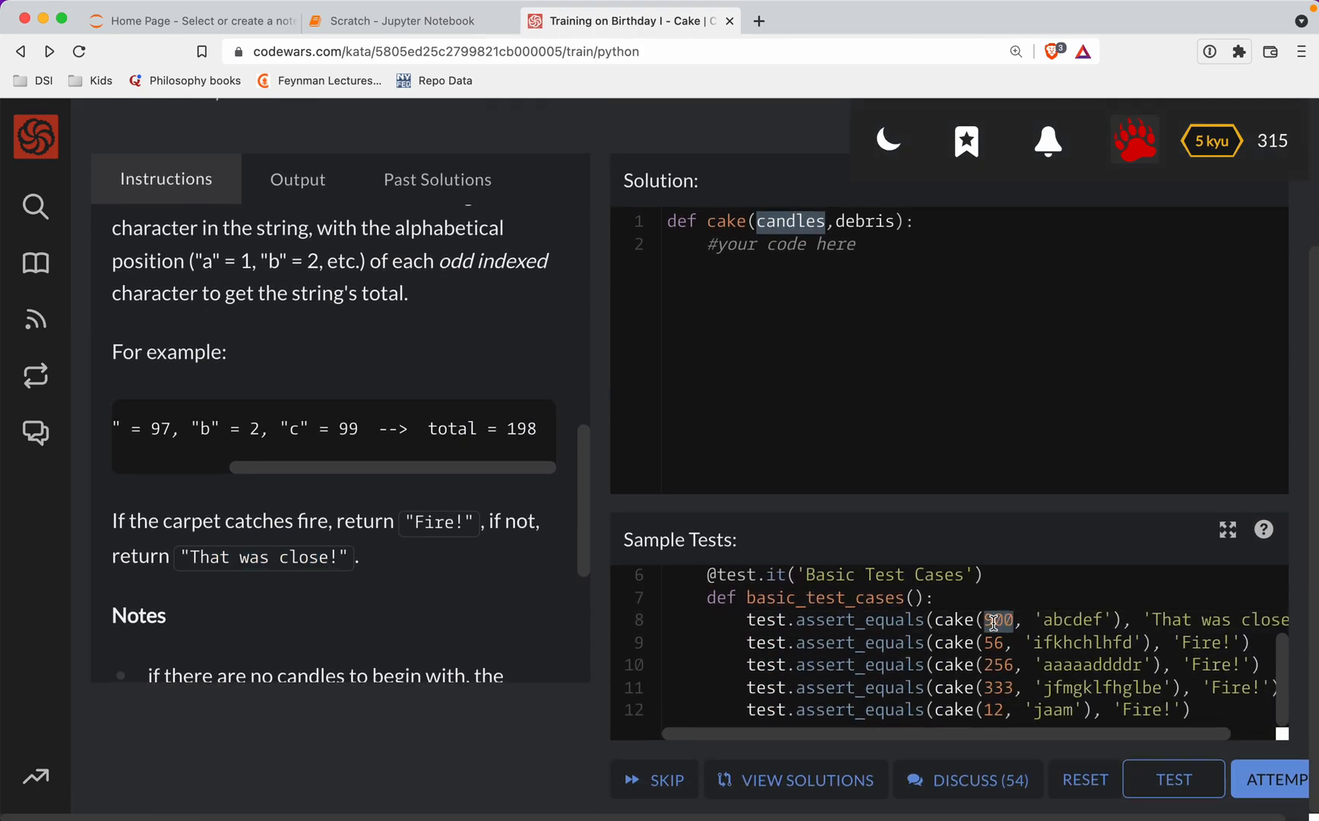
left_click_drag(1001, 620, 1102, 620)
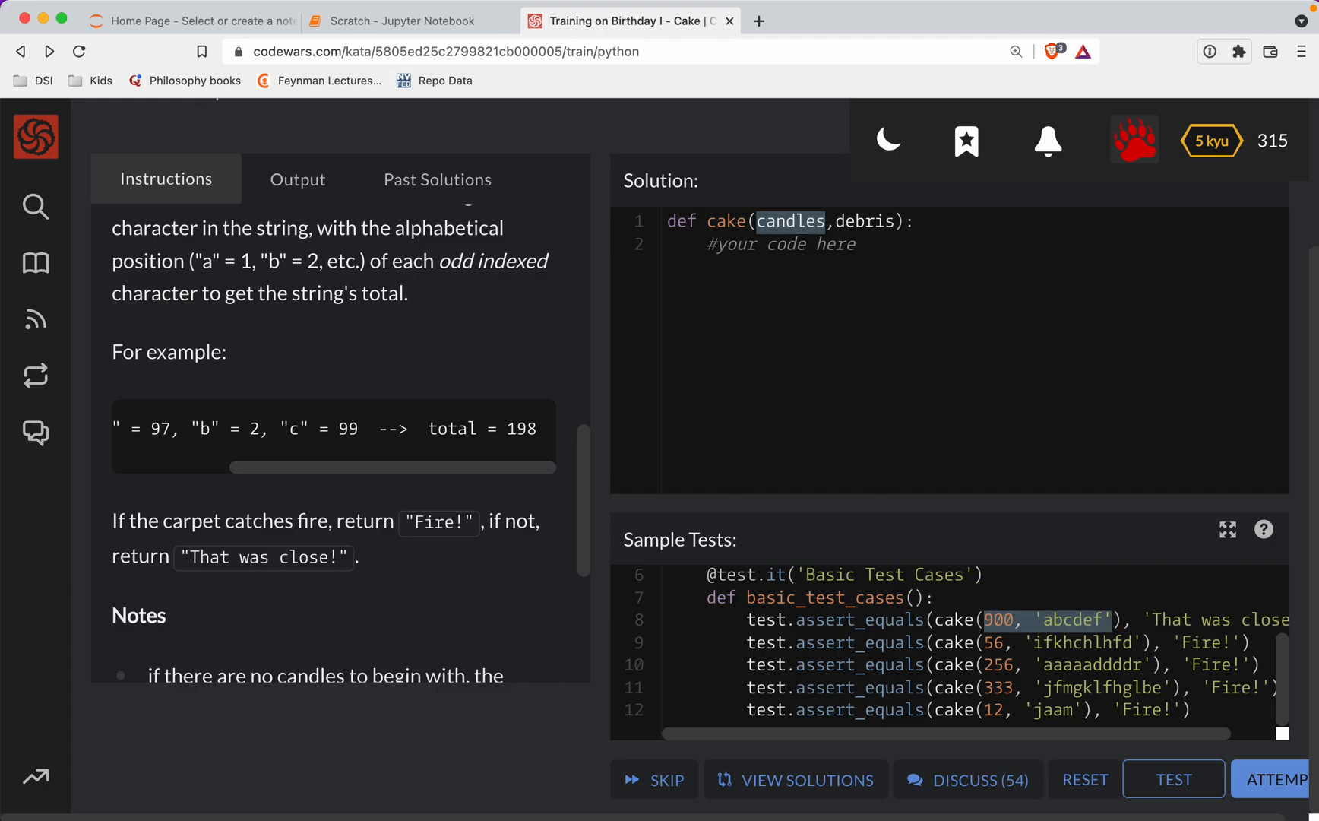
left_click(403, 22)
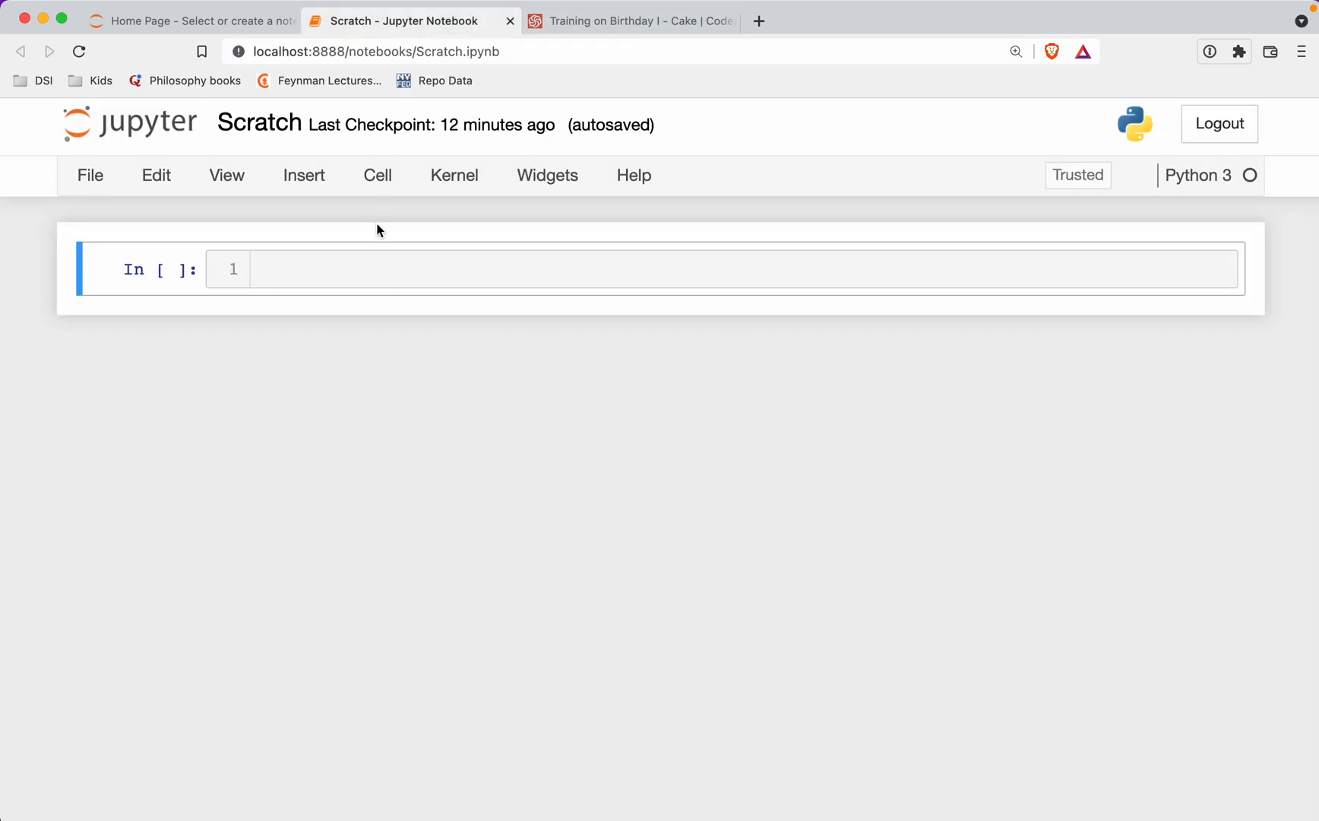
Step: Run a cell assigning candles, debris = (900, 'abcdef') in the Scratch notebook
type("candle")
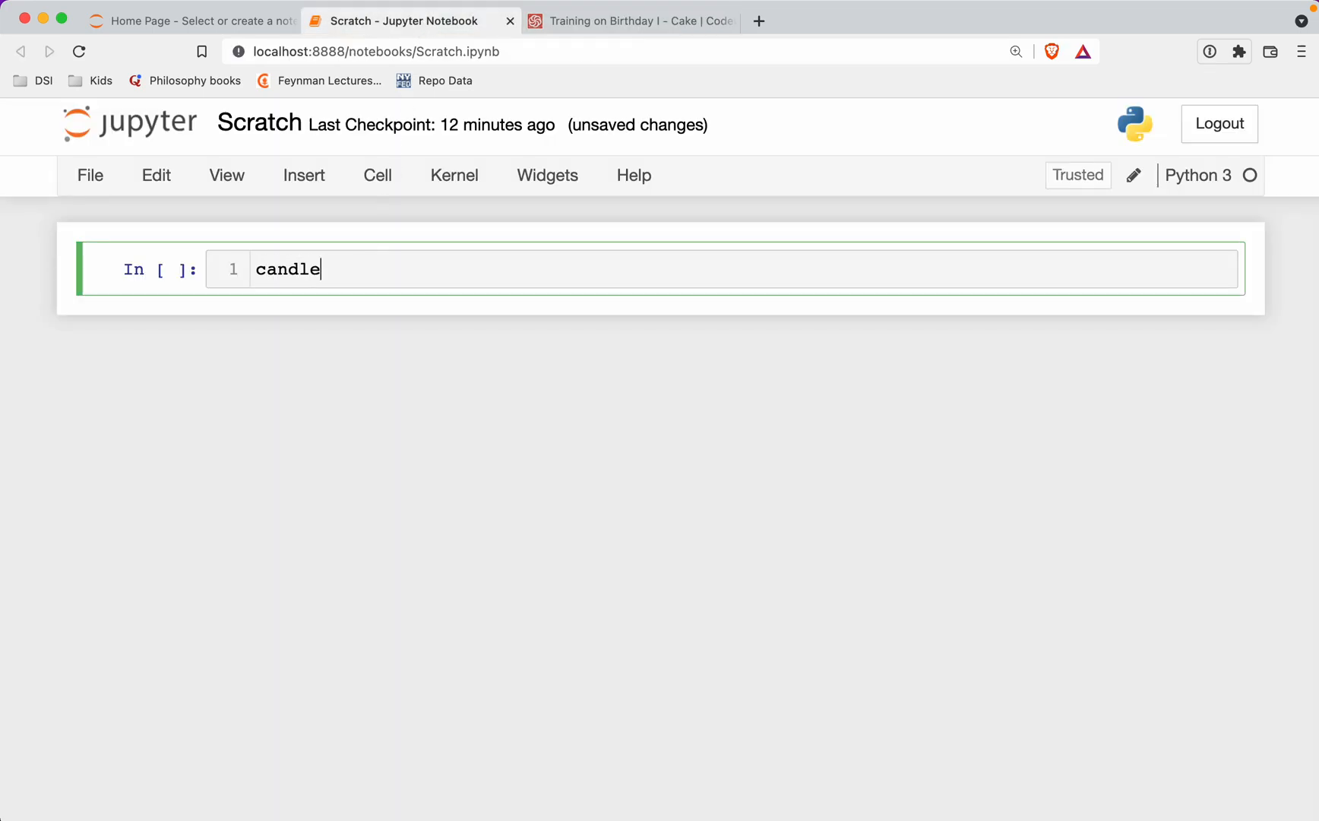
type("s, deb")
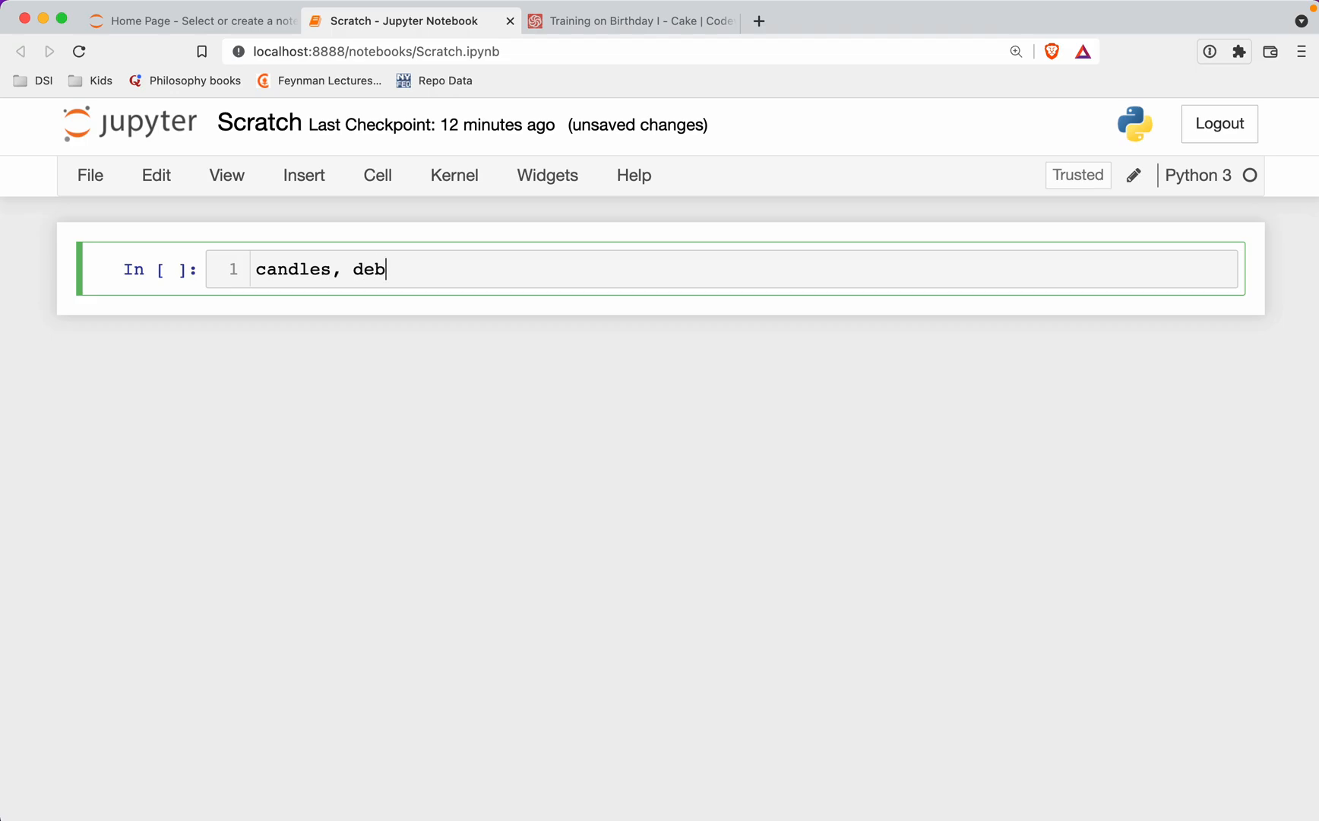
type("ris = (900, 'abcdef')")
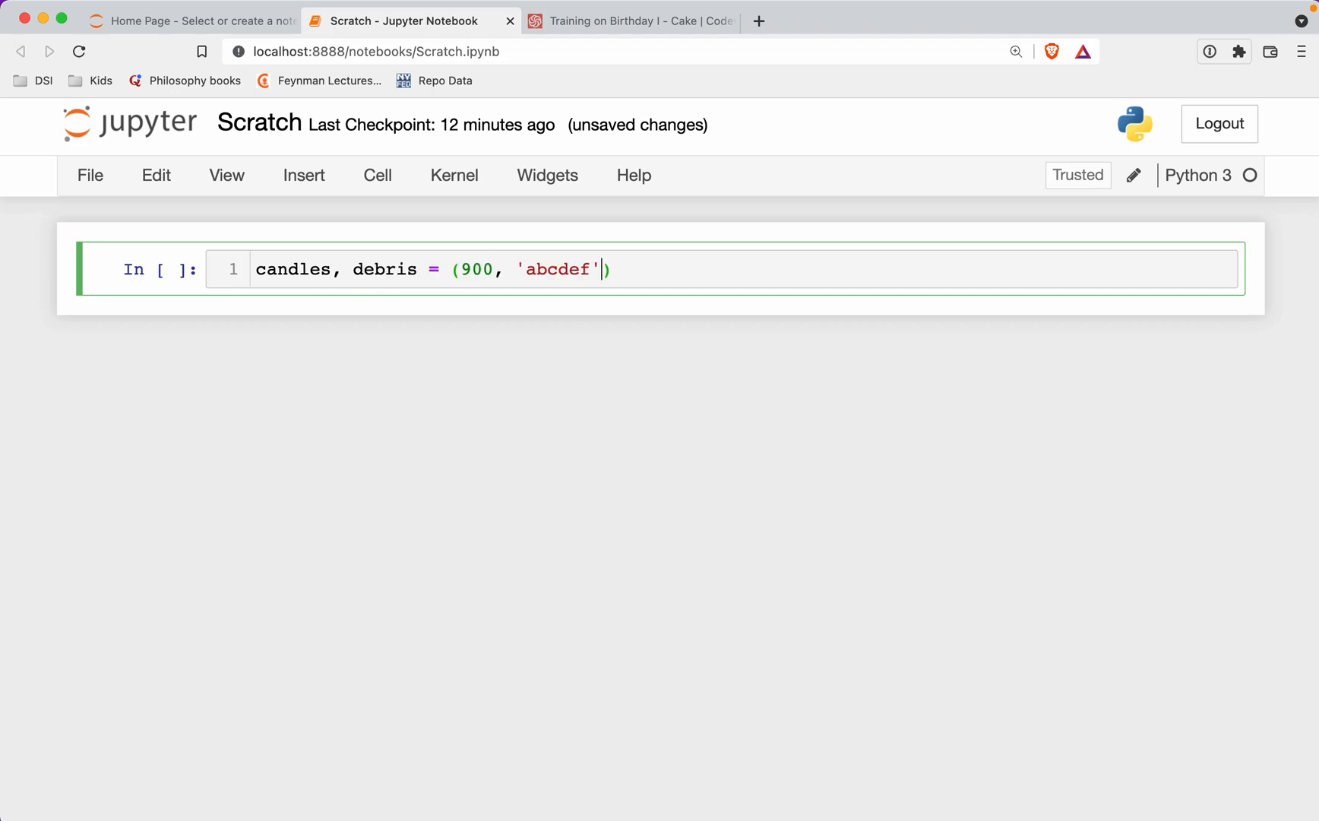
key("shift+enter")
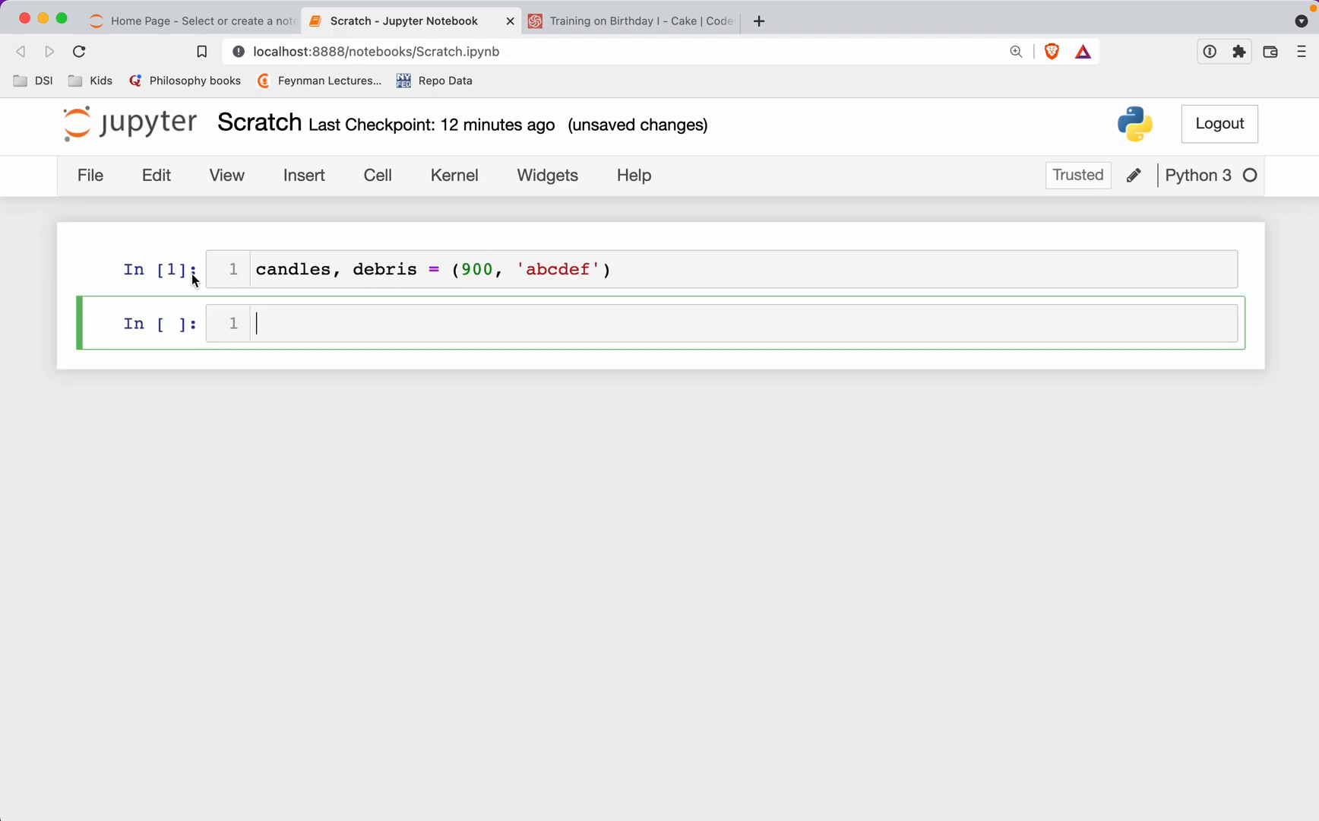
double_click(292, 269)
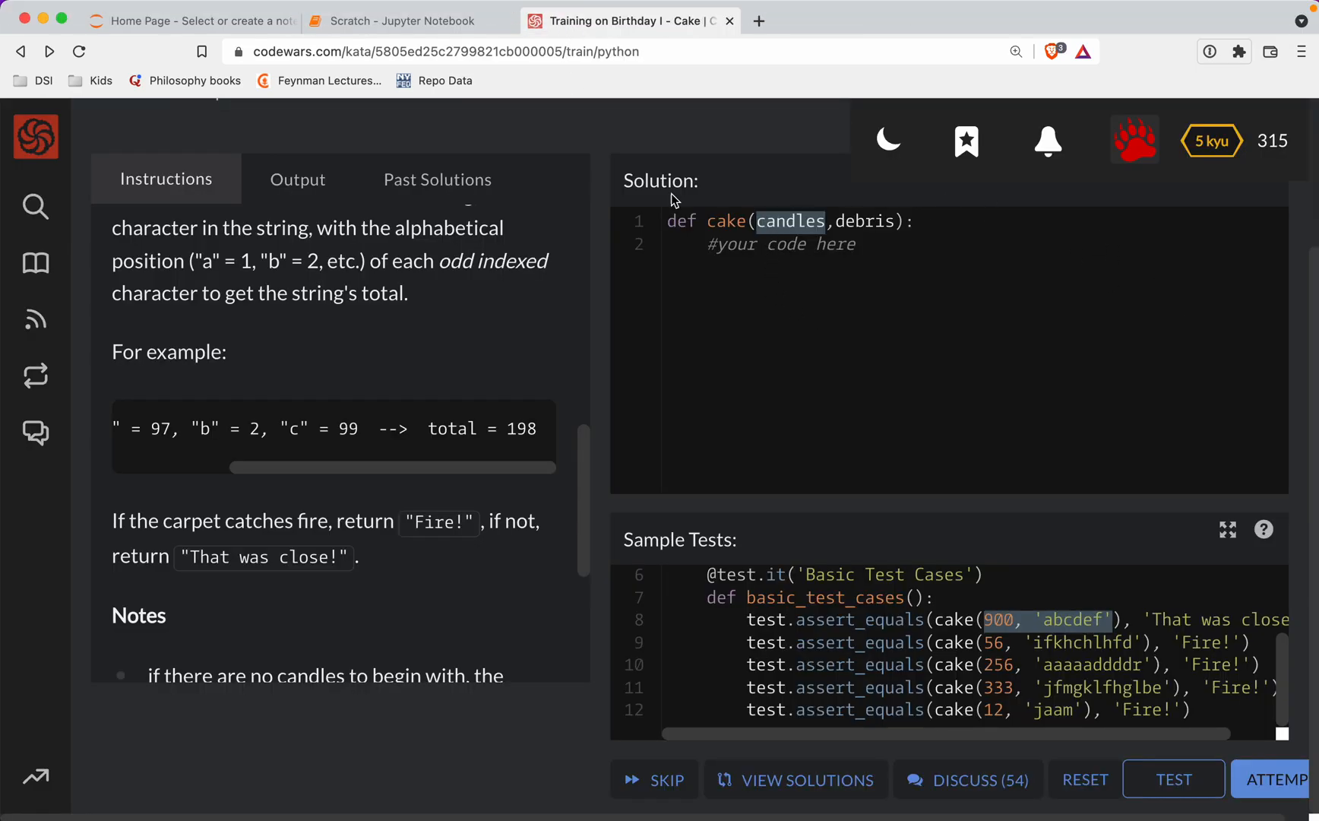
Step: Evaluate debris[0::2] in the notebook and confirm it yields 'ace'
left_click(395, 21)
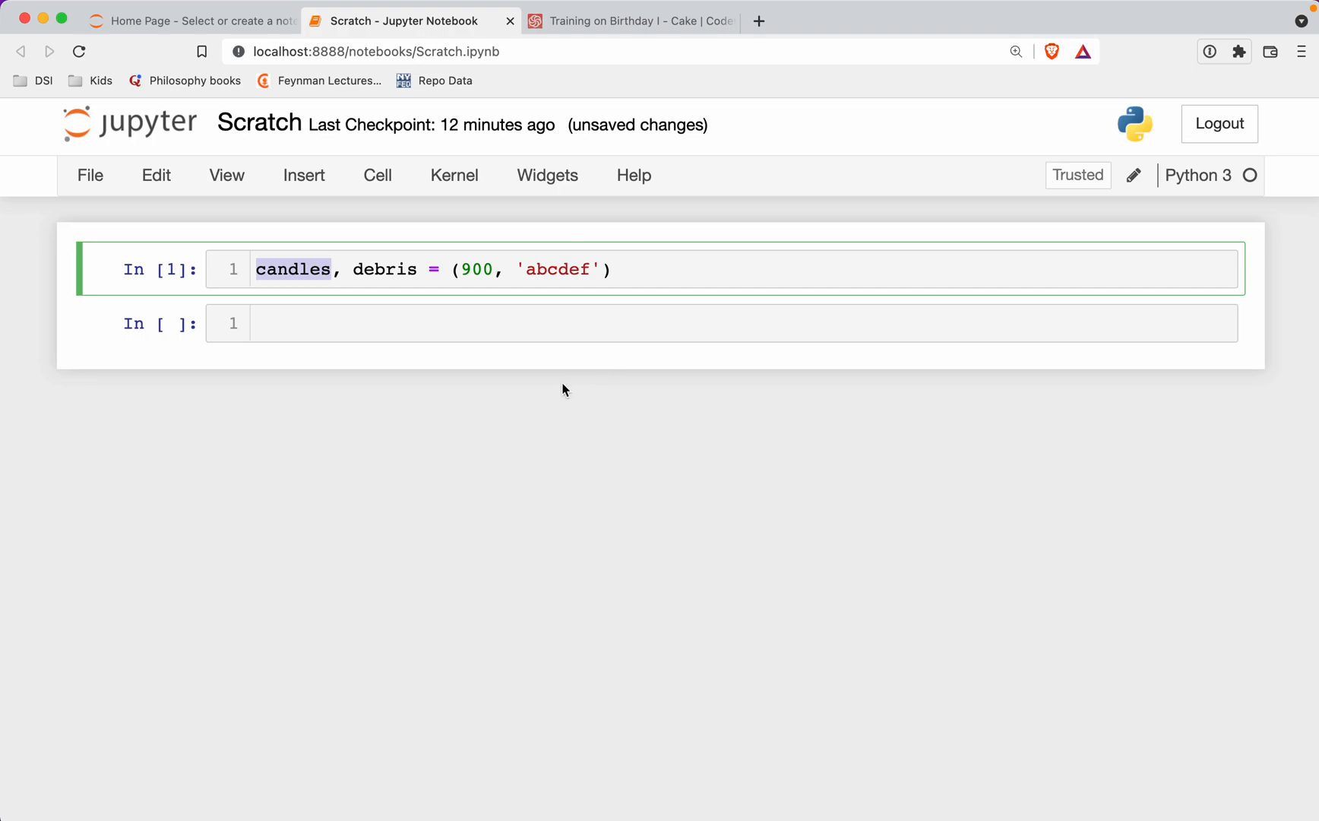
left_click(479, 322)
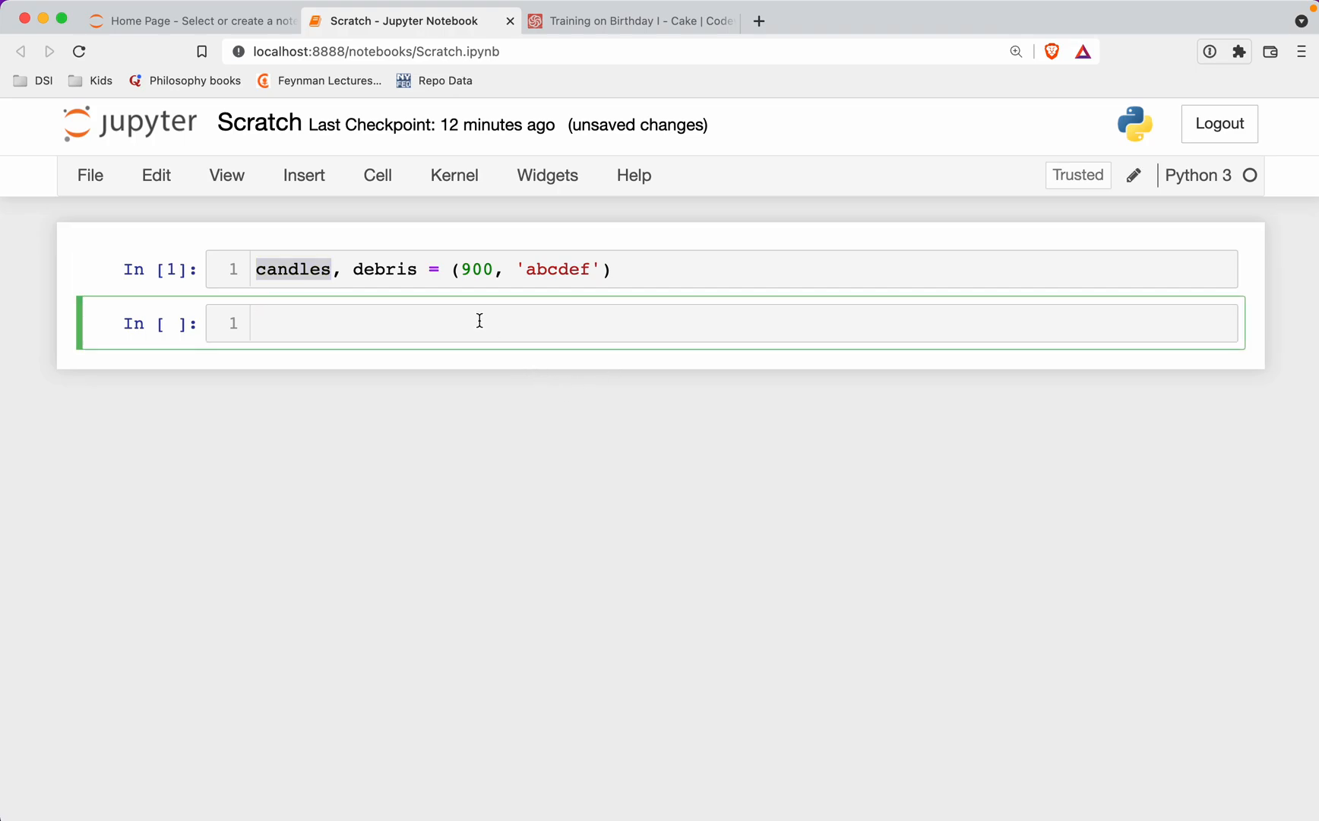
type("debris")
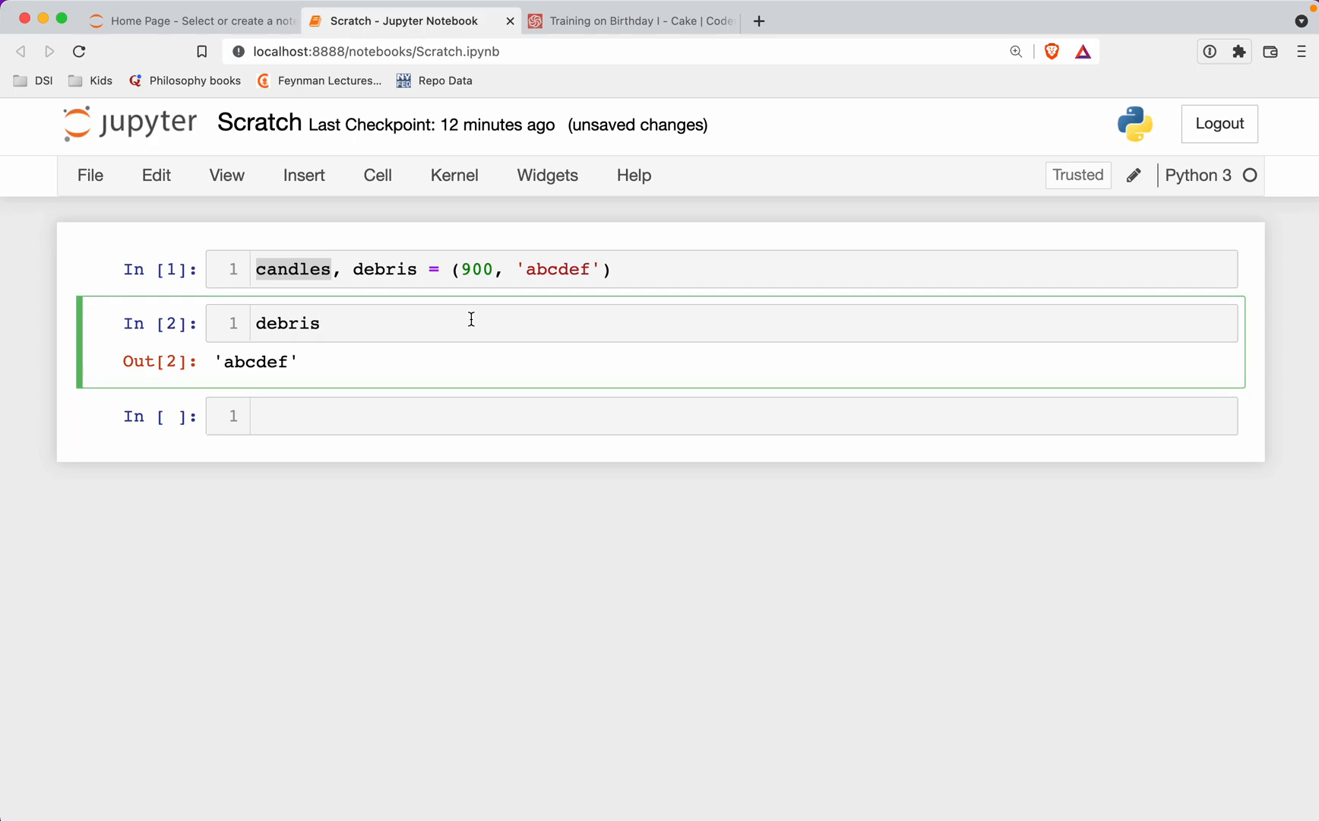
type("[]")
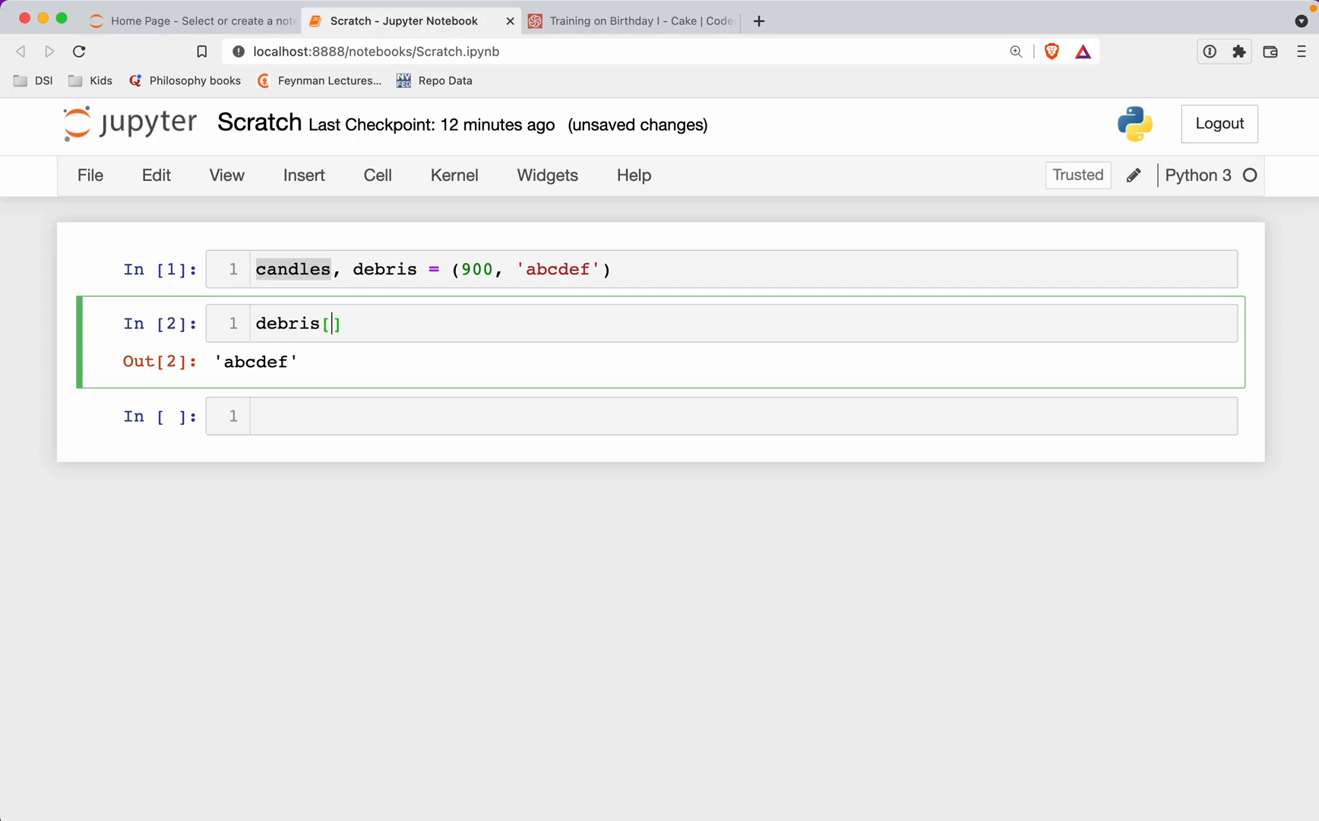
type("0:")
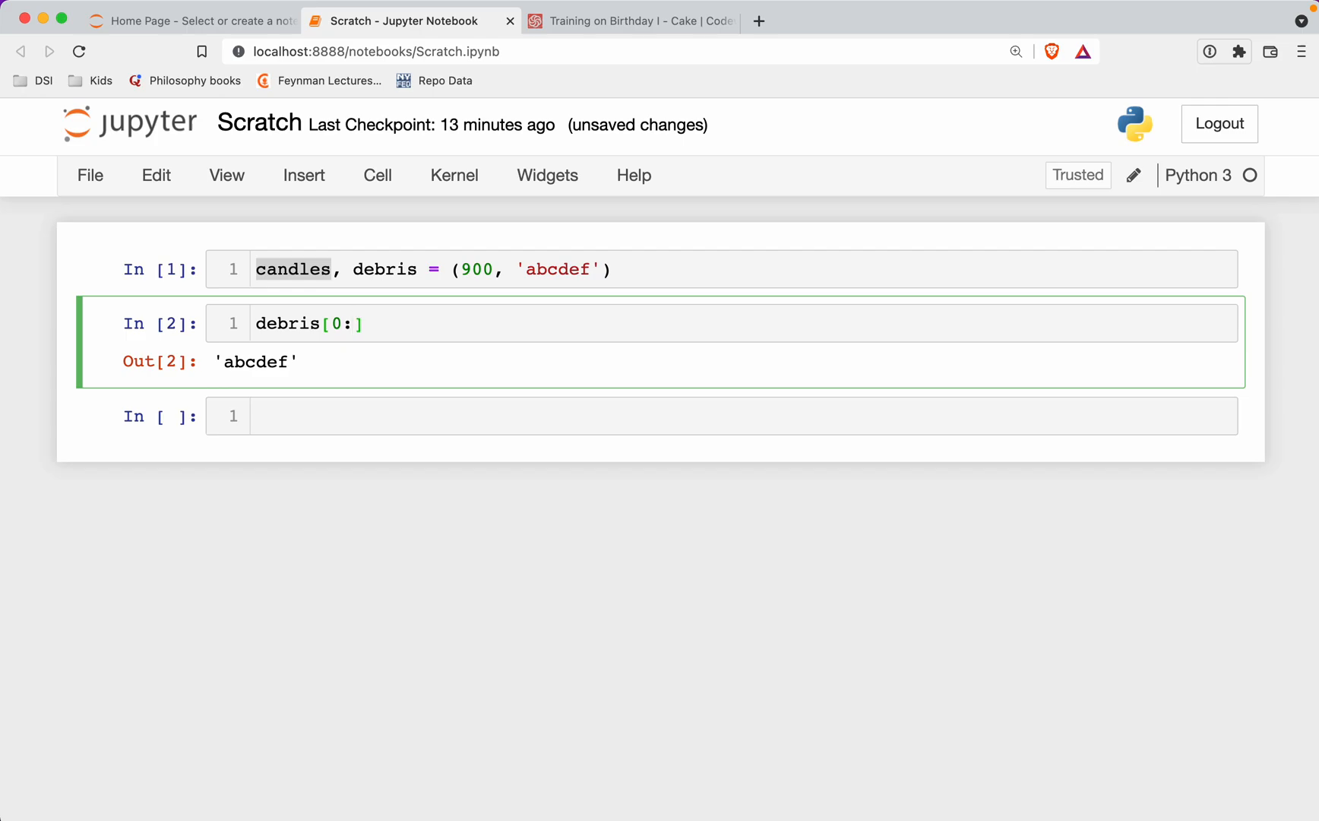
key("Shift+Enter")
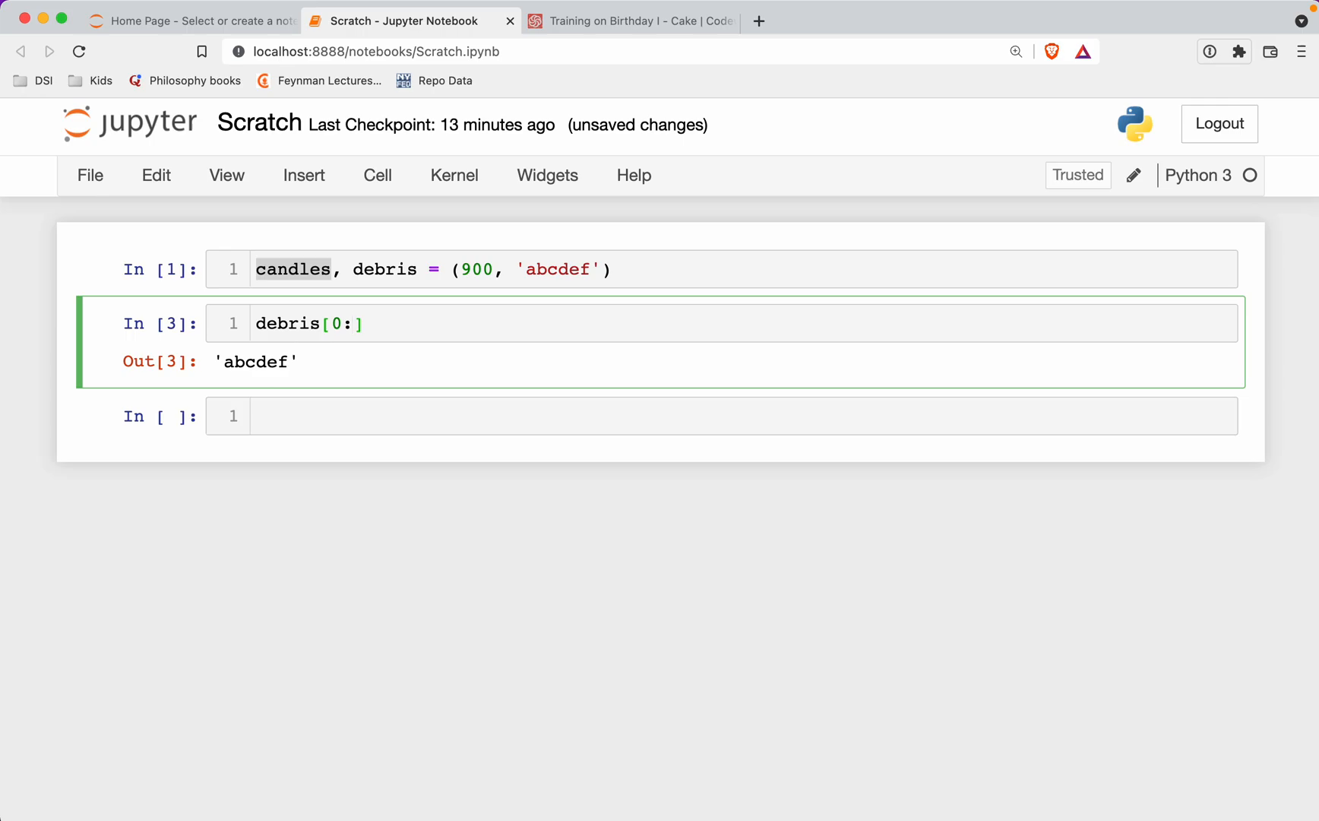
type(":")
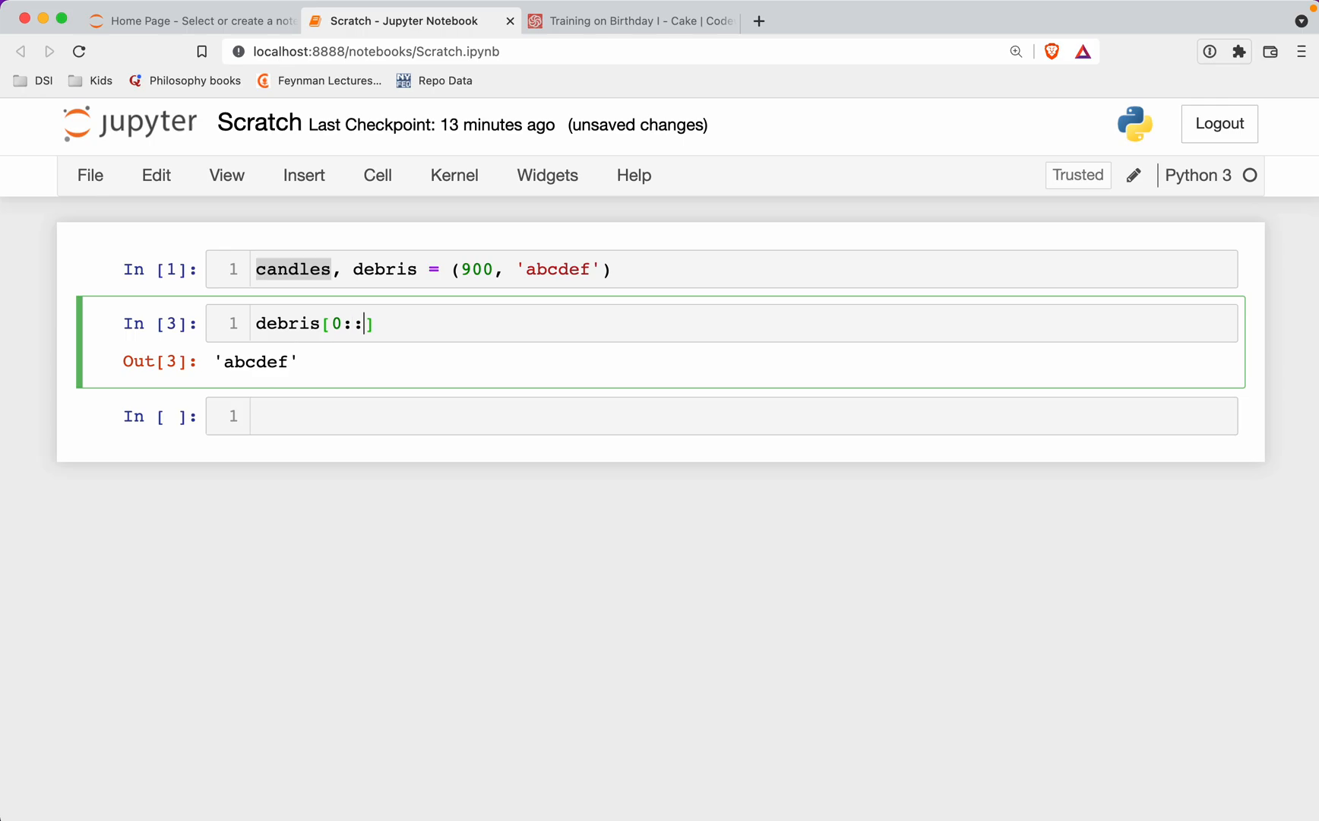
type("2")
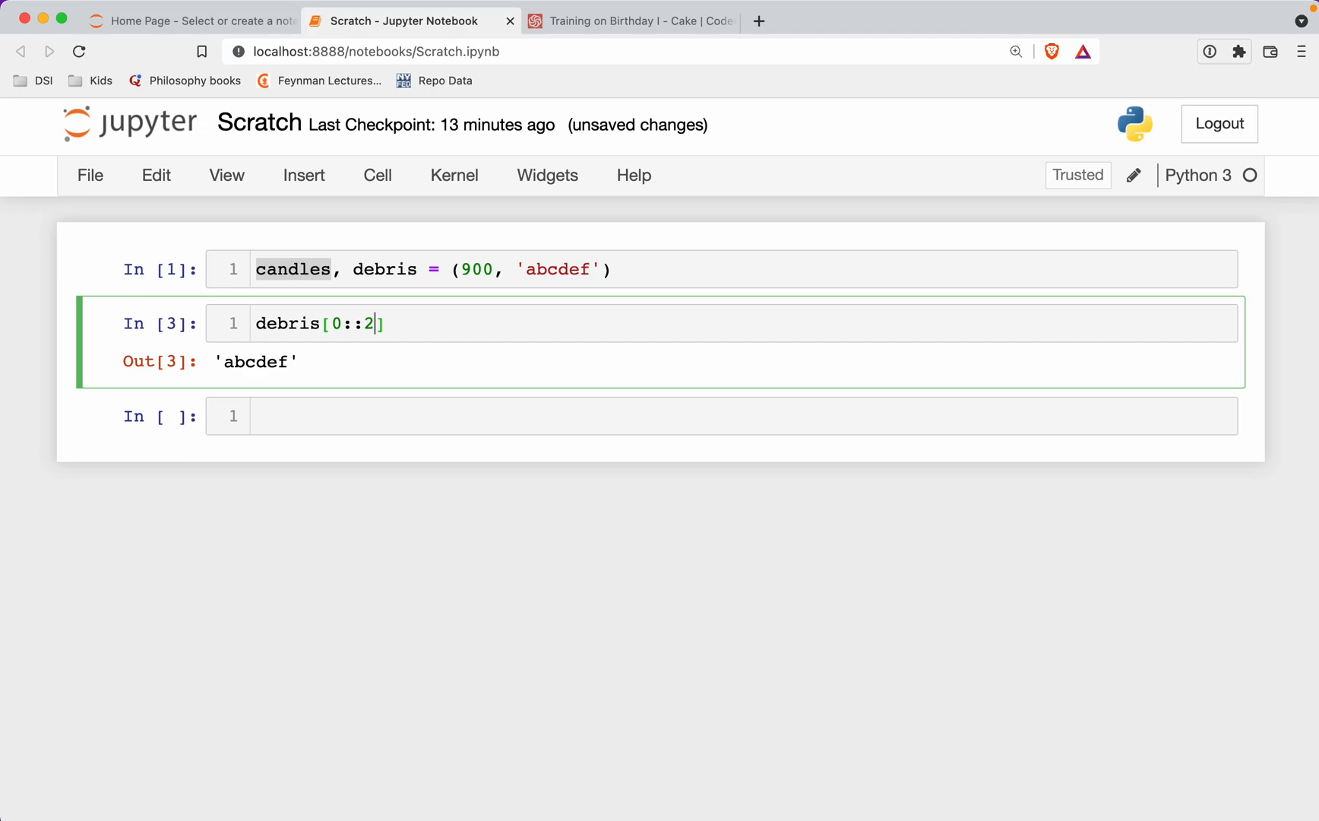
key("Shift+Enter")
type("debris")
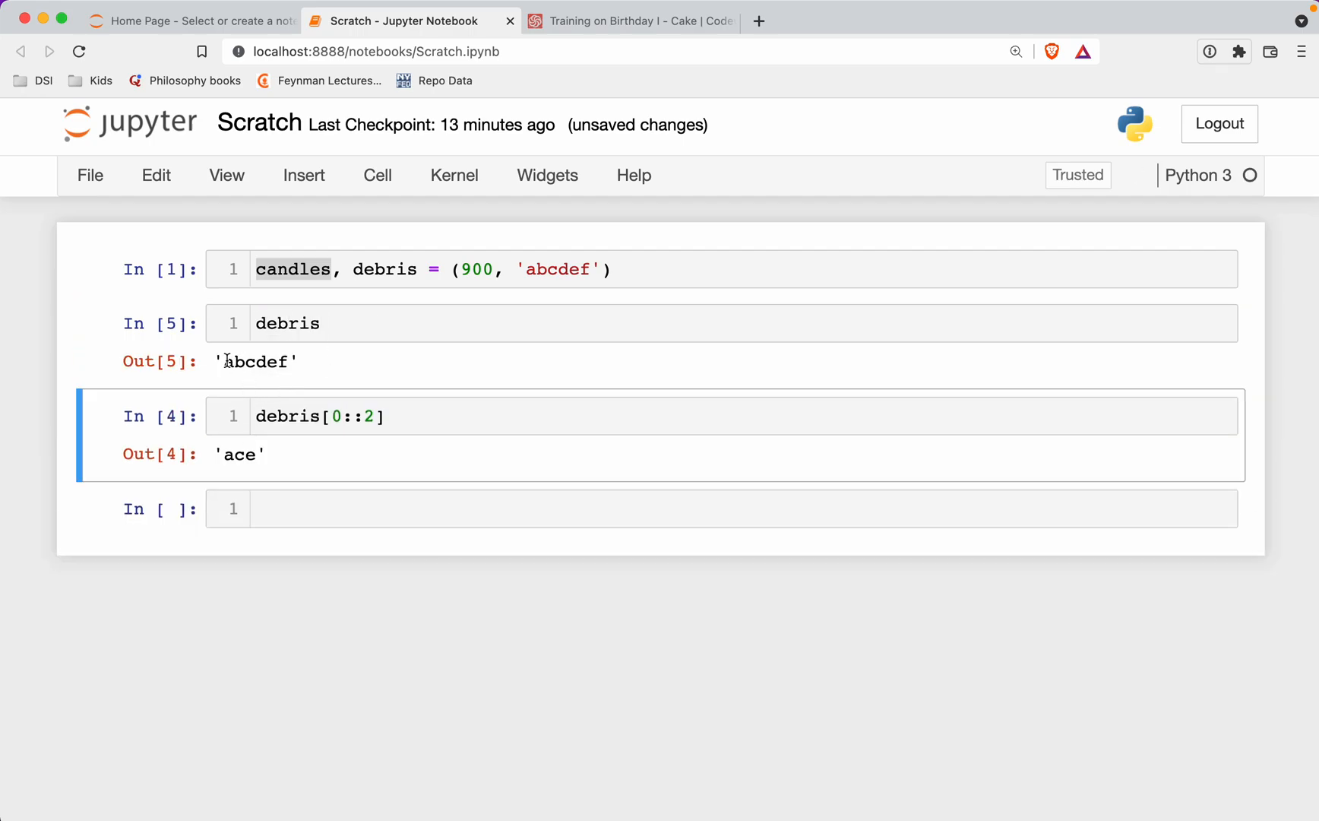
double_click(257, 362)
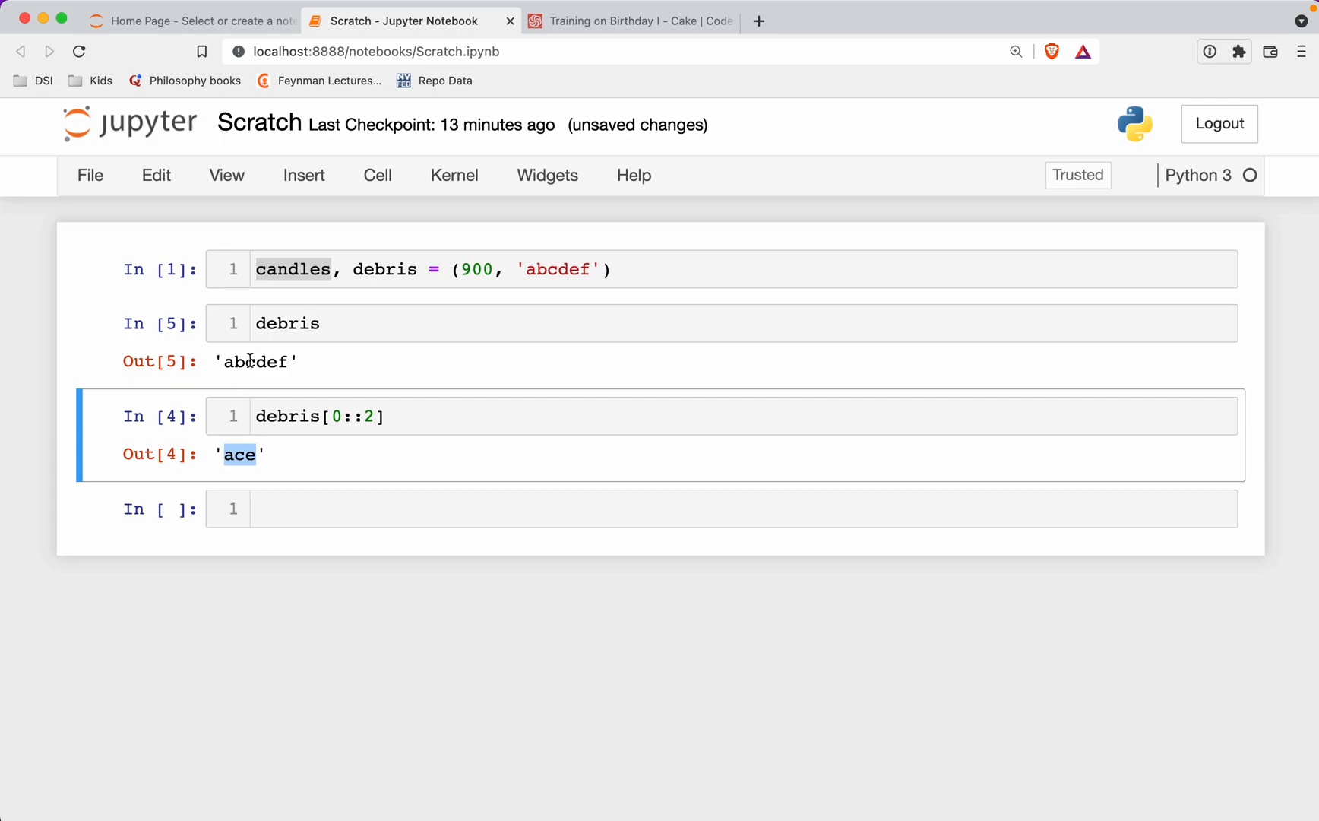
mouse_move(274, 474)
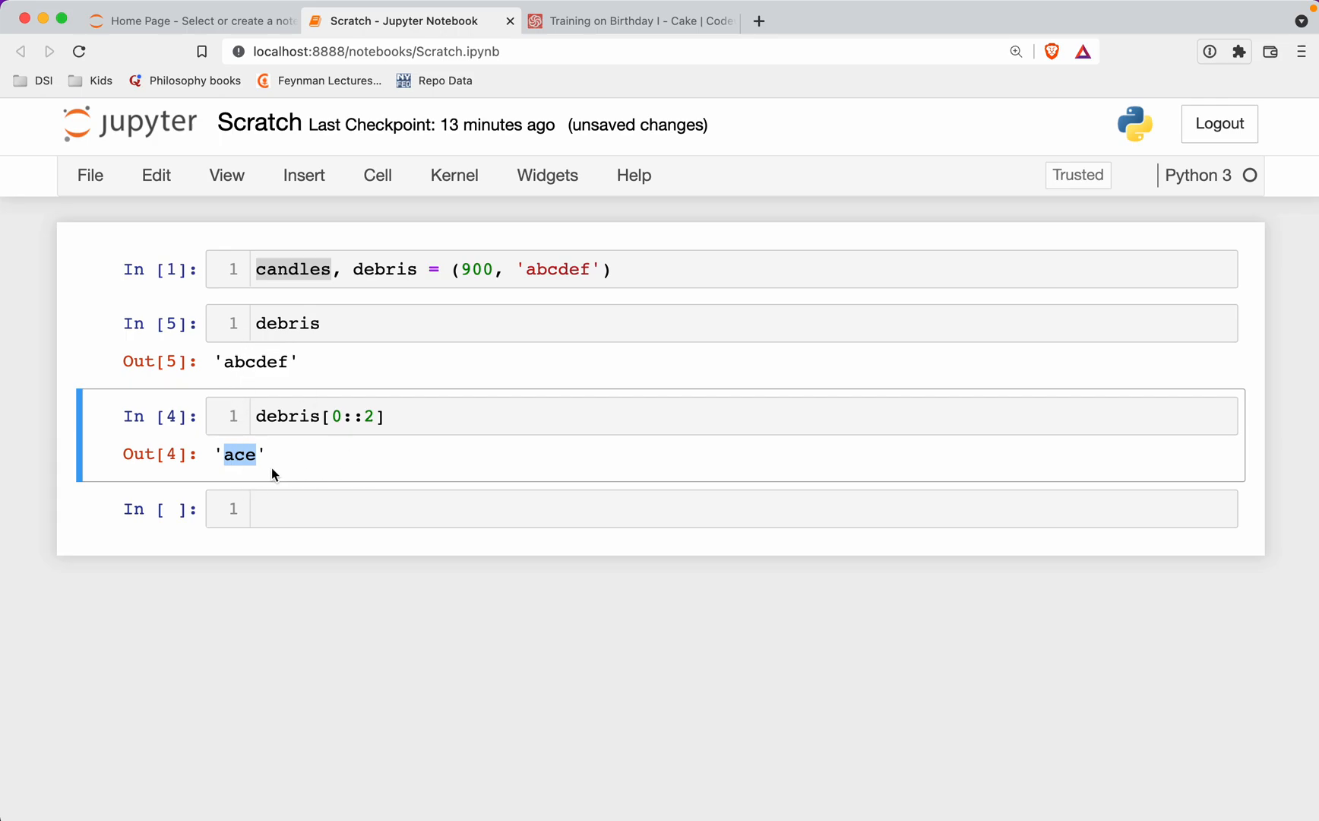
Step: Store the slices as evens = debris[0::2] and odds = debris[1::2]
left_click(291, 417)
type("evens = ")
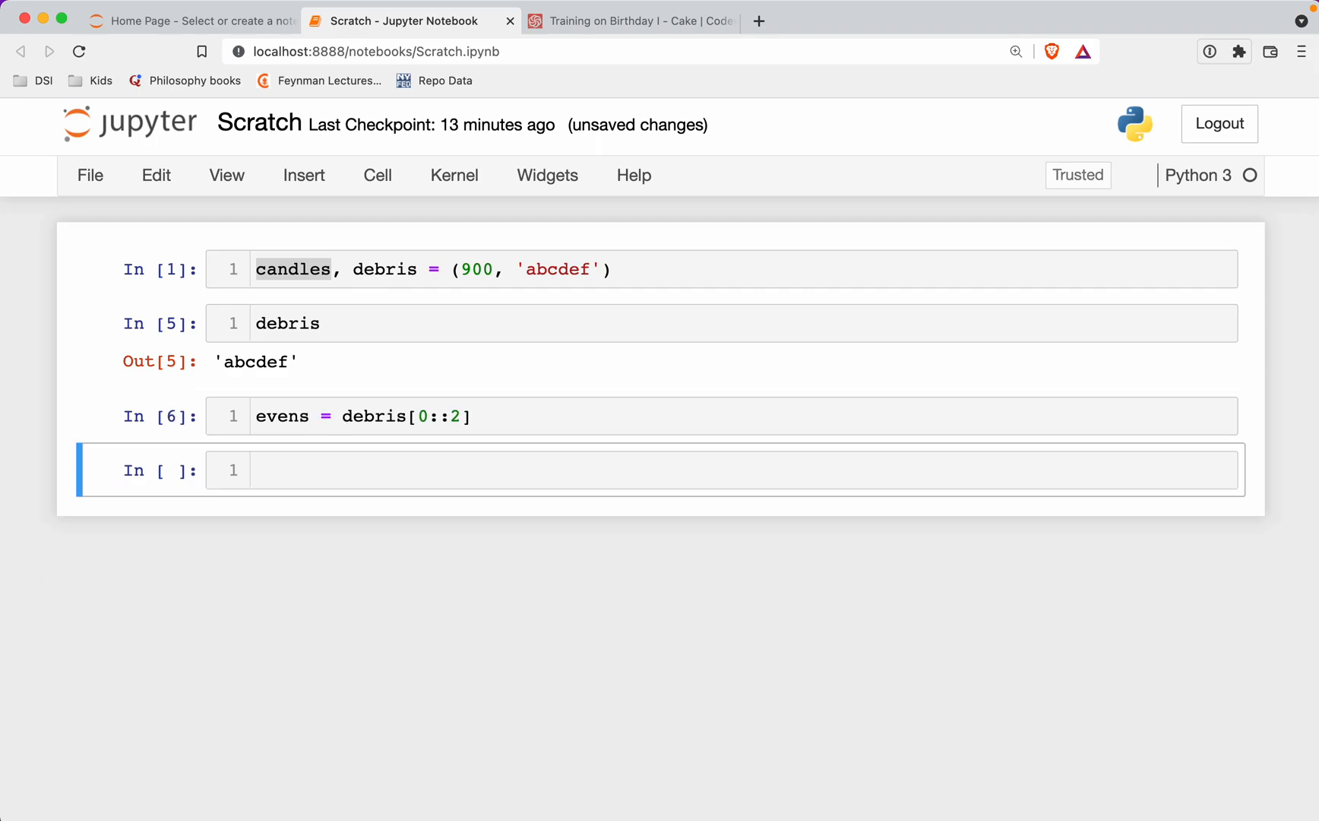
type("debris")
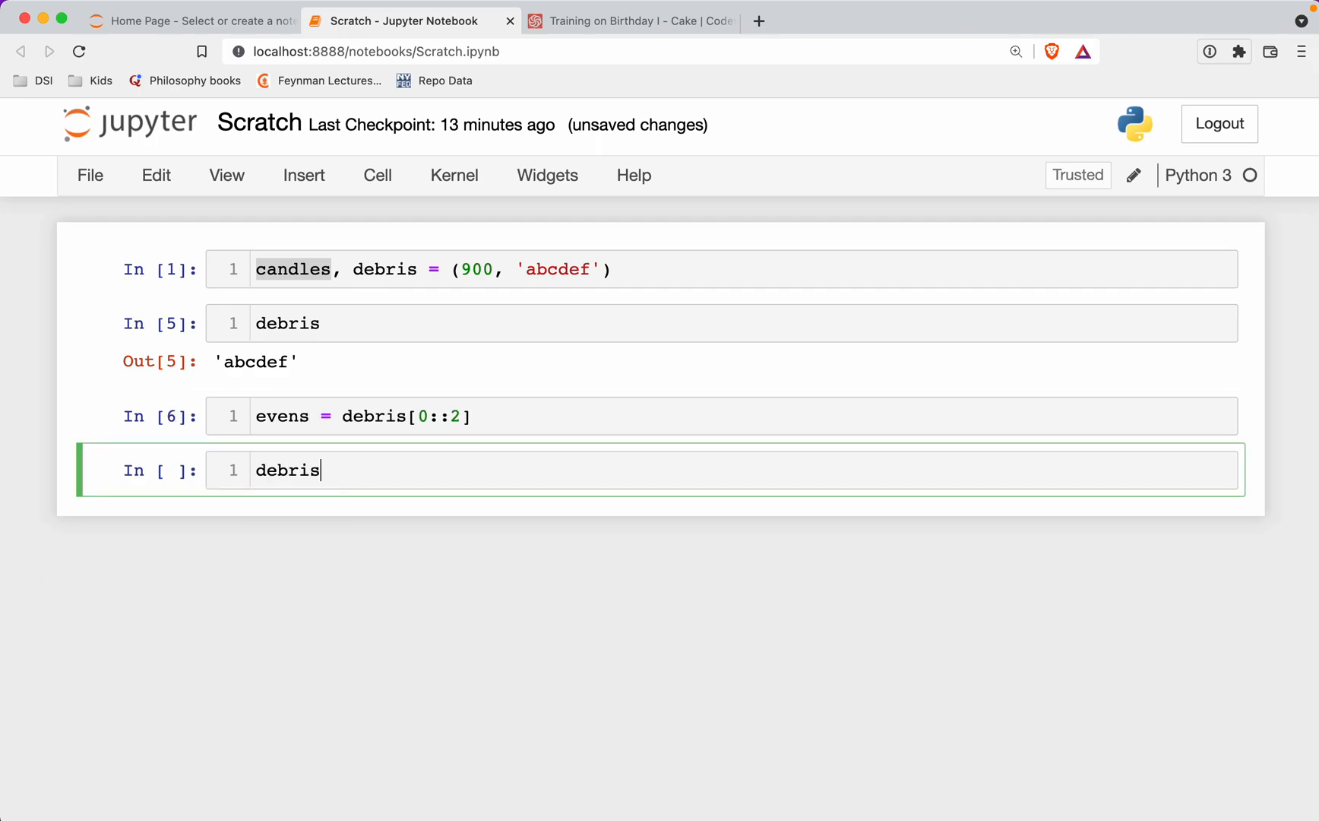
type("[]")
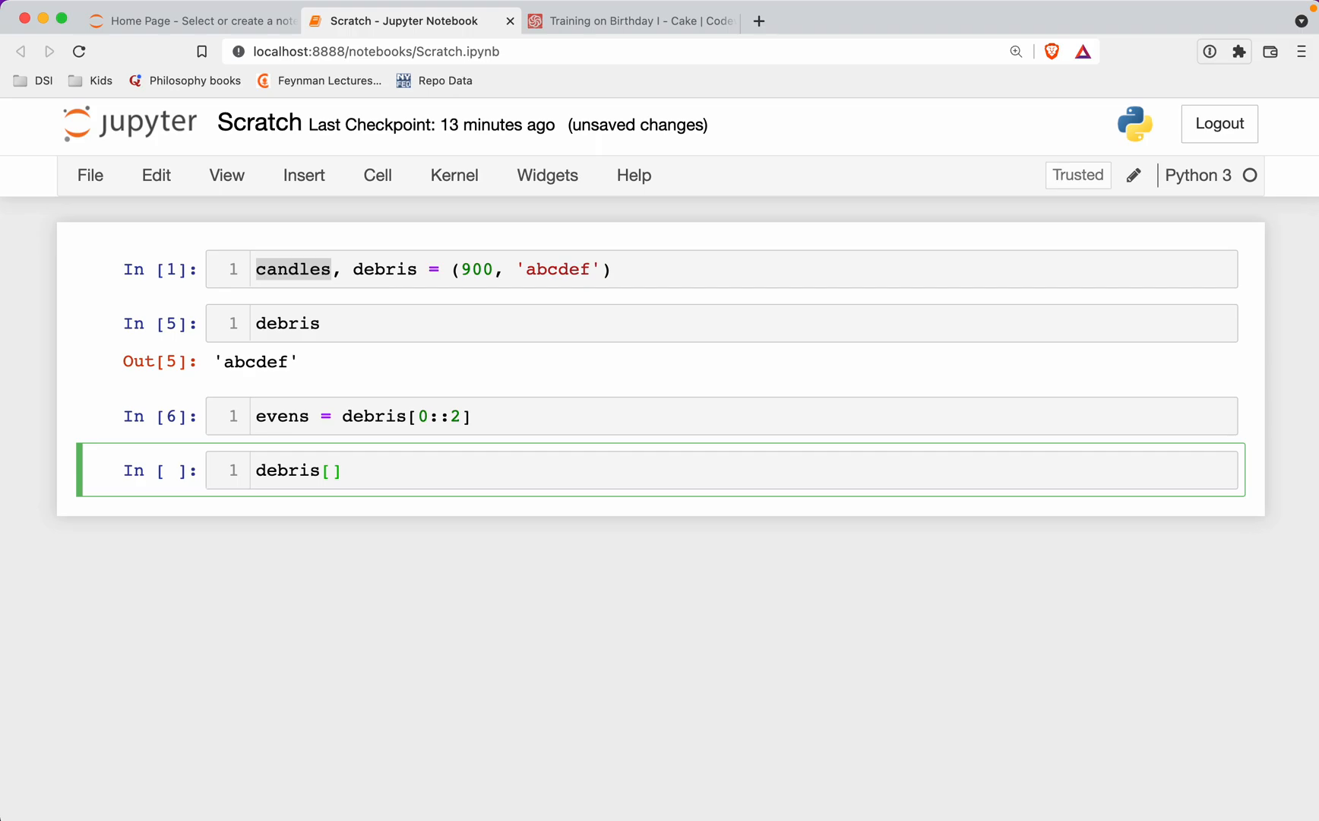
type("1::2")
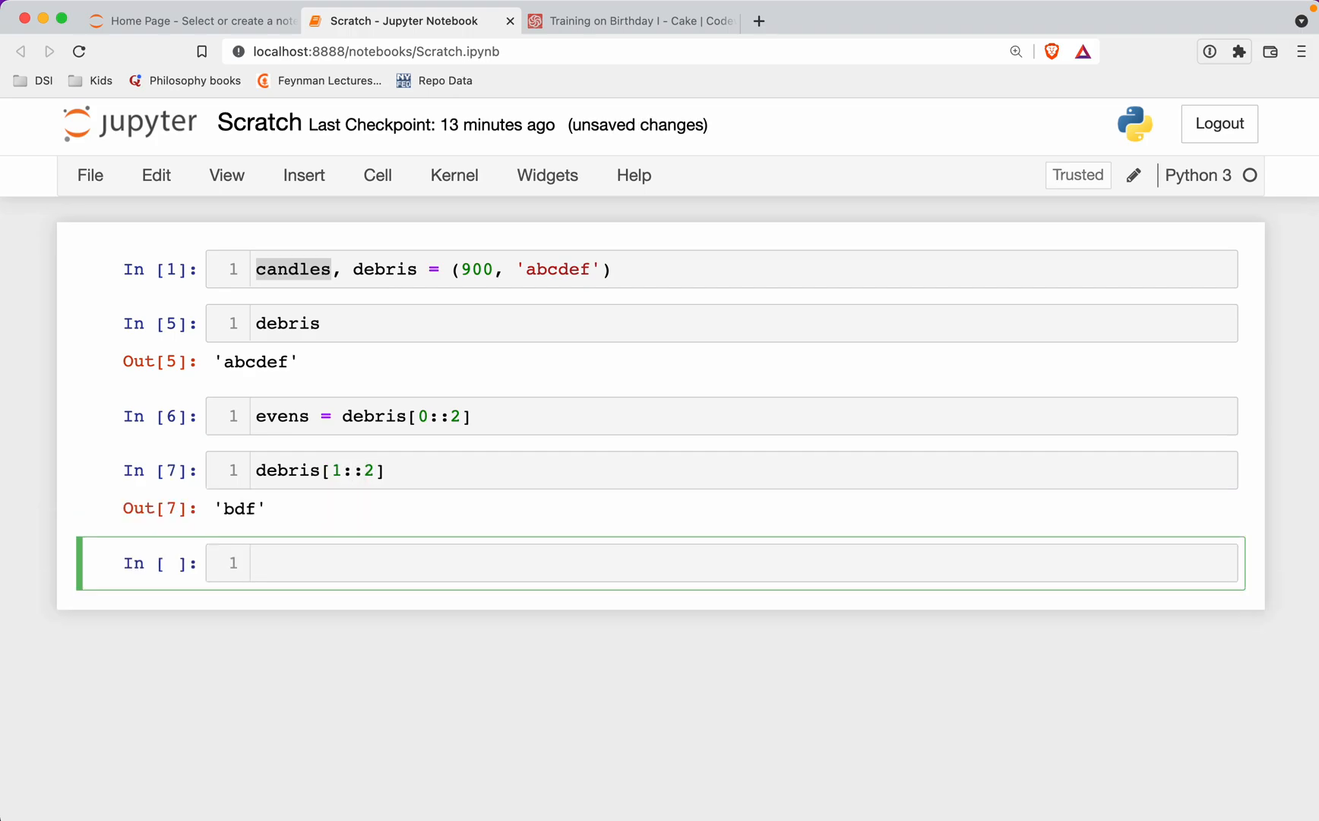
type("odds =")
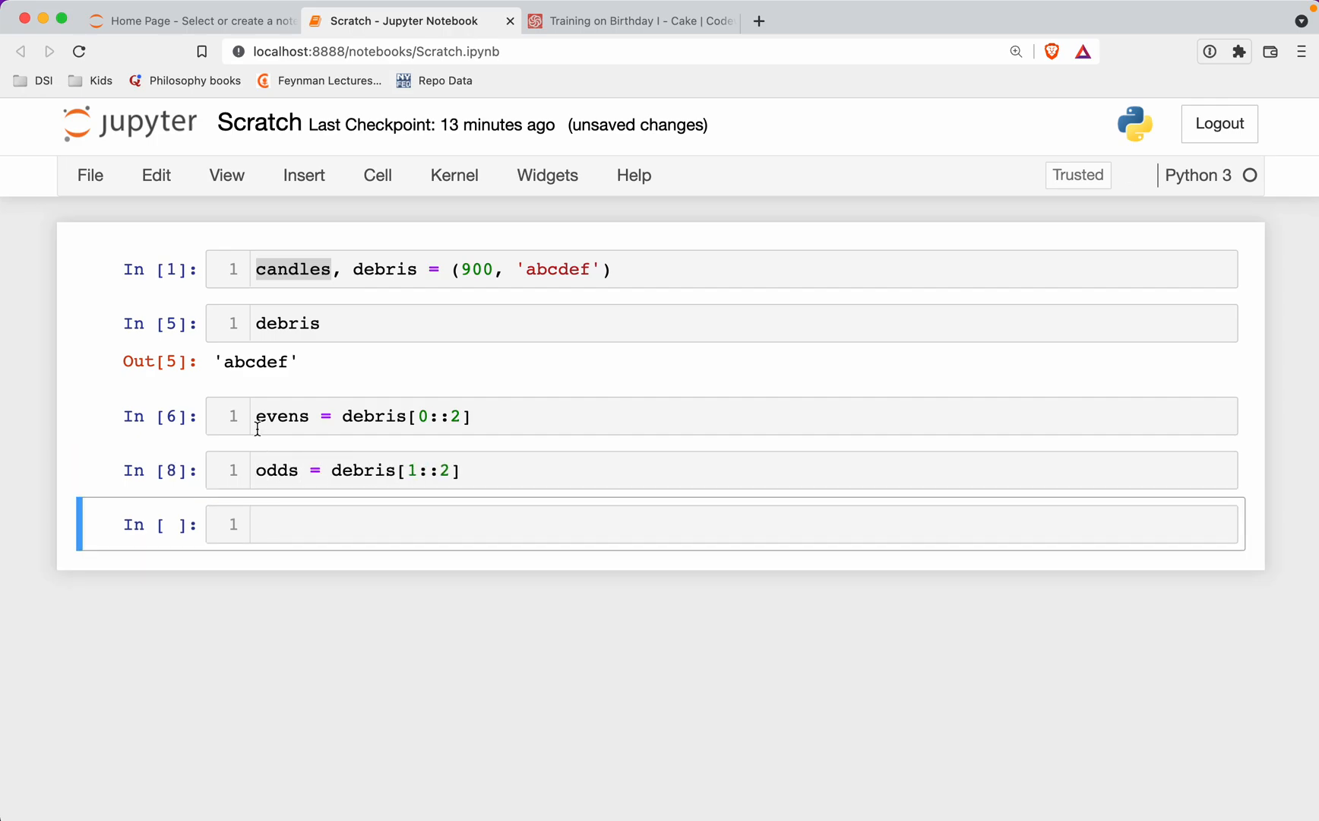
mouse_move(233, 393)
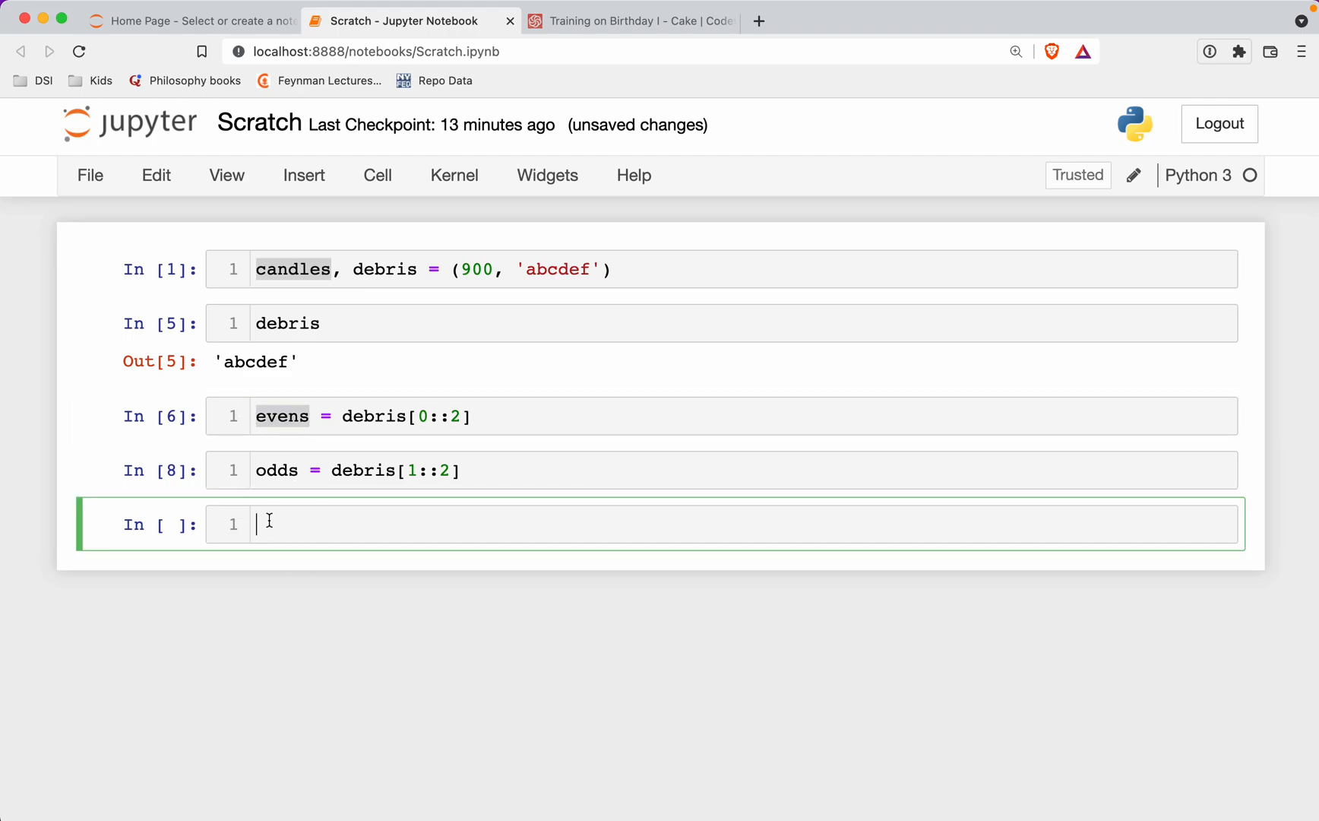
Step: Check [ord(letter) for letter in evens] gives [97, 99, 101], then wrap it in sum() as even_total
type("[]")
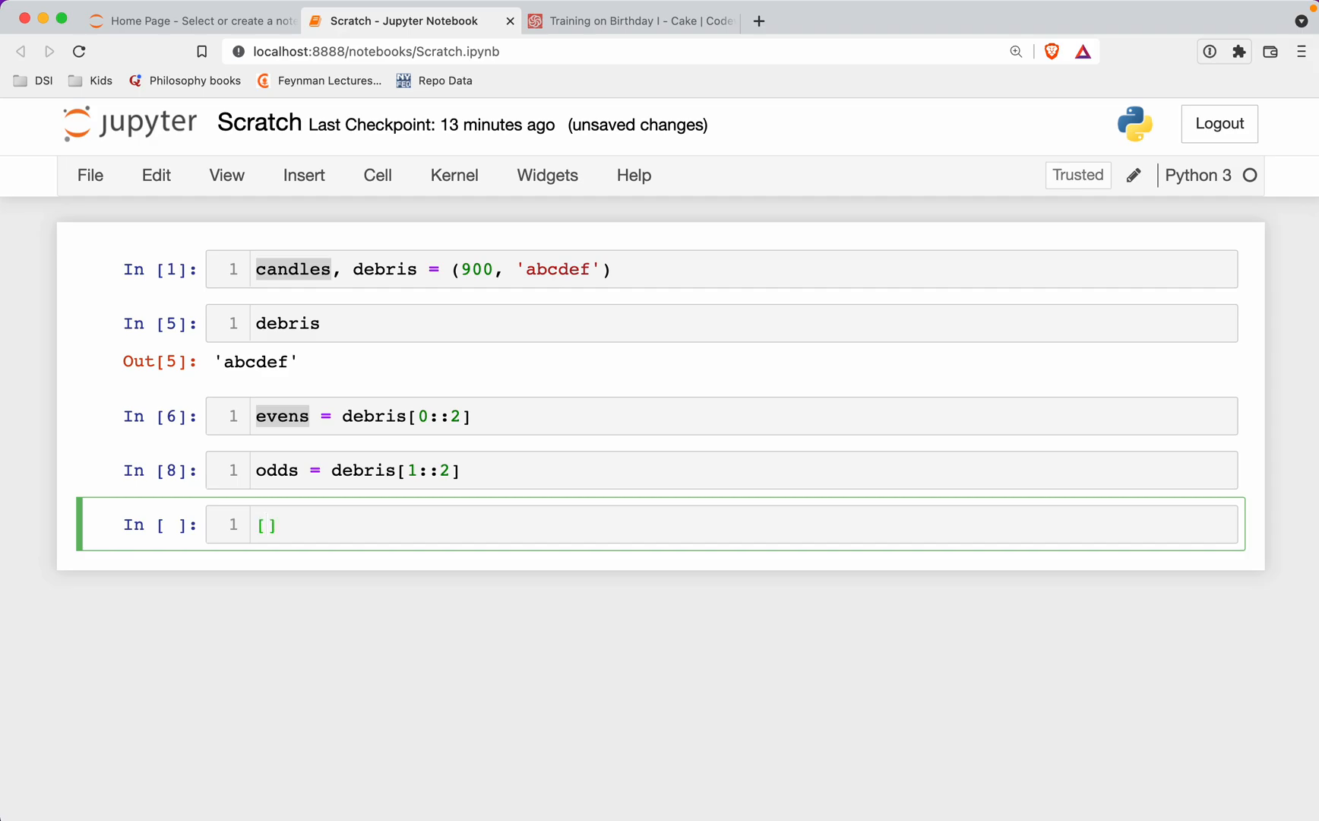
type("letter for letter in evens")
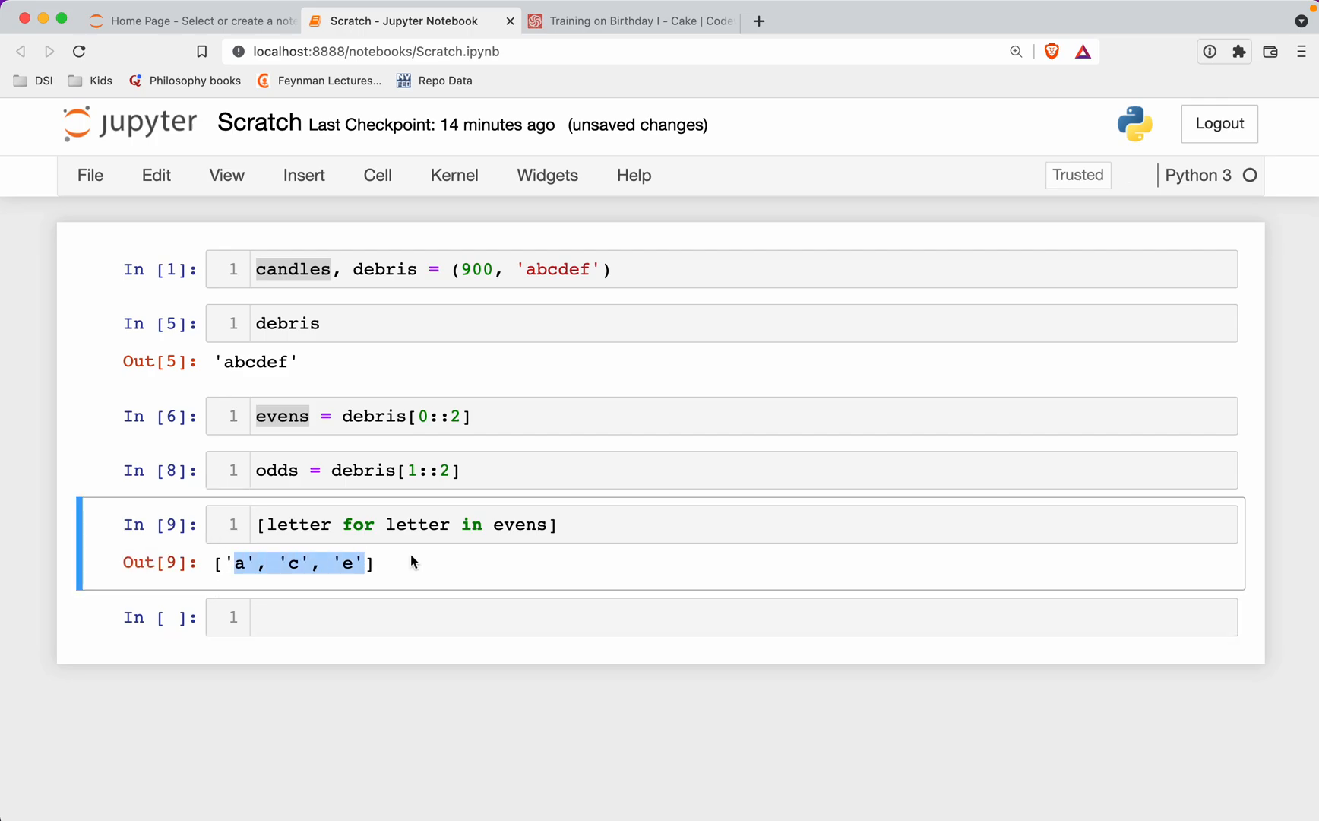
left_click(337, 524)
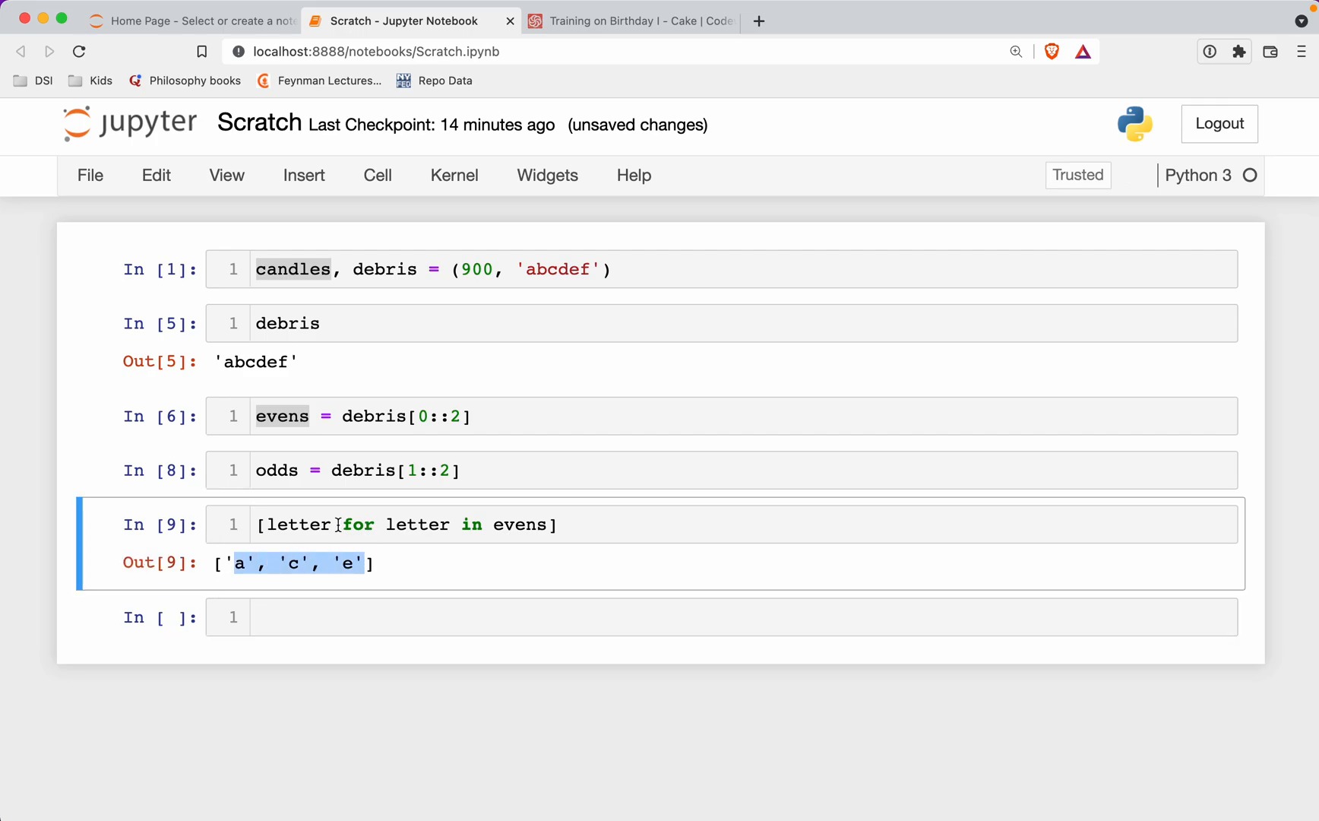
double_click(296, 524)
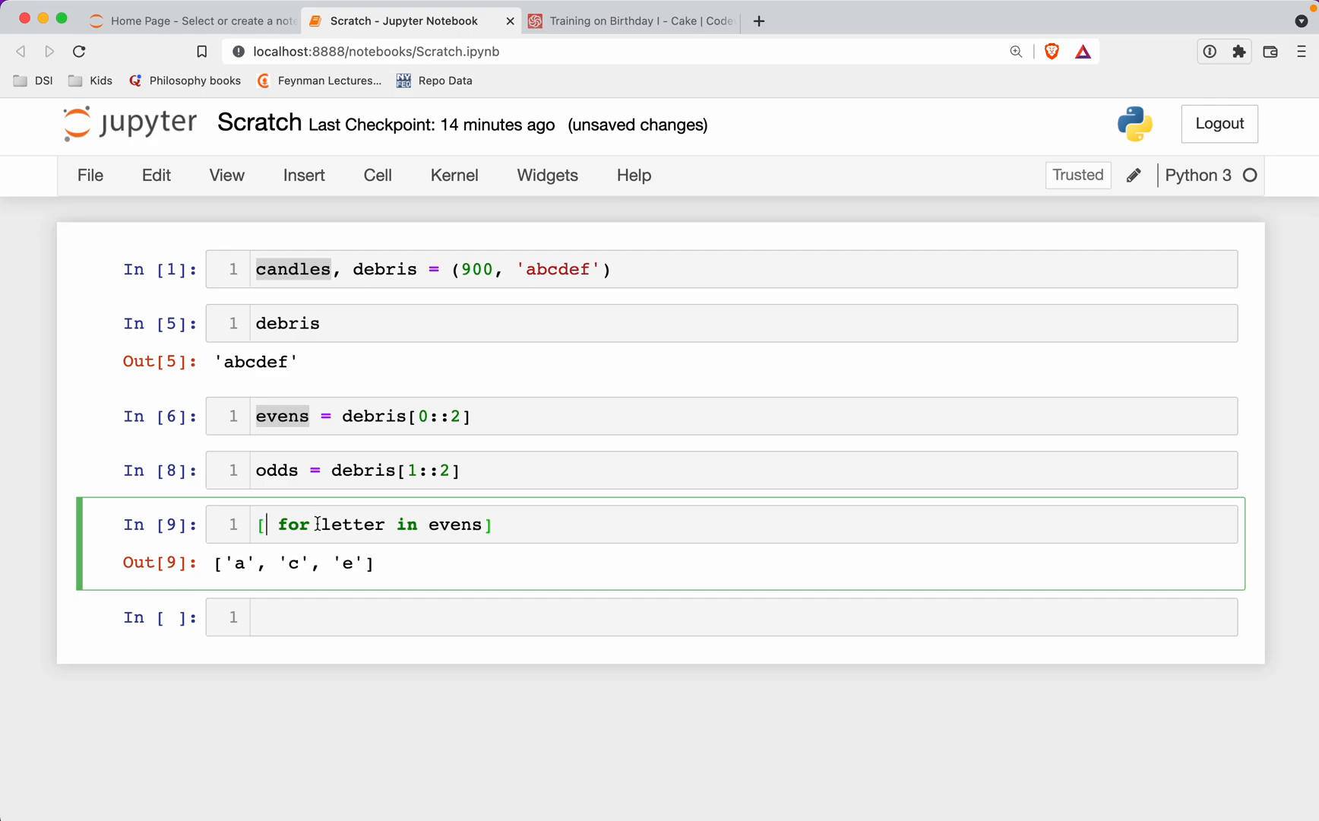
type("ord(letter)")
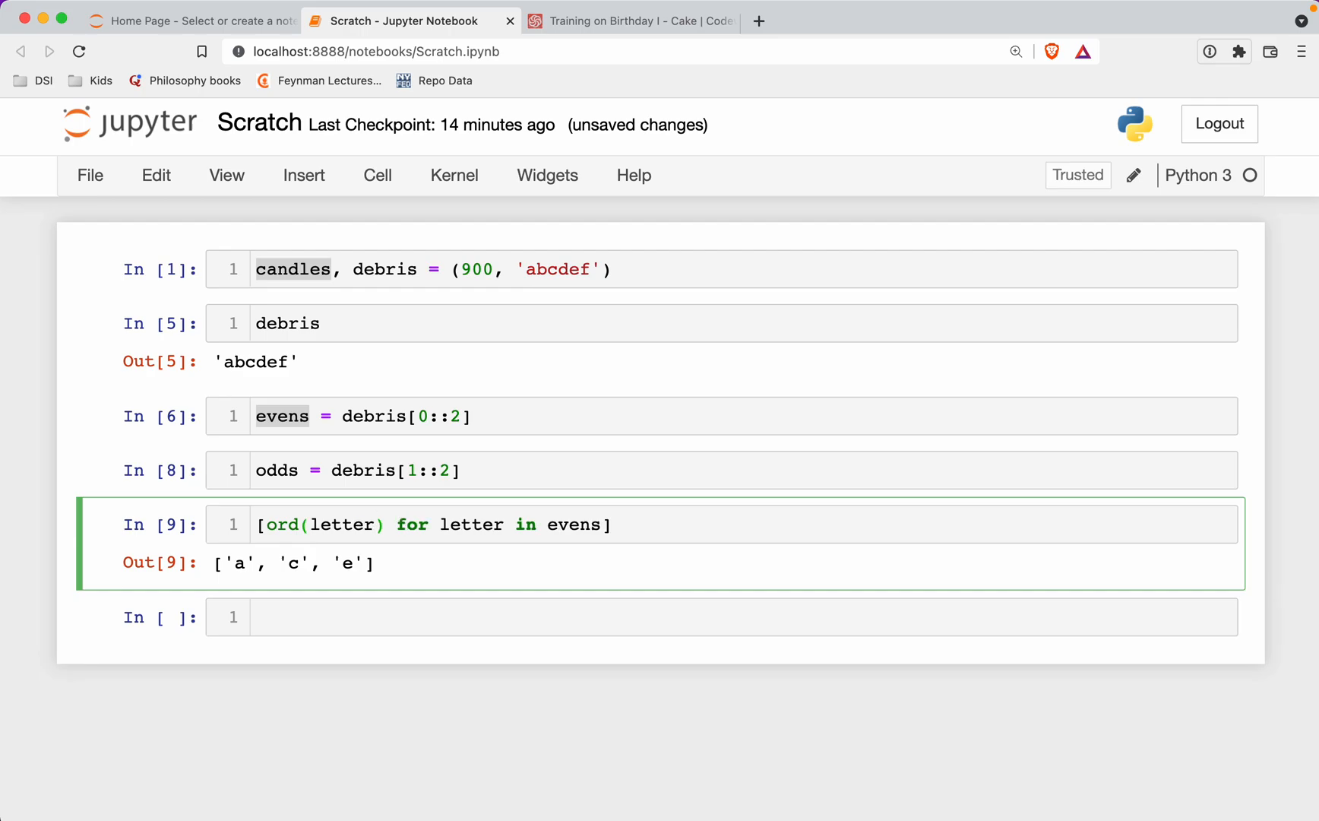
key("Shift+Enter")
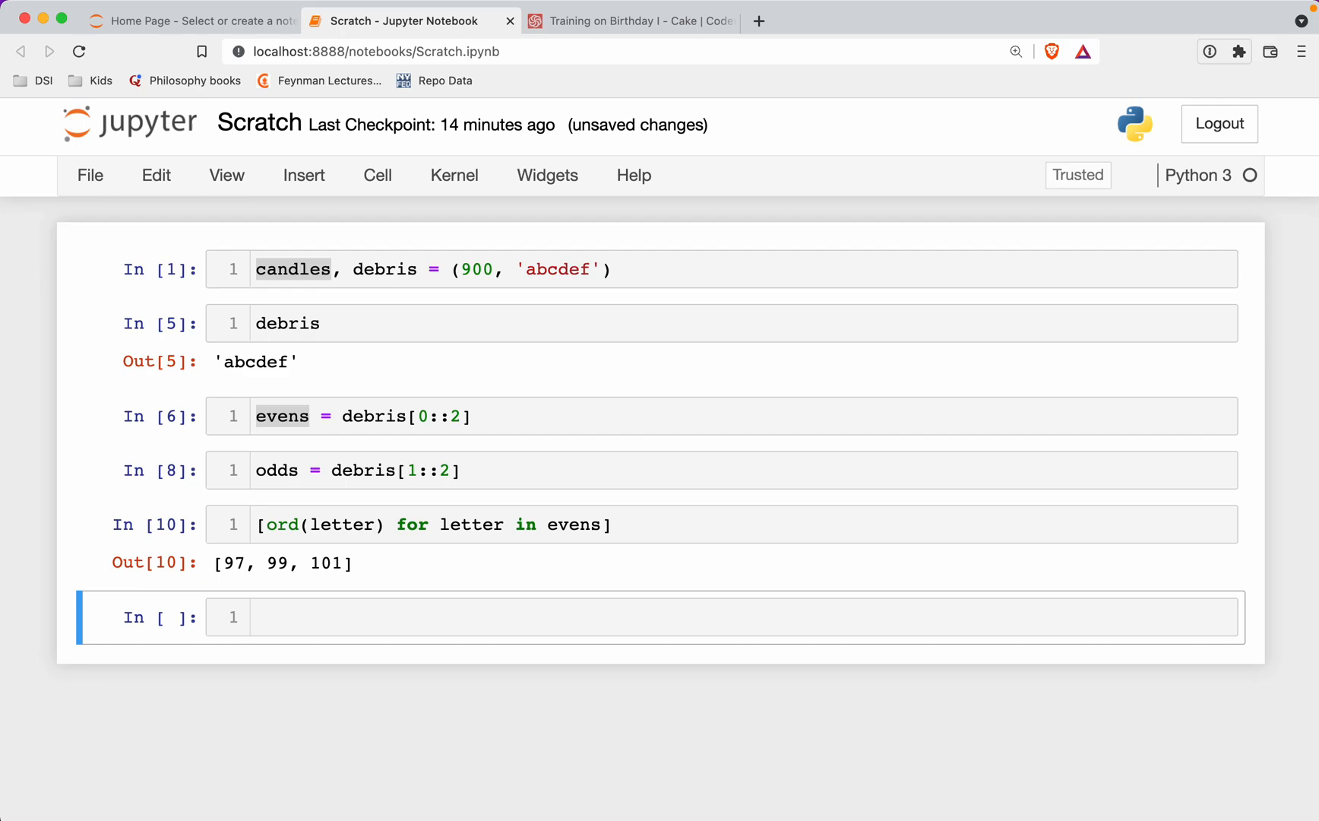
left_click(435, 524)
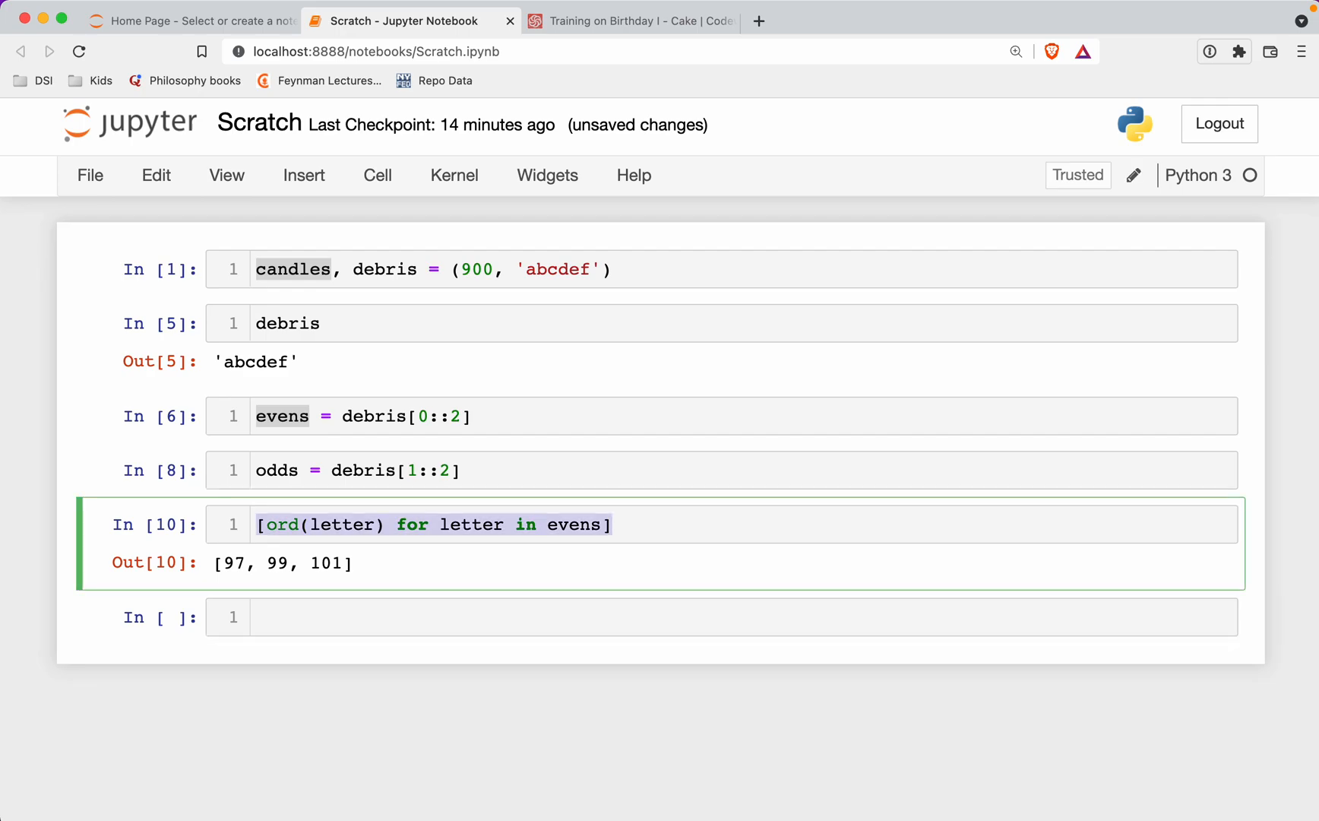
type("sum(")
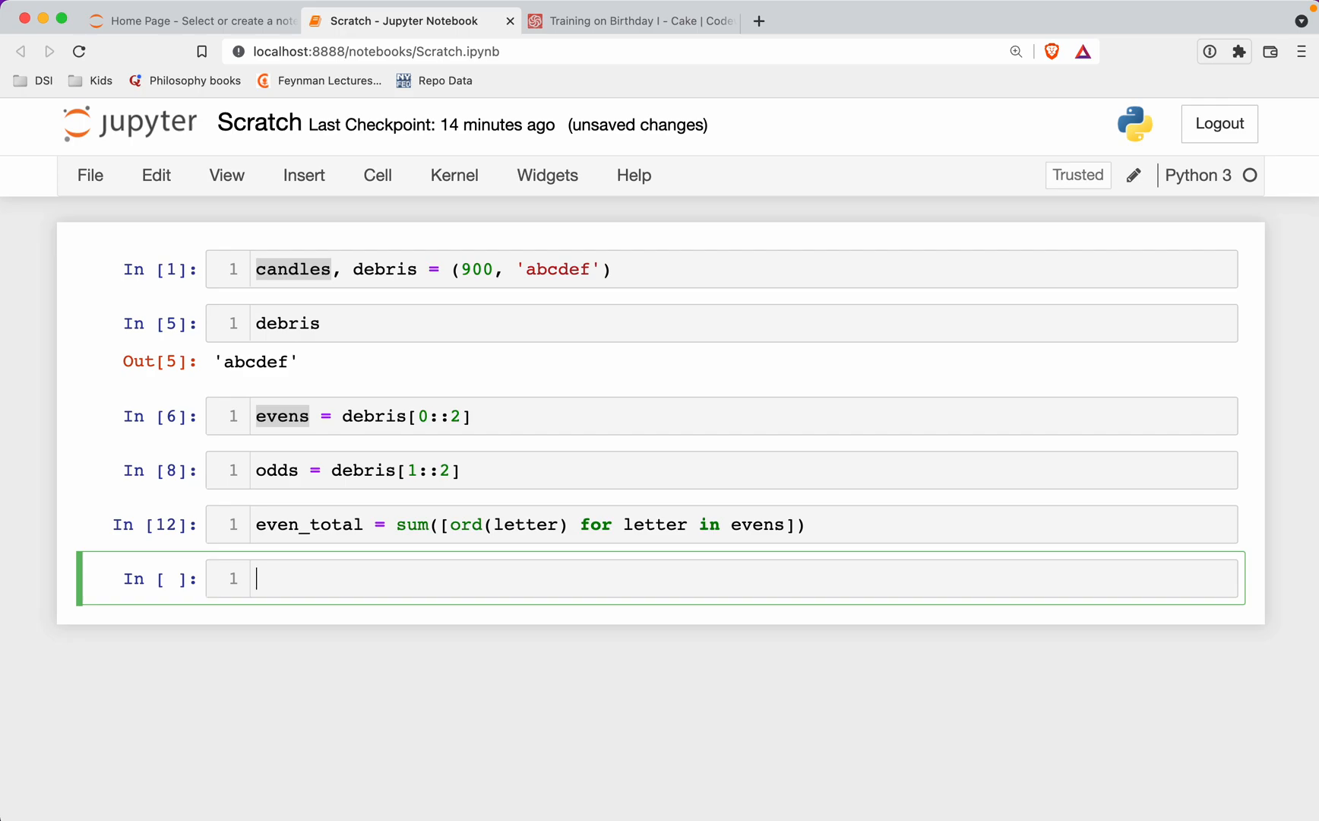
Step: Define alpha = 'abcdefghijklmnopqrstuvwxyz' and confirm alpha.index('a') + 1 gives 1
type("'")
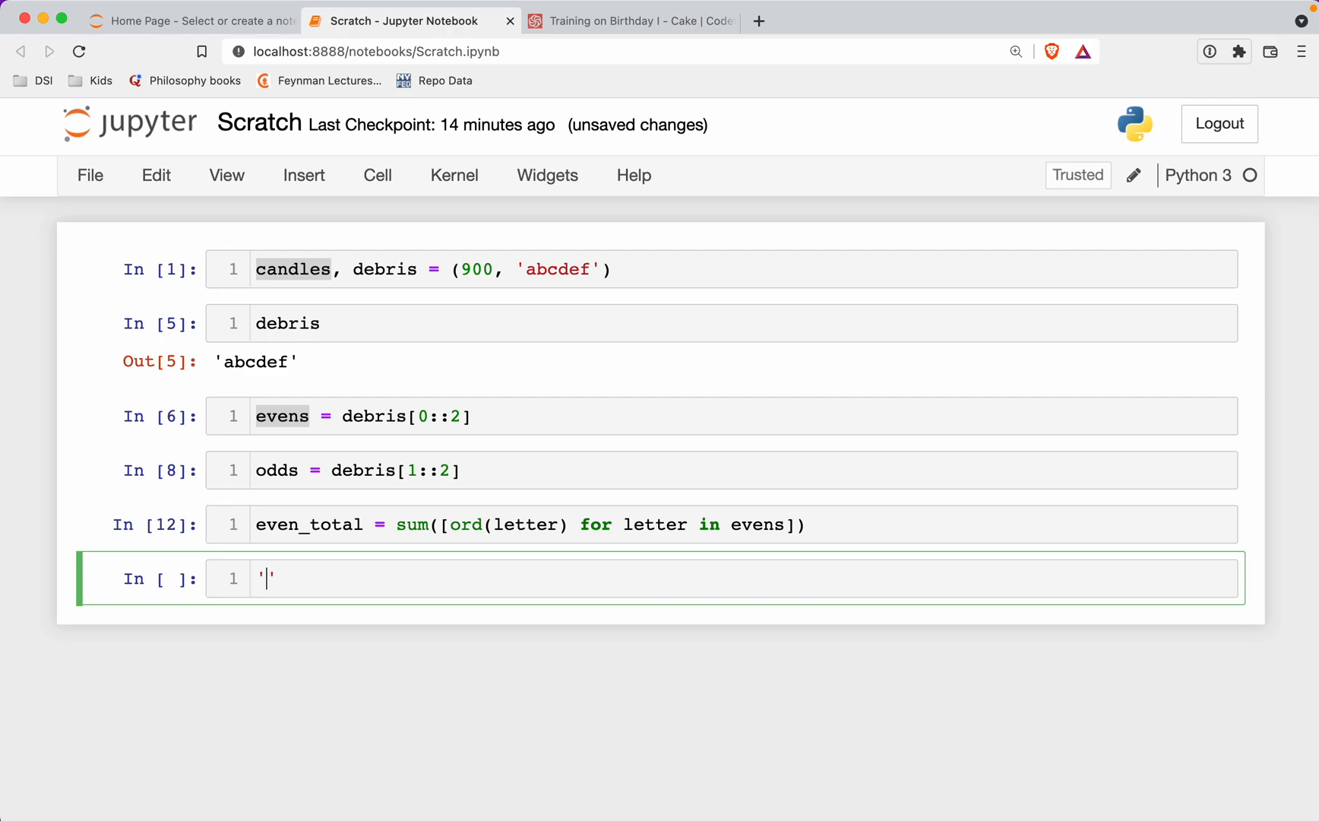
type("abcdef")
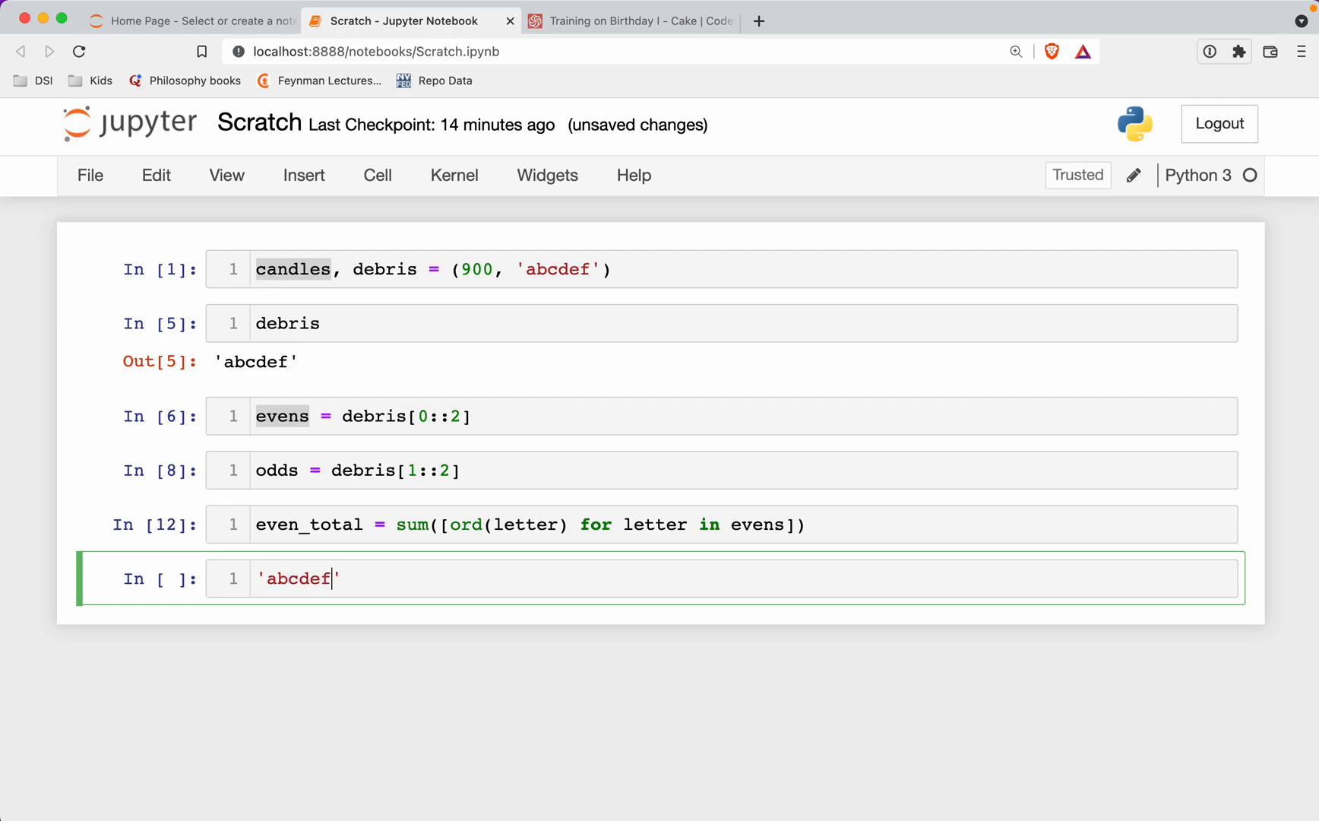
type("ghijklm")
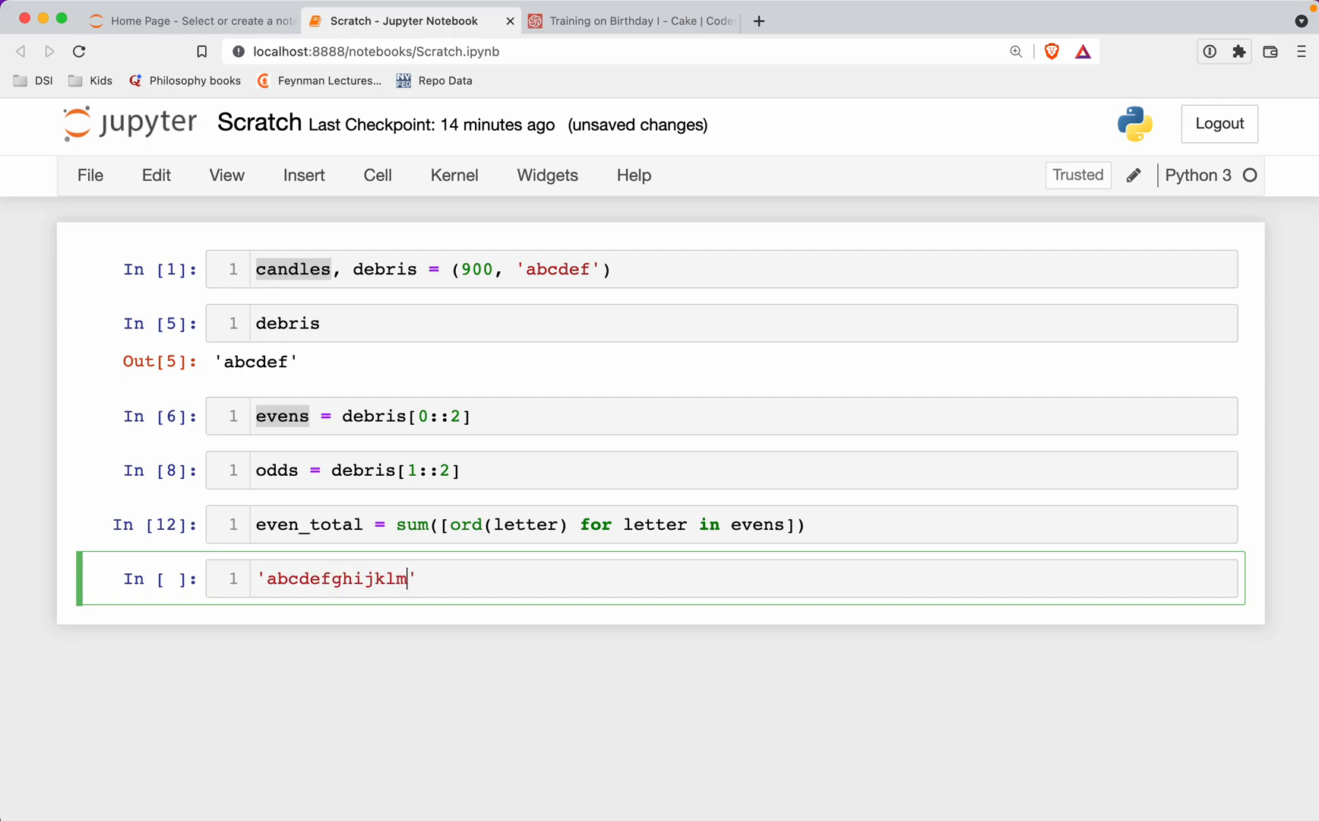
type("nopqrs")
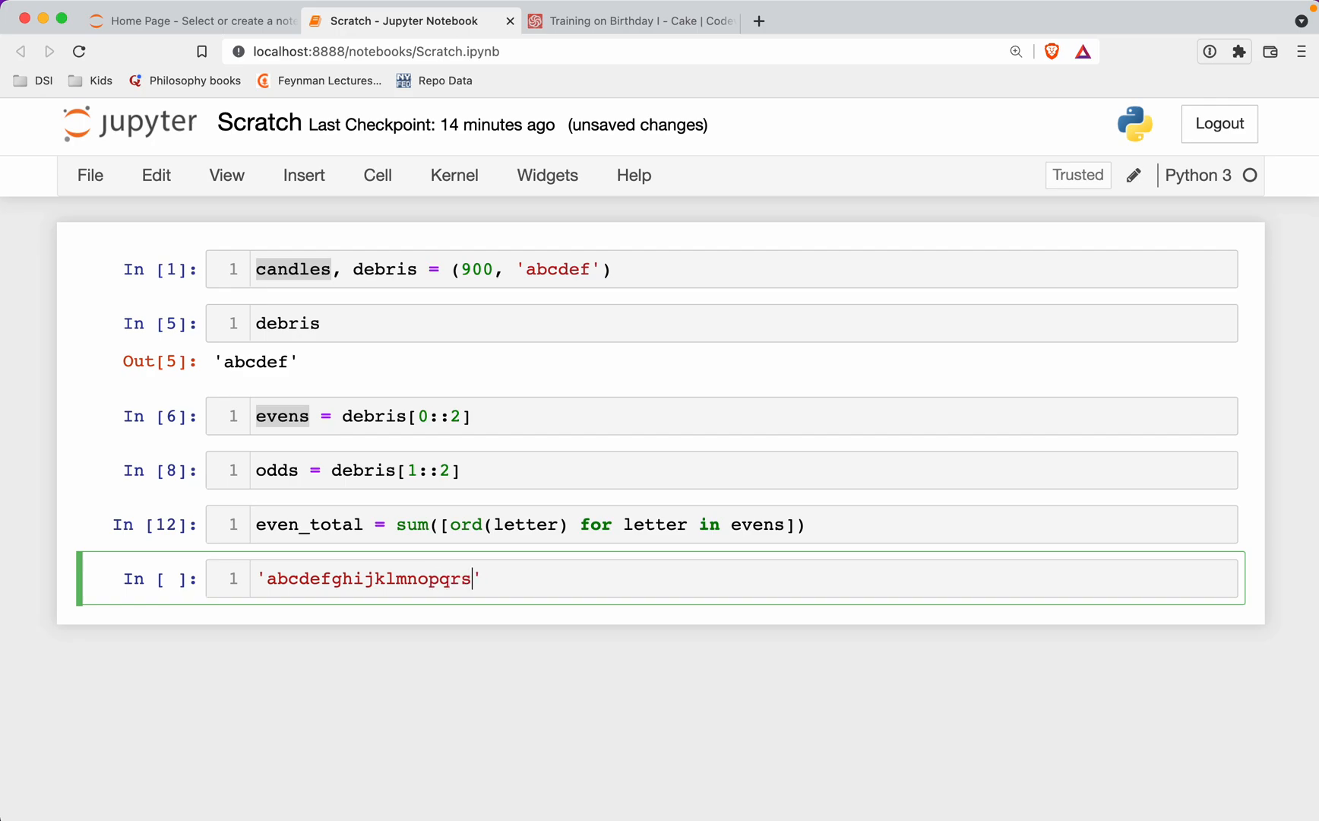
type("tuvw")
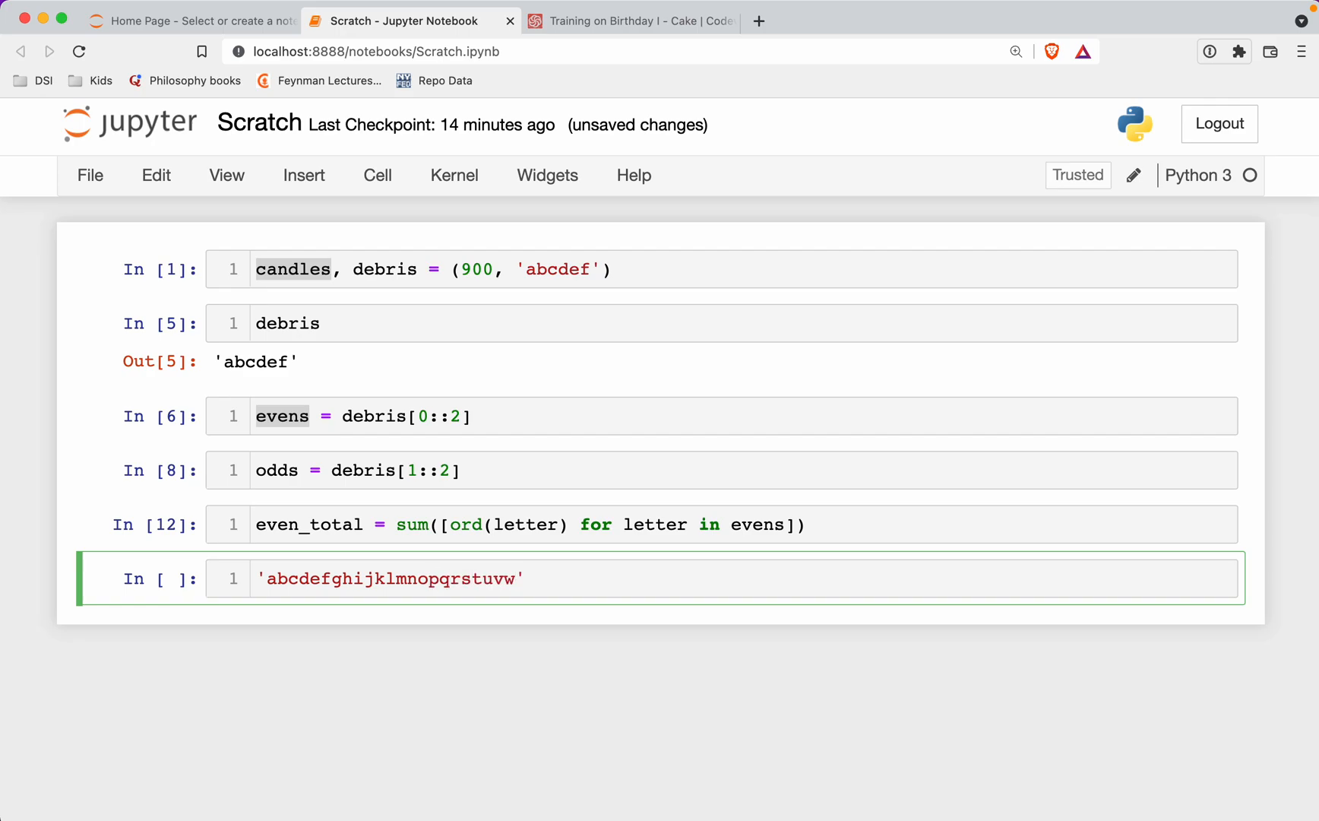
type("wxyz")
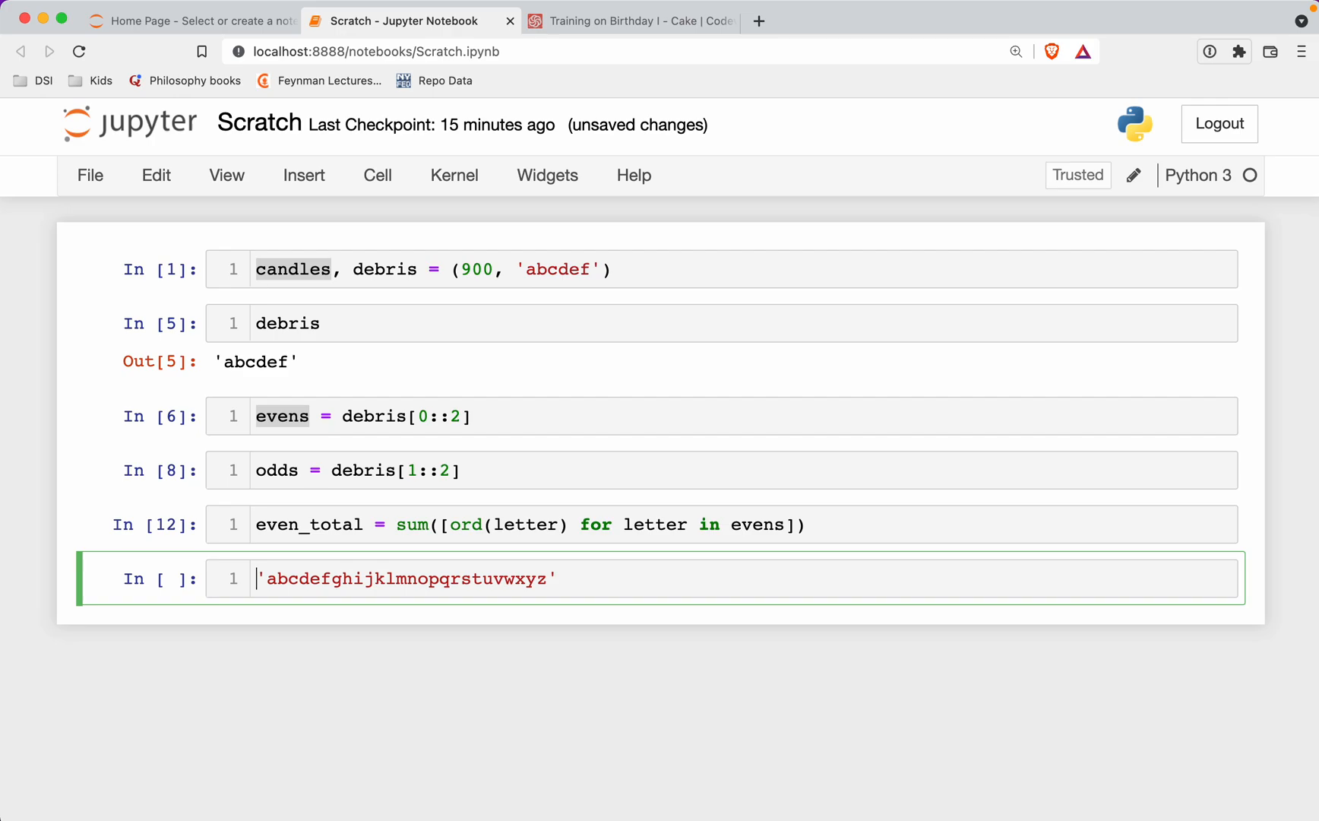
type("alpha =")
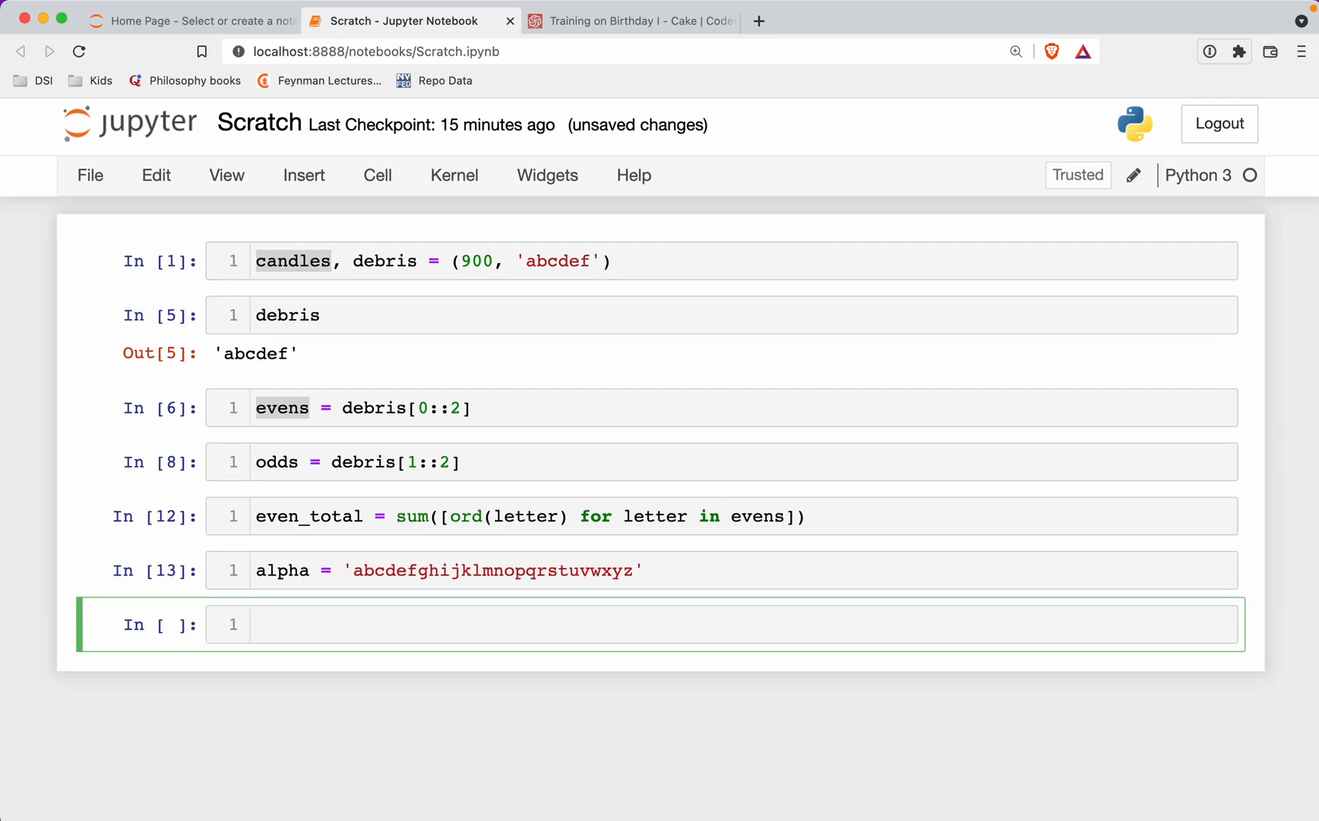
type("alpha.ind")
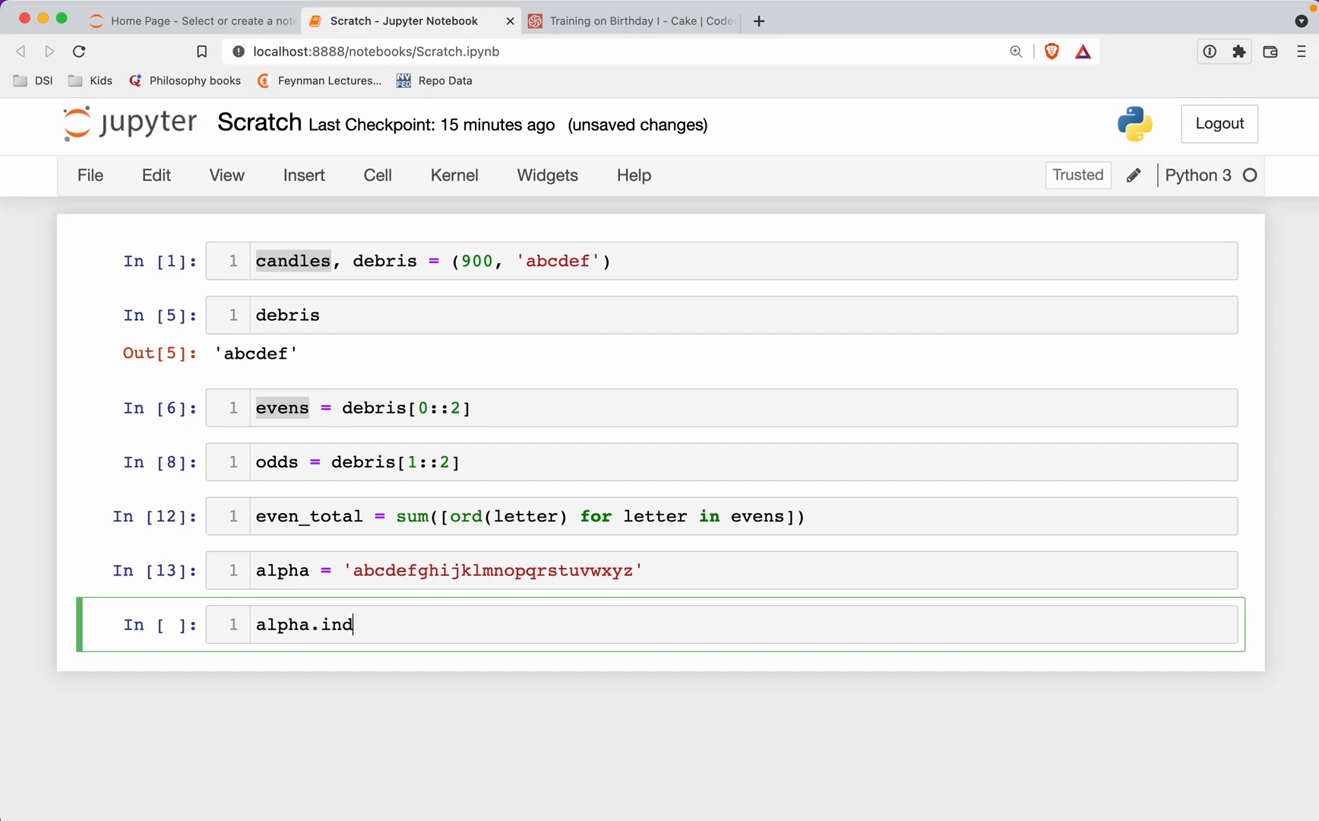
type("ex('a') + 1")
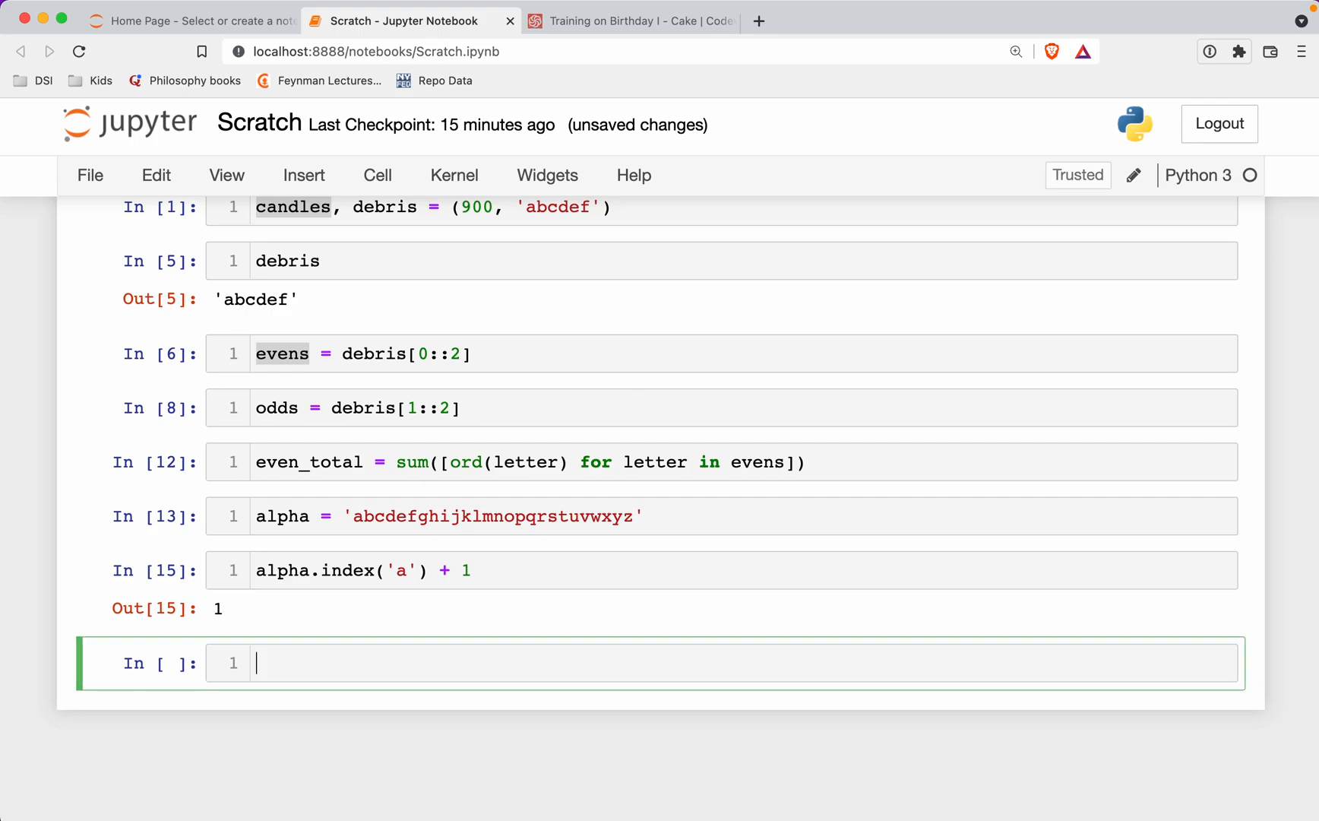
Step: Define odd_total = sum([alpha.index(letter) + 1 for letter in odds]) and show its value 12
type("[letter for lte]")
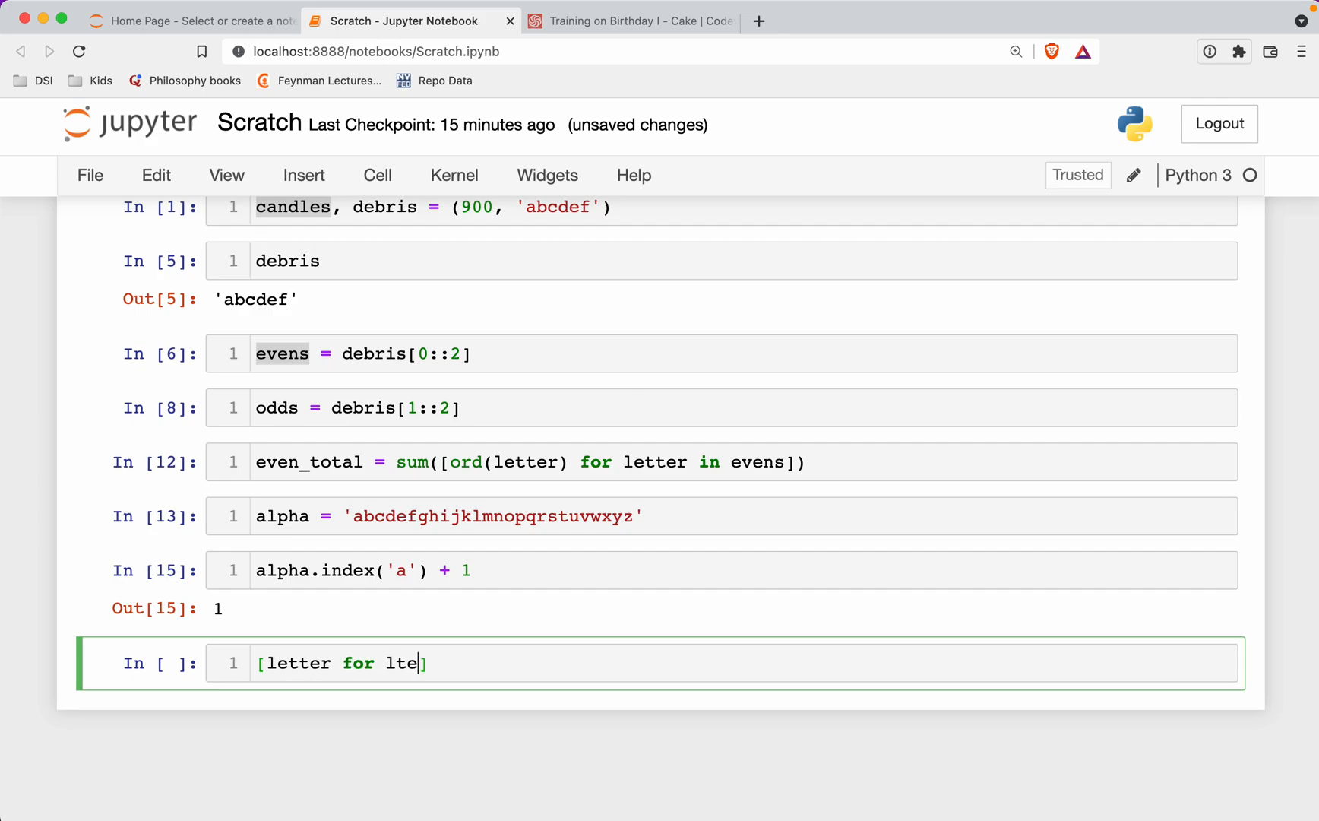
type("letter in odds")
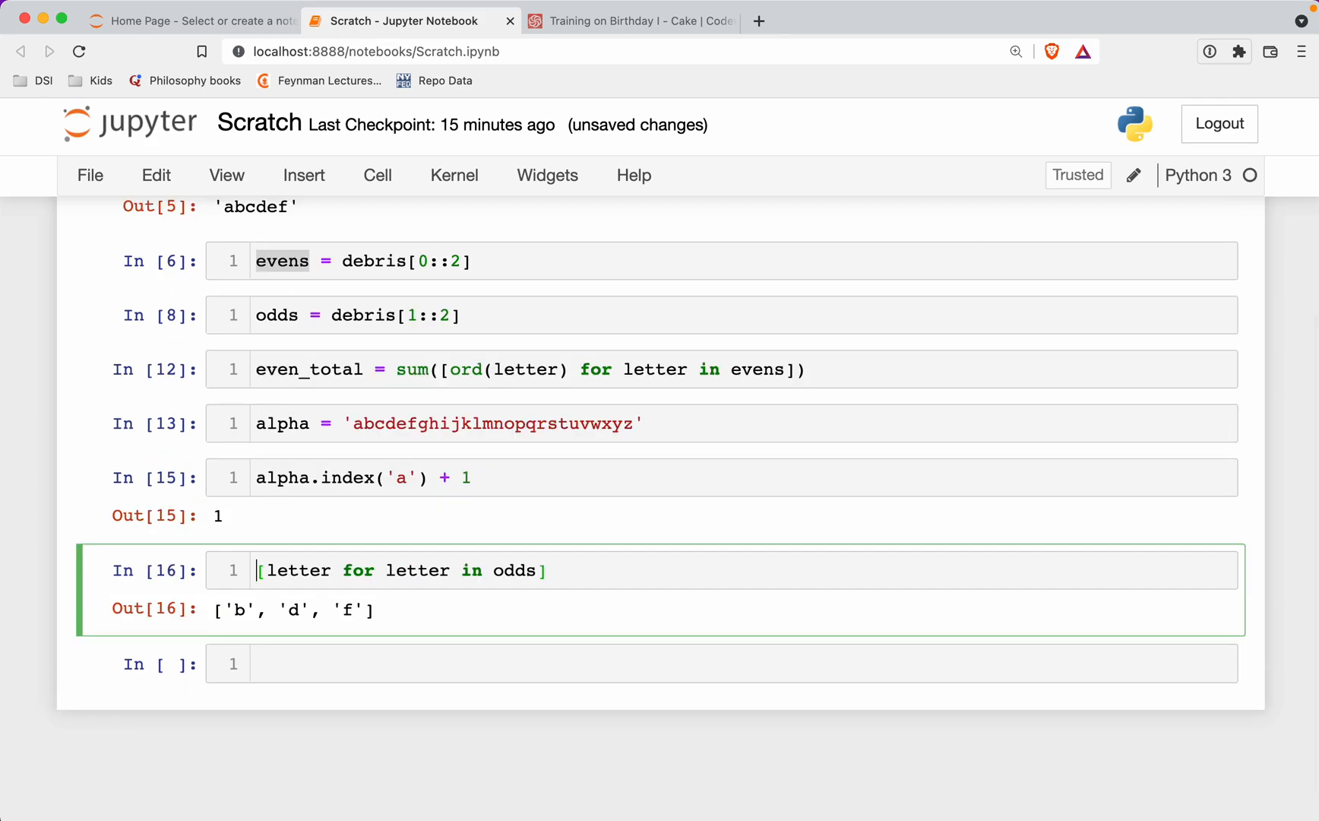
double_click(298, 570)
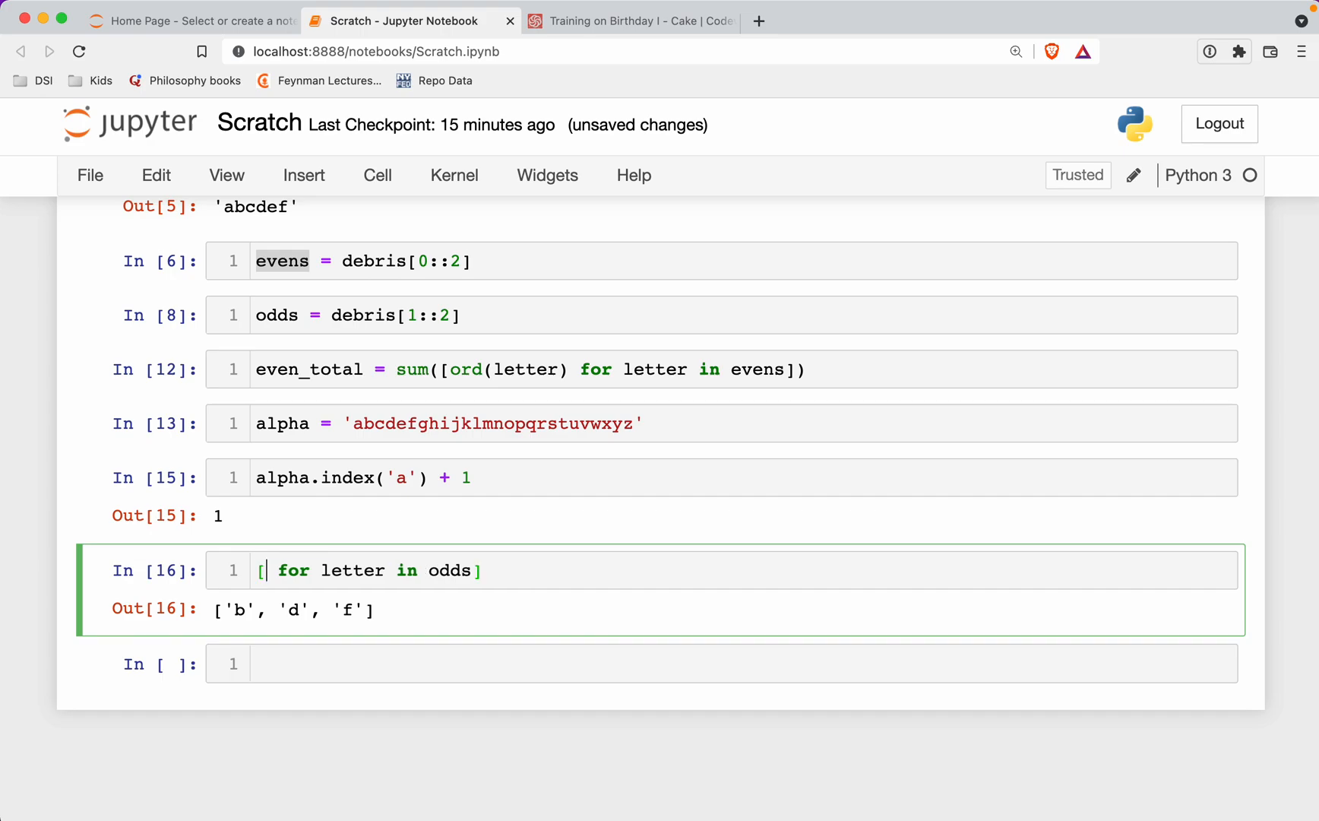
type("alph")
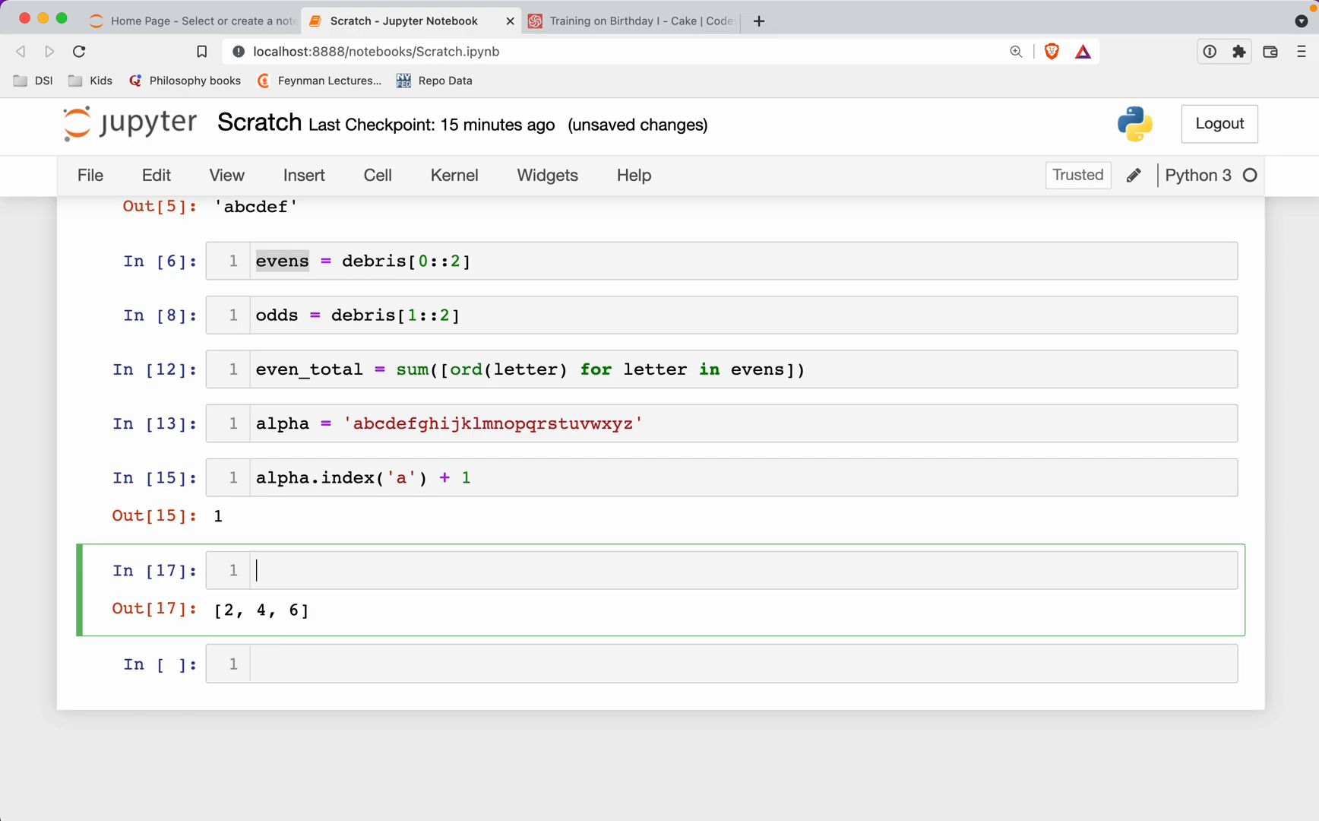
type("odd_total = sum([alpha.index(letter) + 1 for letter in odds")
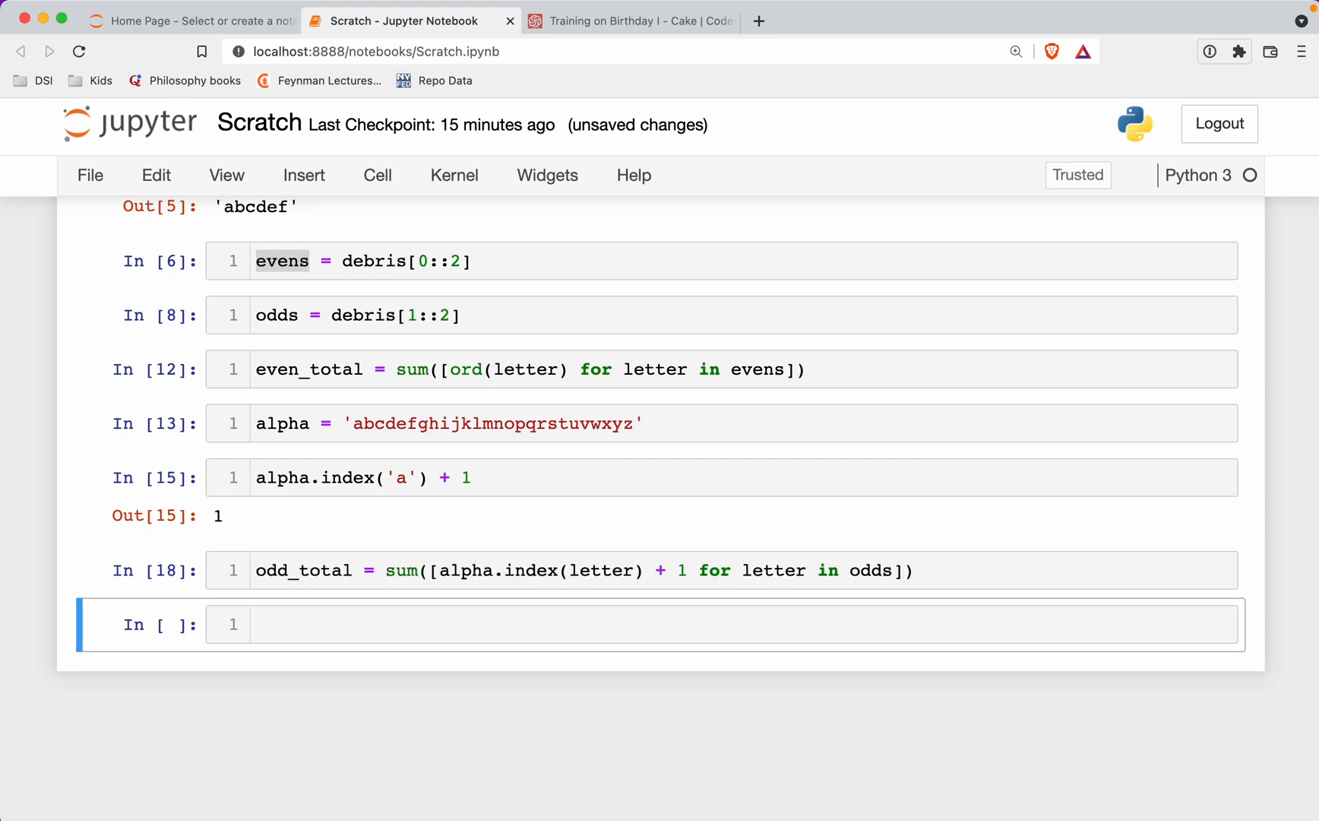
left_click(563, 570)
type("odd_total")
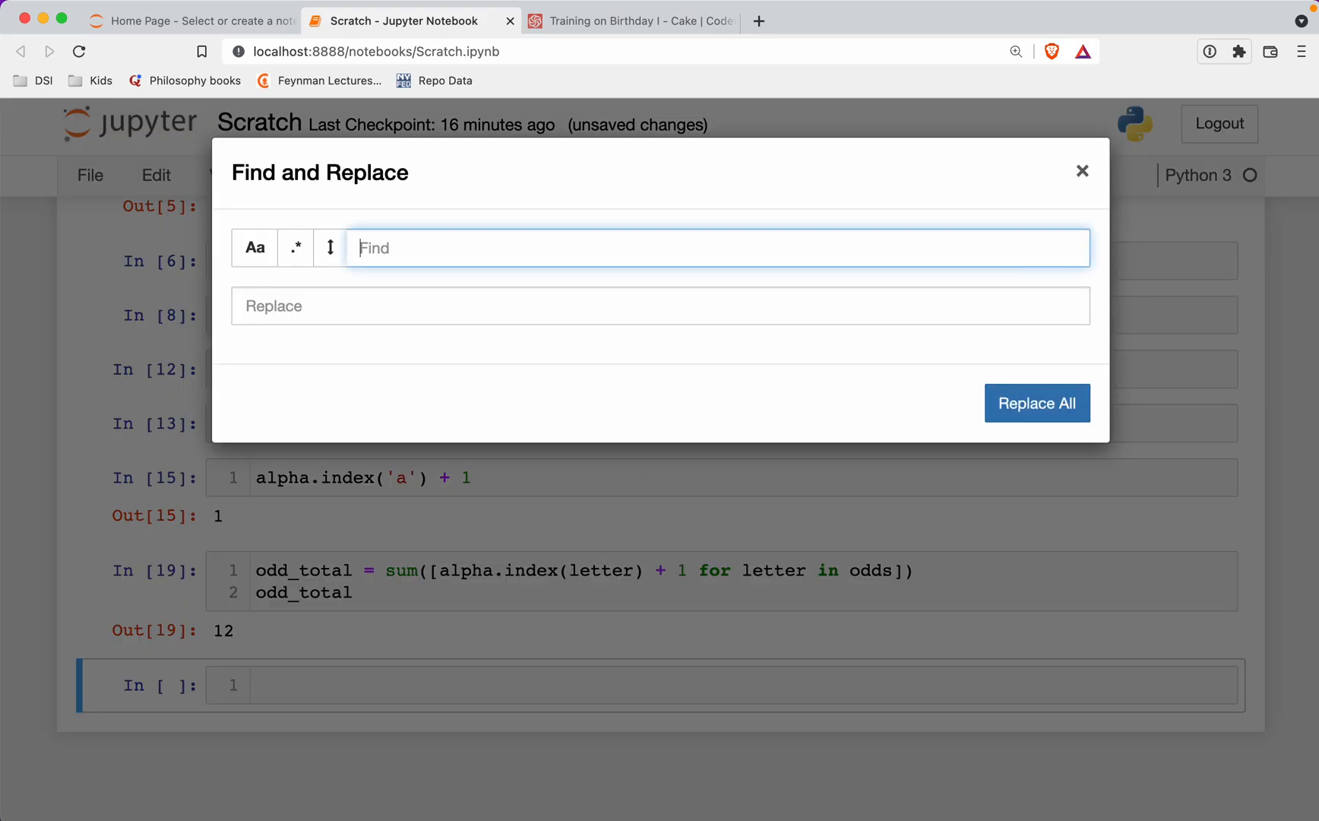
mouse_move(1082, 168)
type("fa")
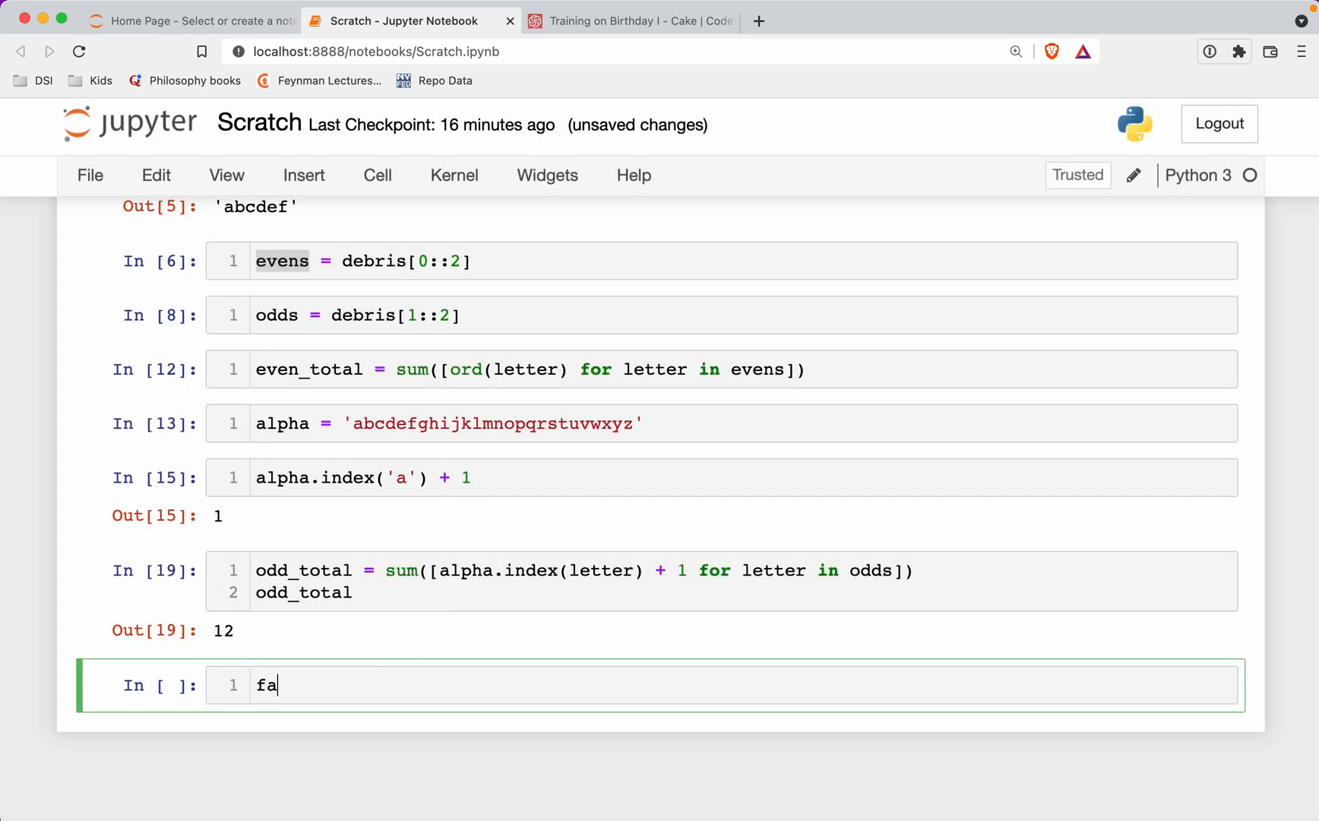
Step: Add fallen_candles = even_total + odd_total and fallen_candles / candles, merge the cells and return to Codewars
type("llen_canl")
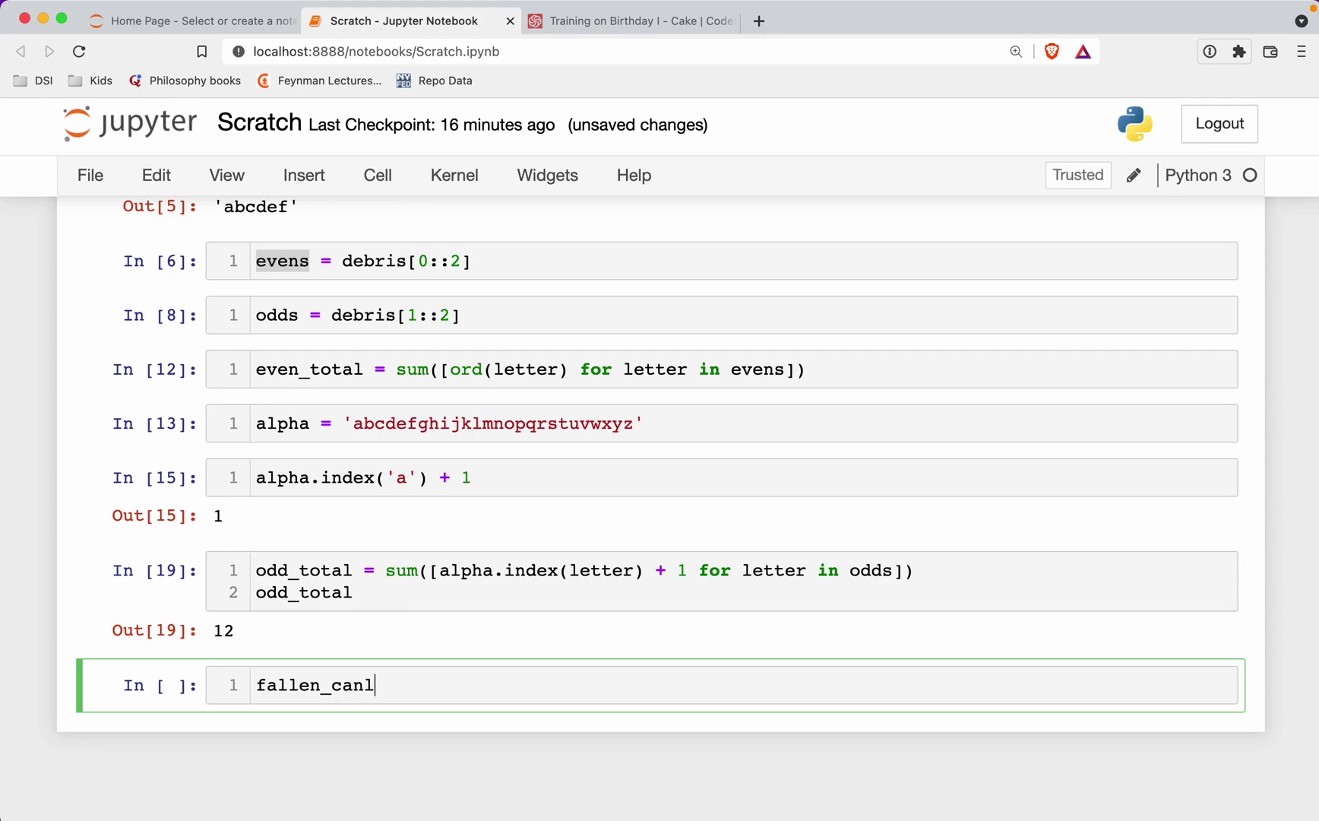
key("Backspace")
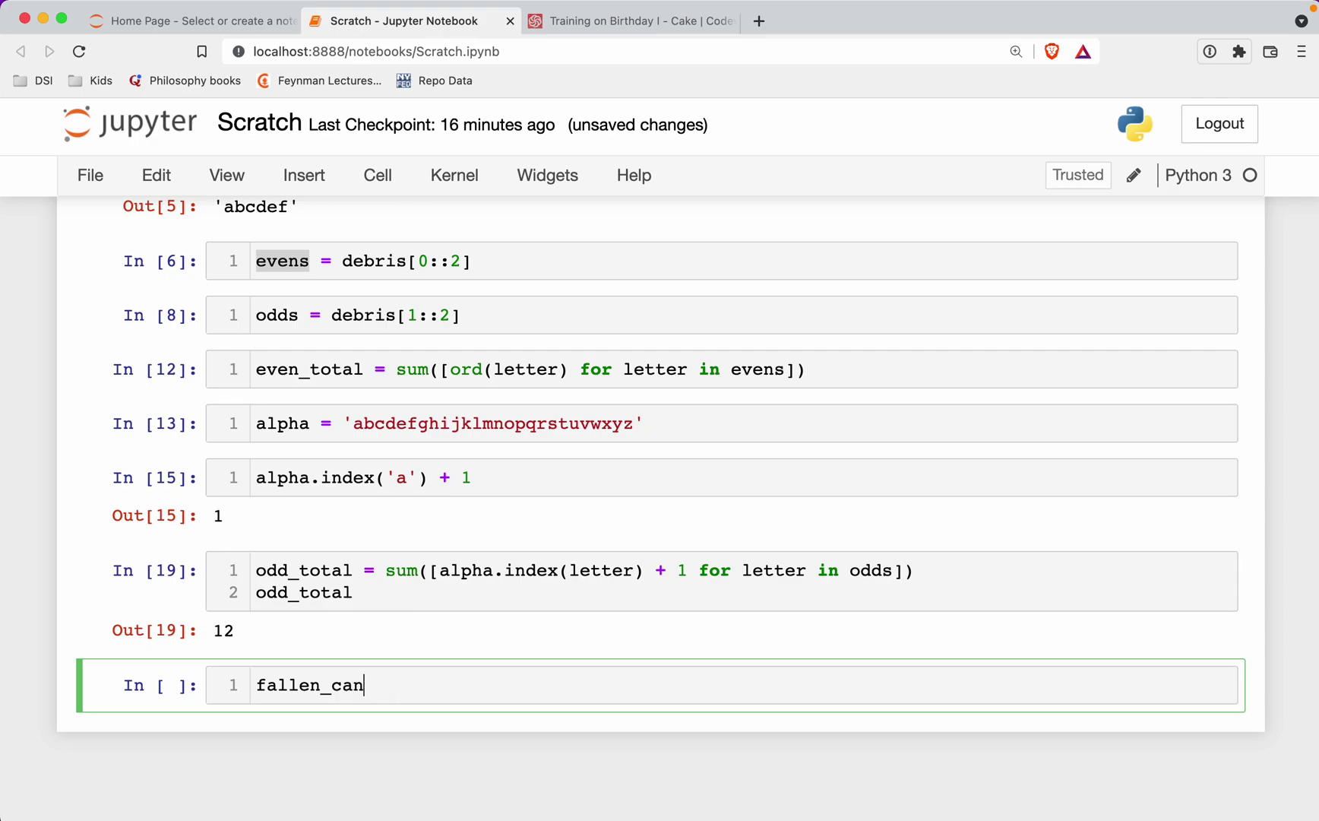
type("dles = e")
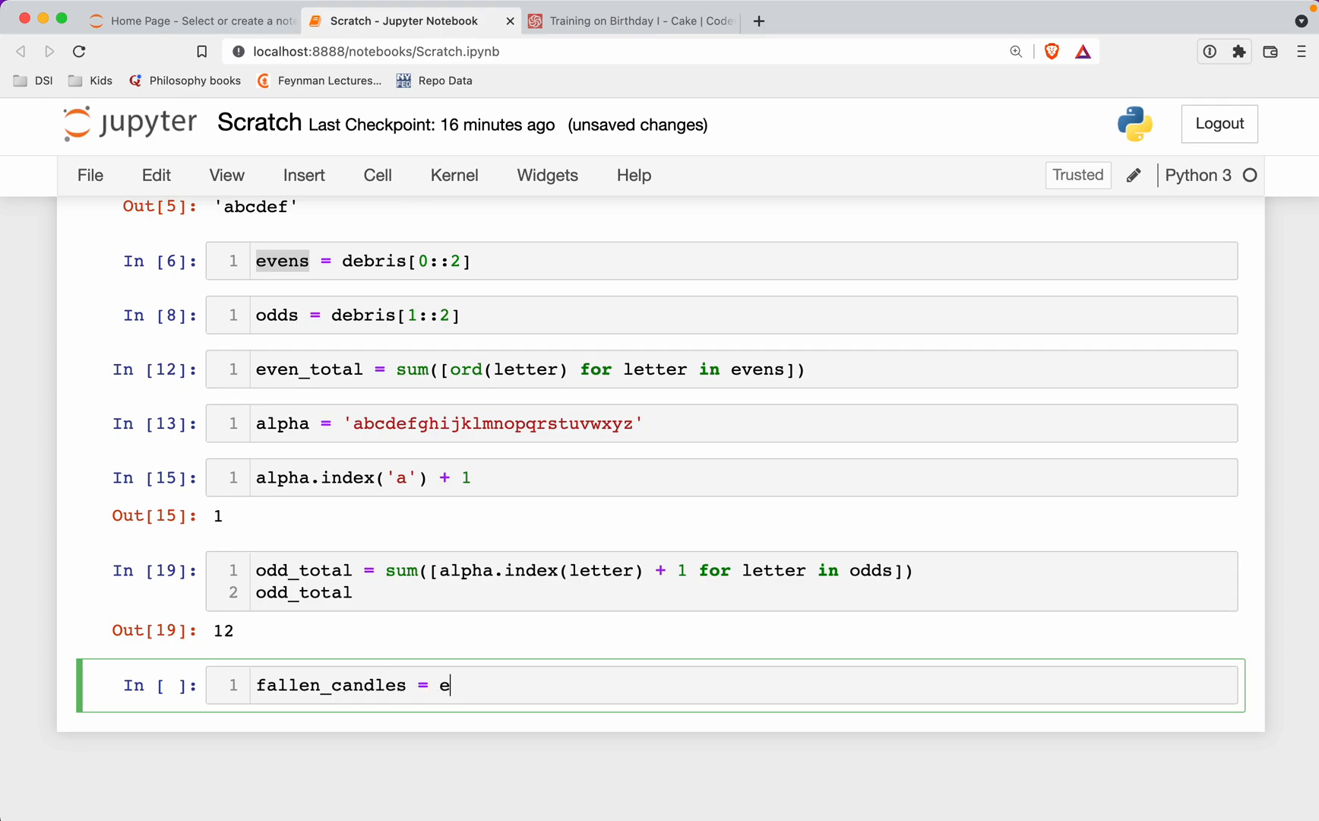
type("ven_total")
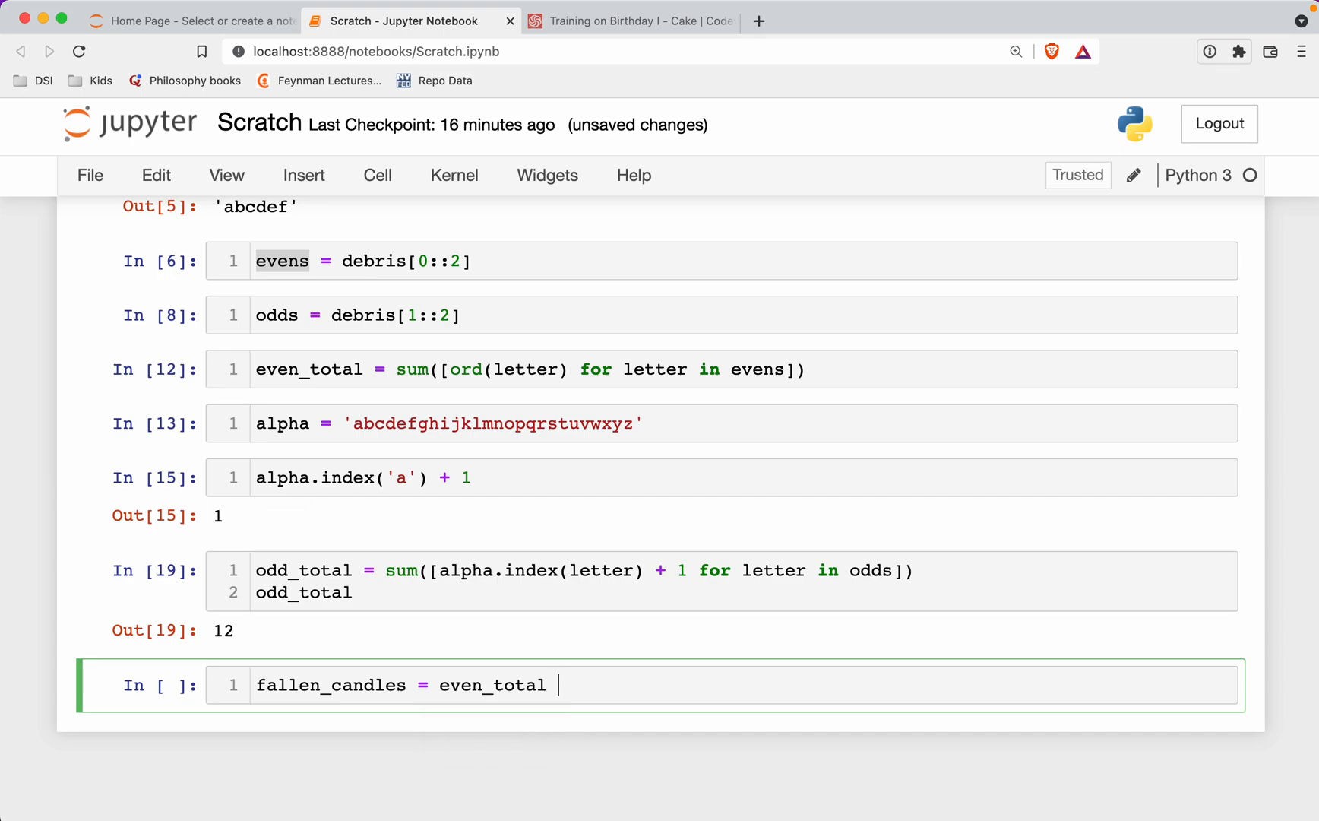
type("+ odd_total")
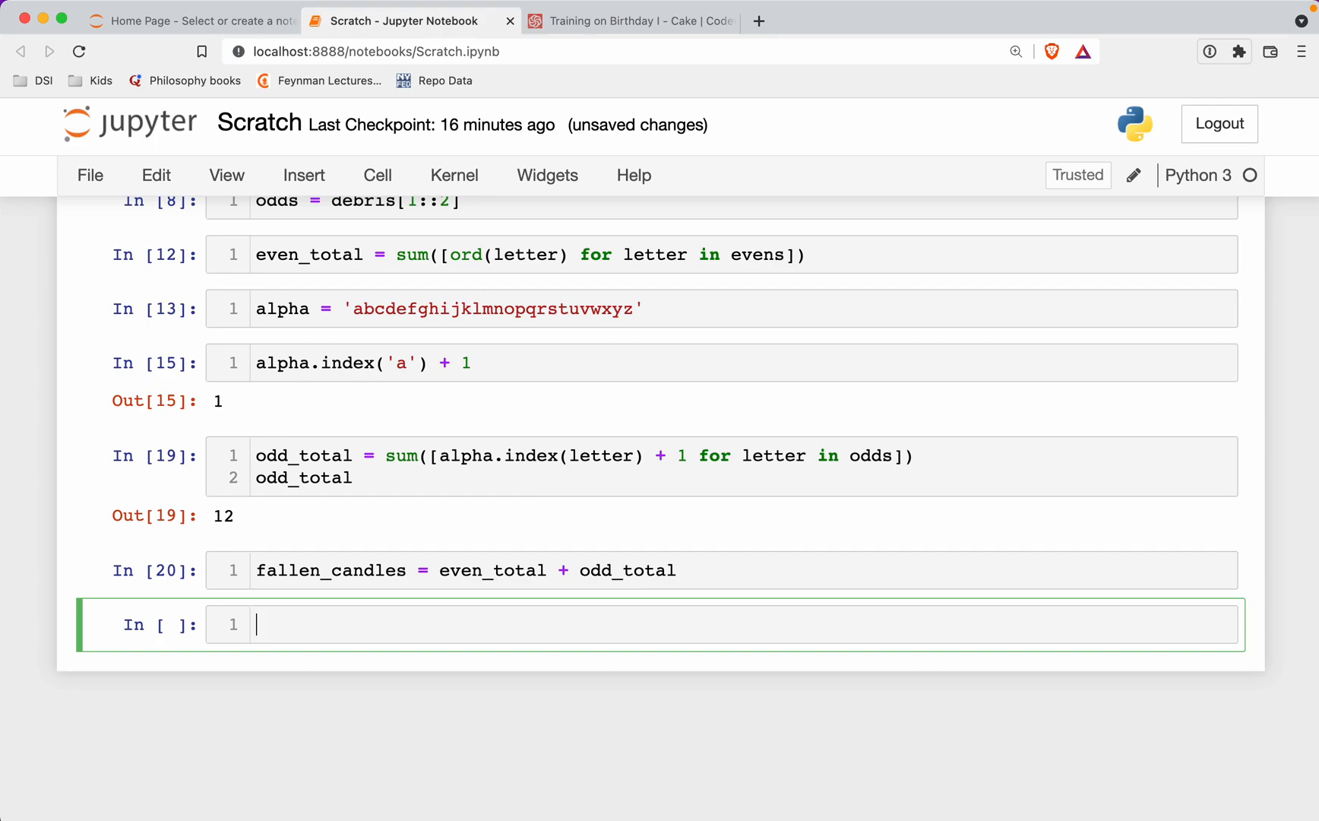
type("fall")
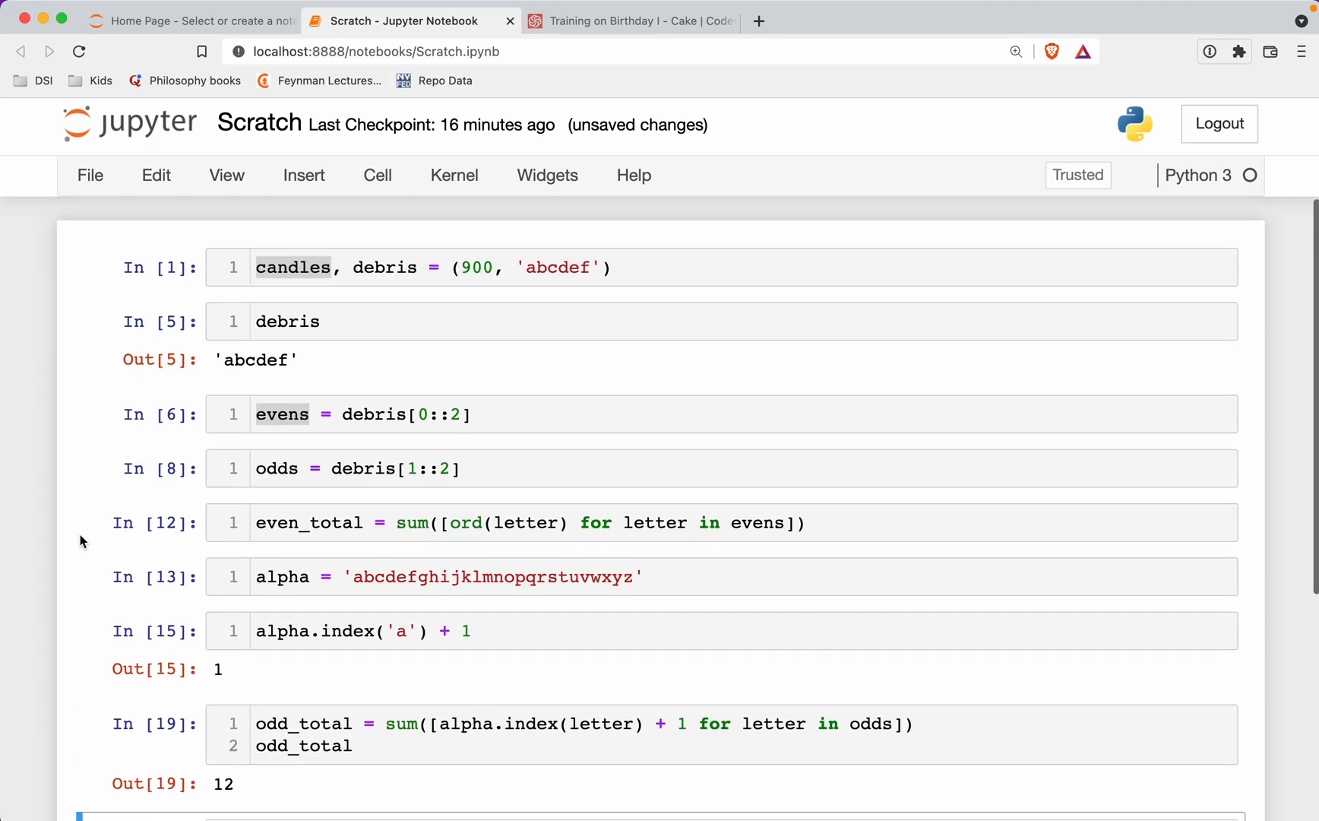
scroll("down", 3)
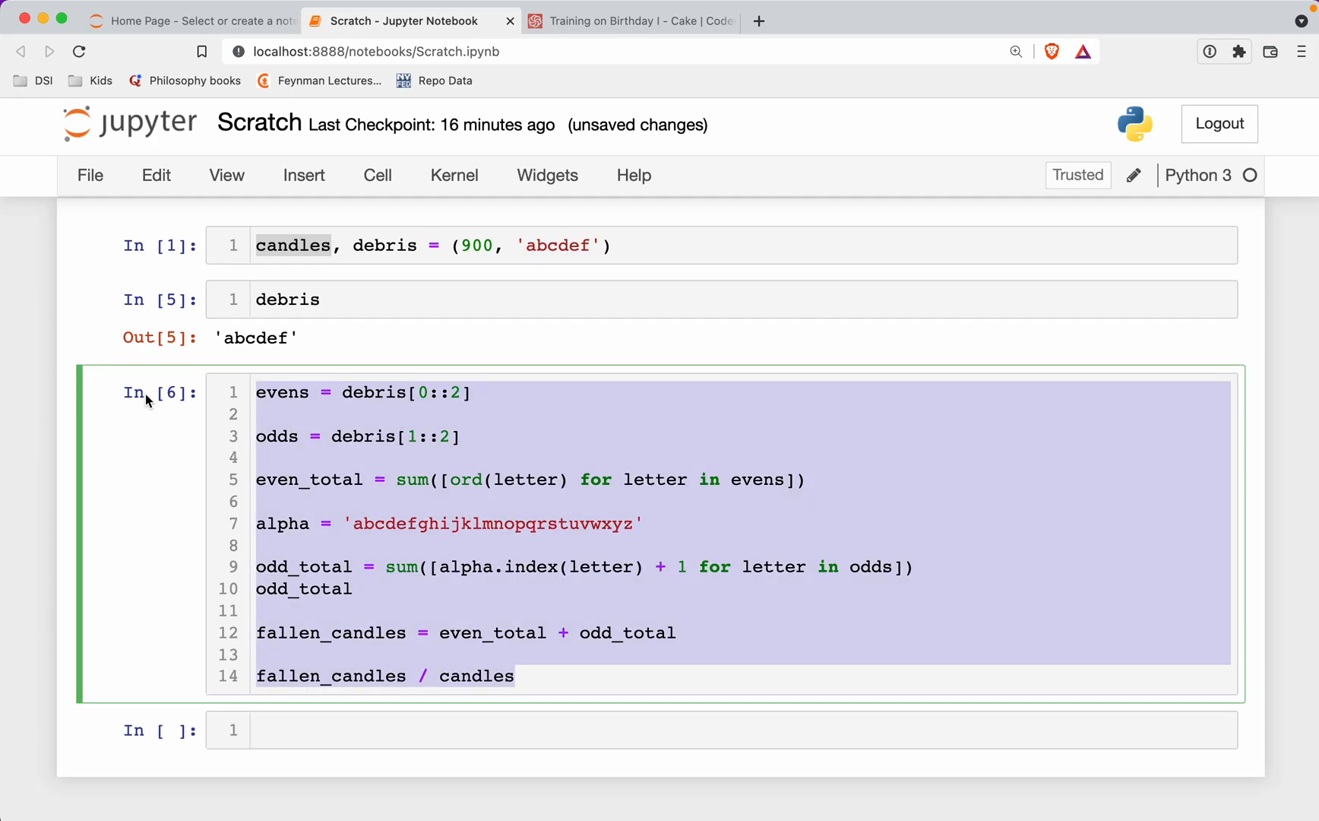
left_click(637, 21)
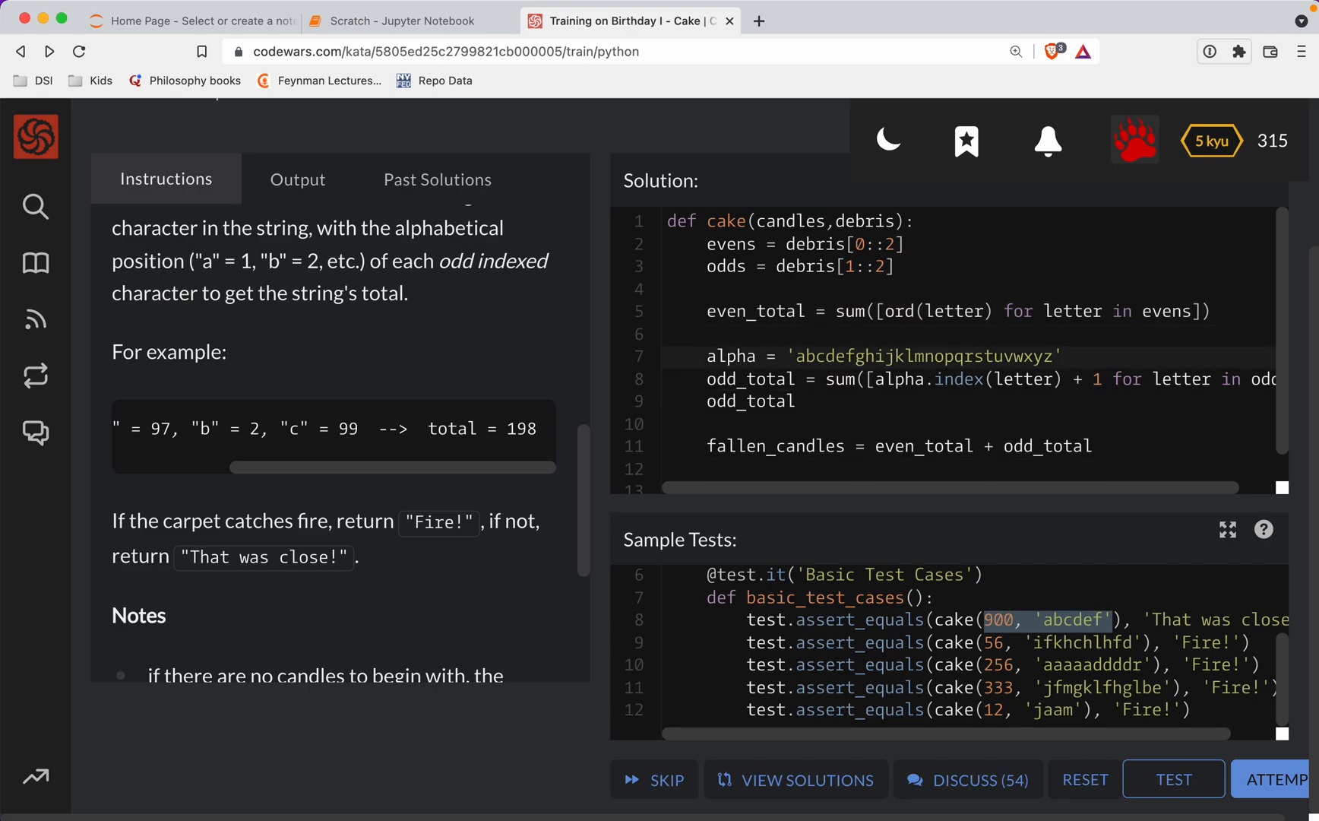
Step: Return 'Fire!' when fallen_candles / candles > .7, else 'That was close!', and run the sample and full tests
type("fallen_candles / candles")
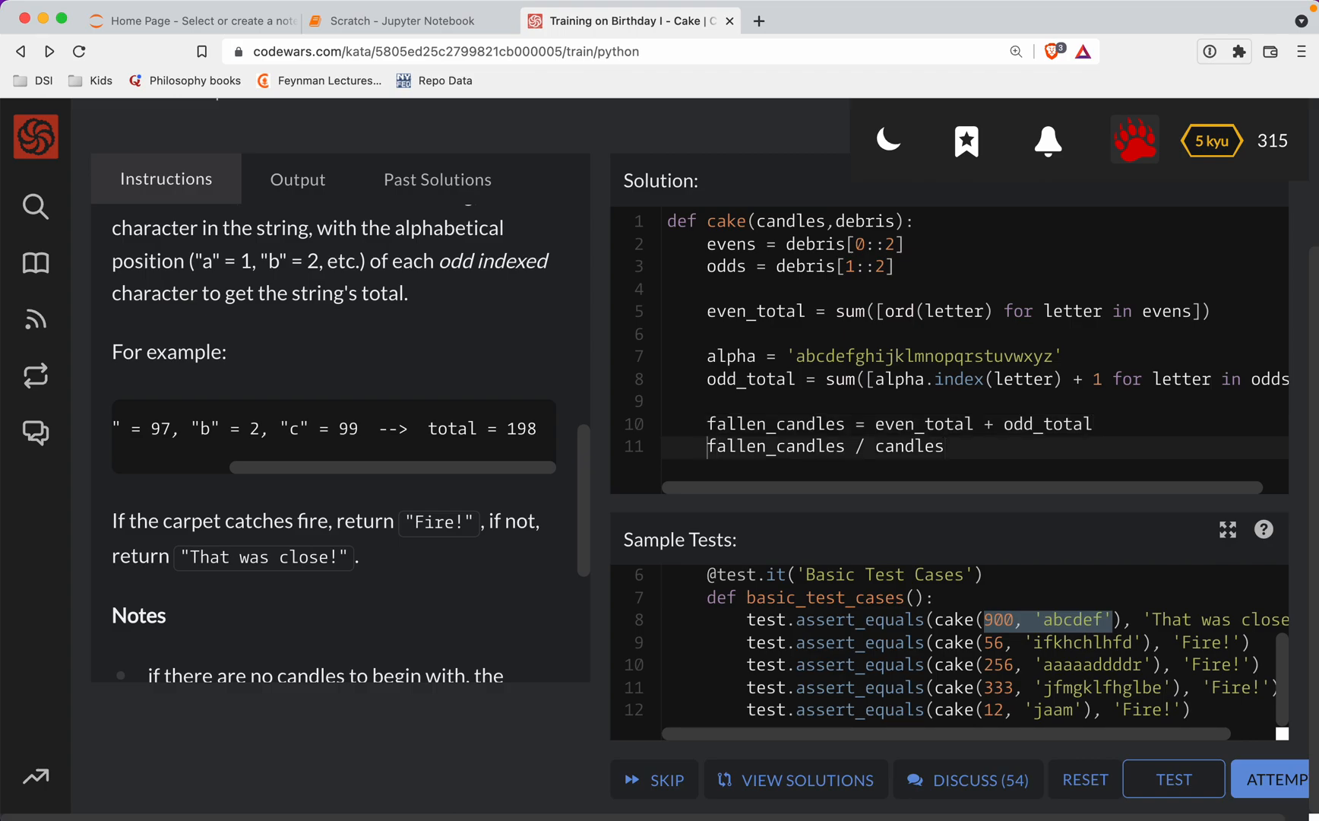
type("if")
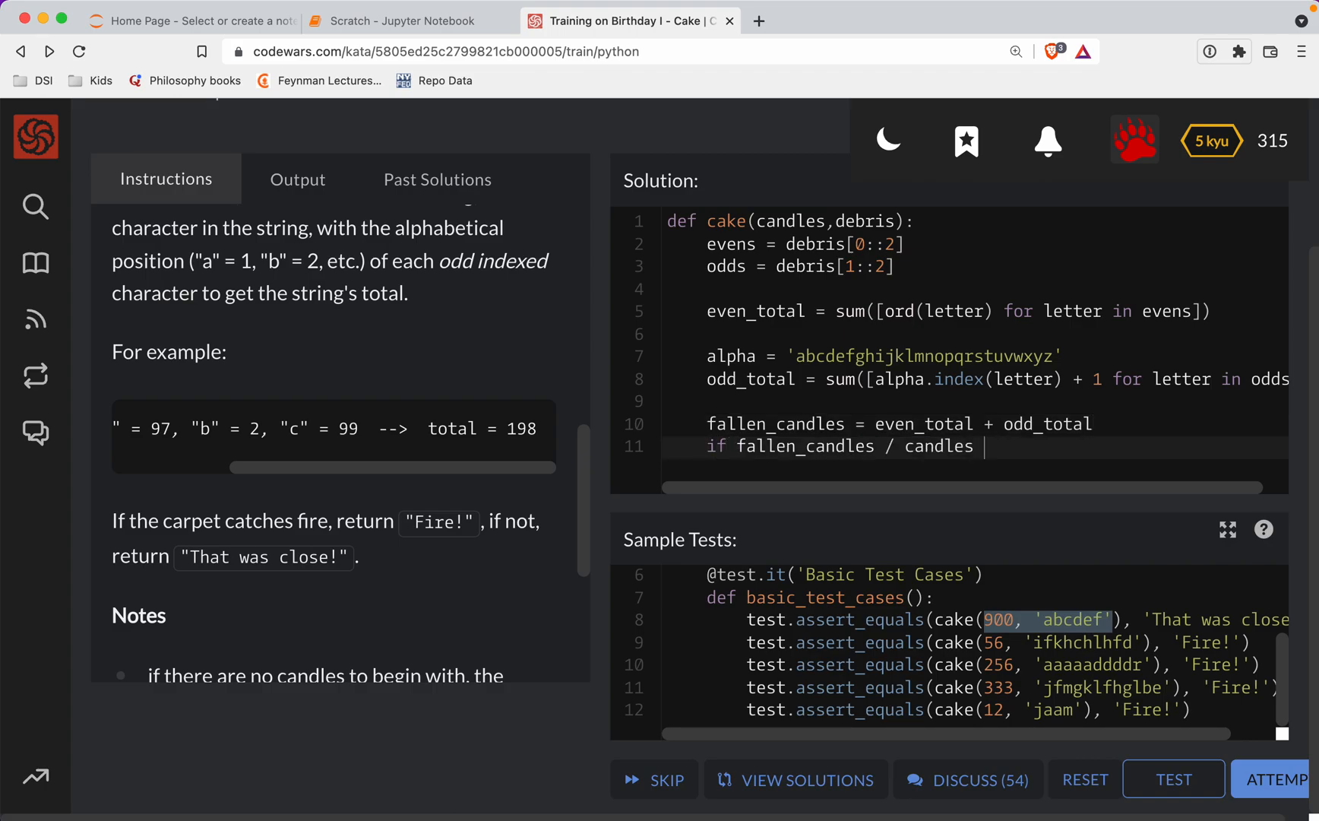
type("> .7:")
type("return 'Fire!")
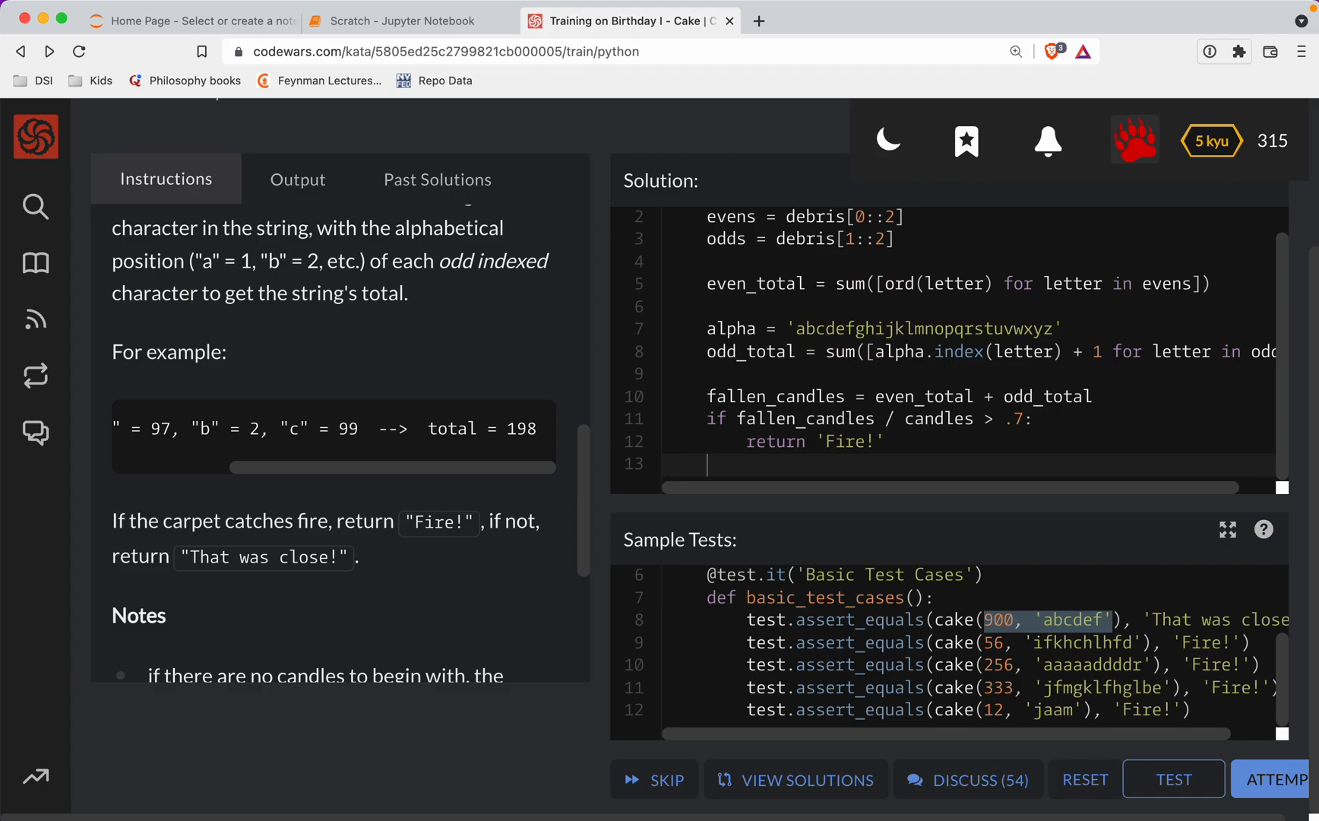
type("return 'That was close!")
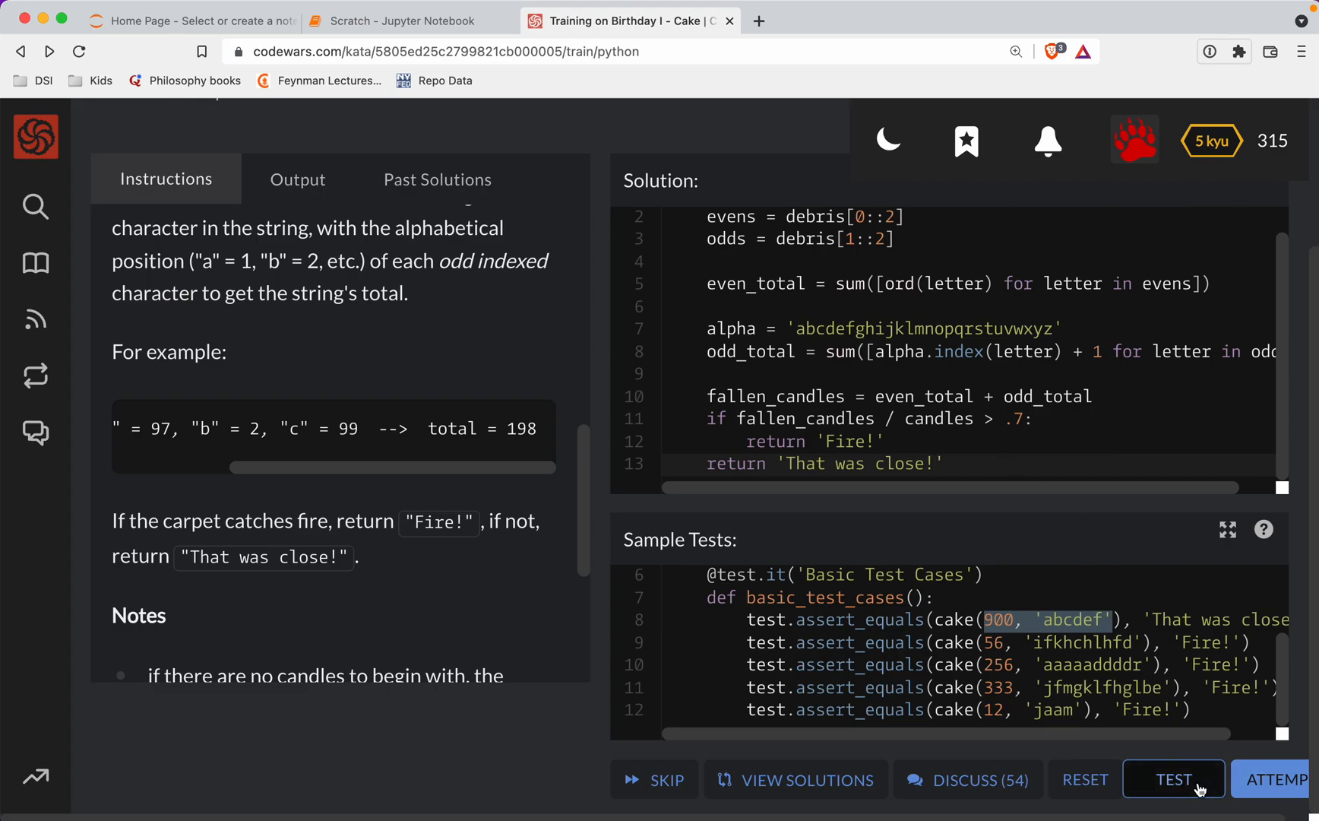
left_click(1173, 780)
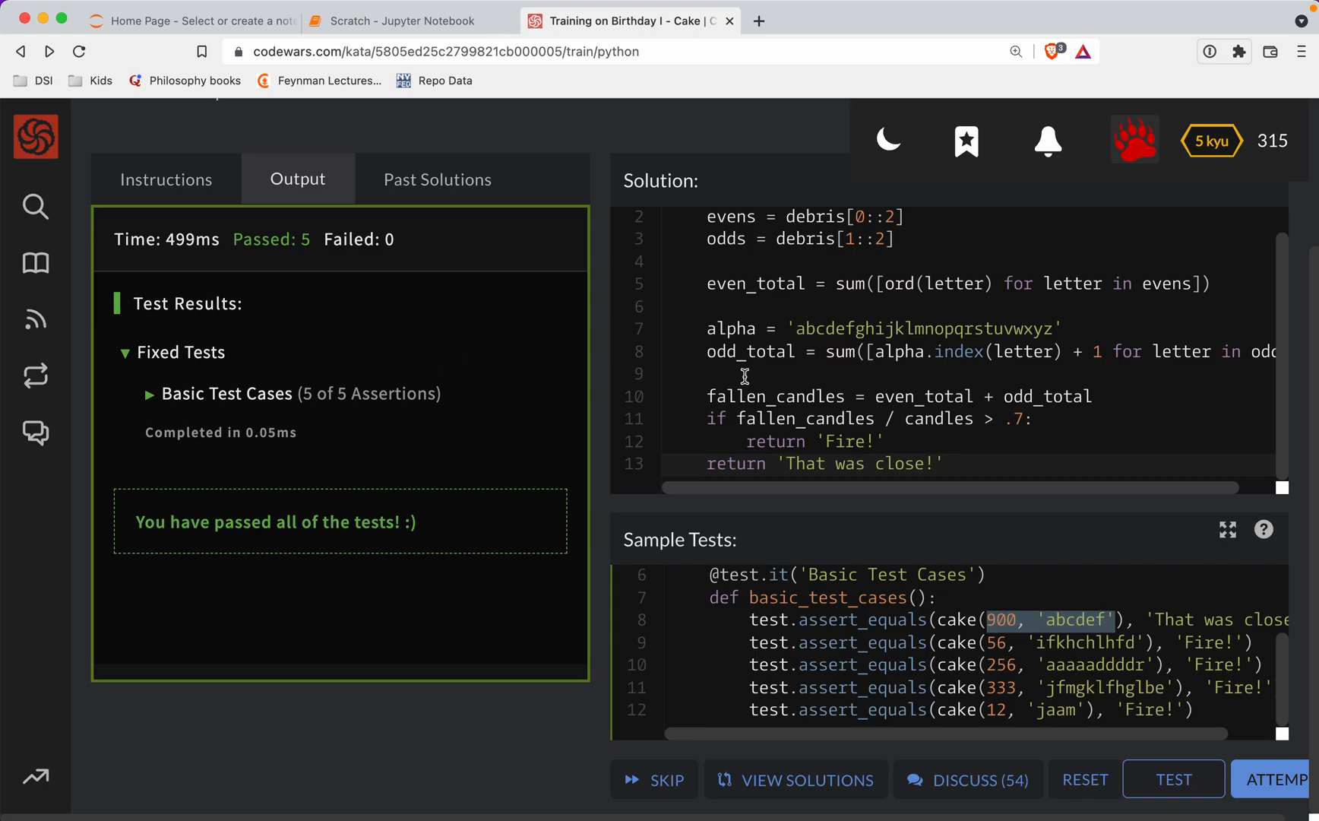
left_click(1173, 779)
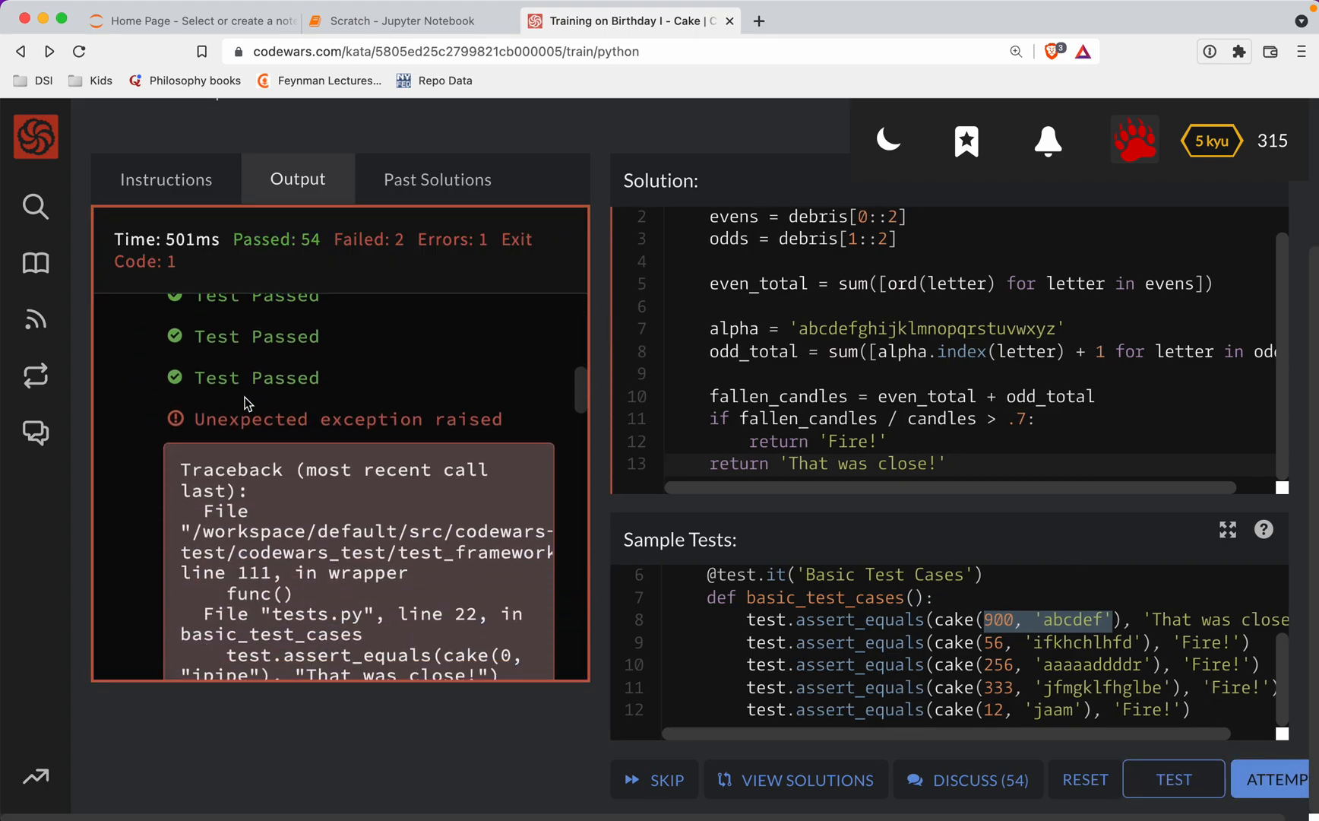
Step: Add an if candles == 0: return 'That was close!' guard, pass all 55 tests and submit the solution
scroll("down", 3)
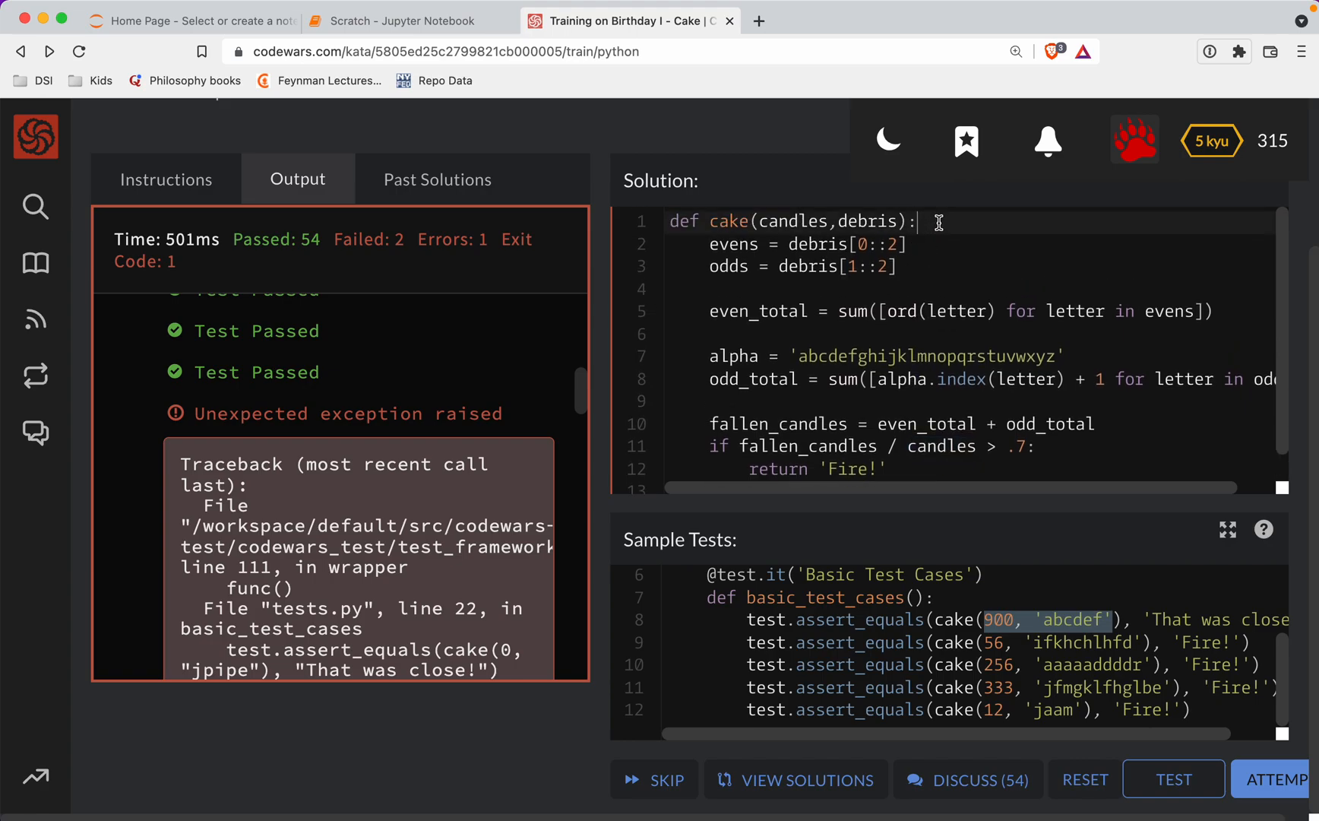
type("if can")
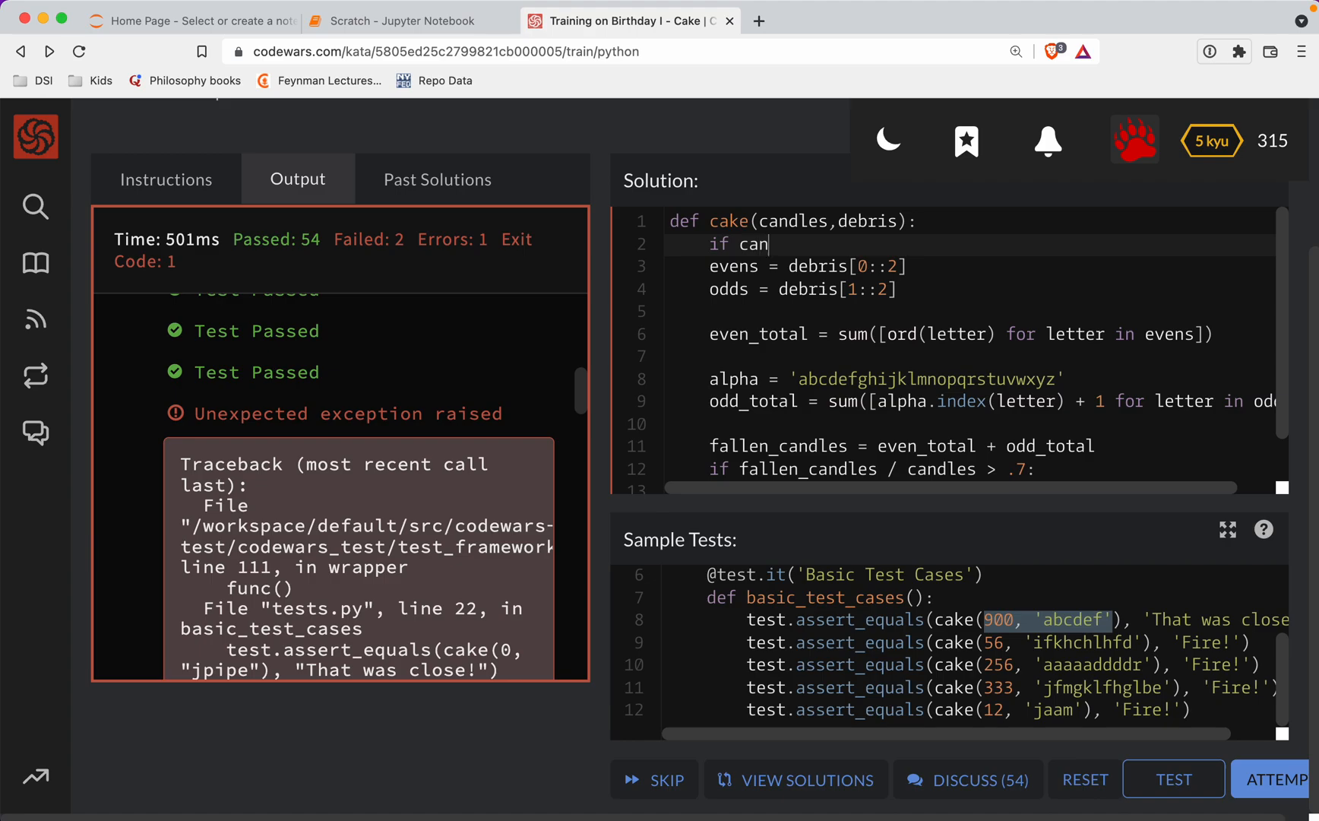
type("les == 0:")
type("return")
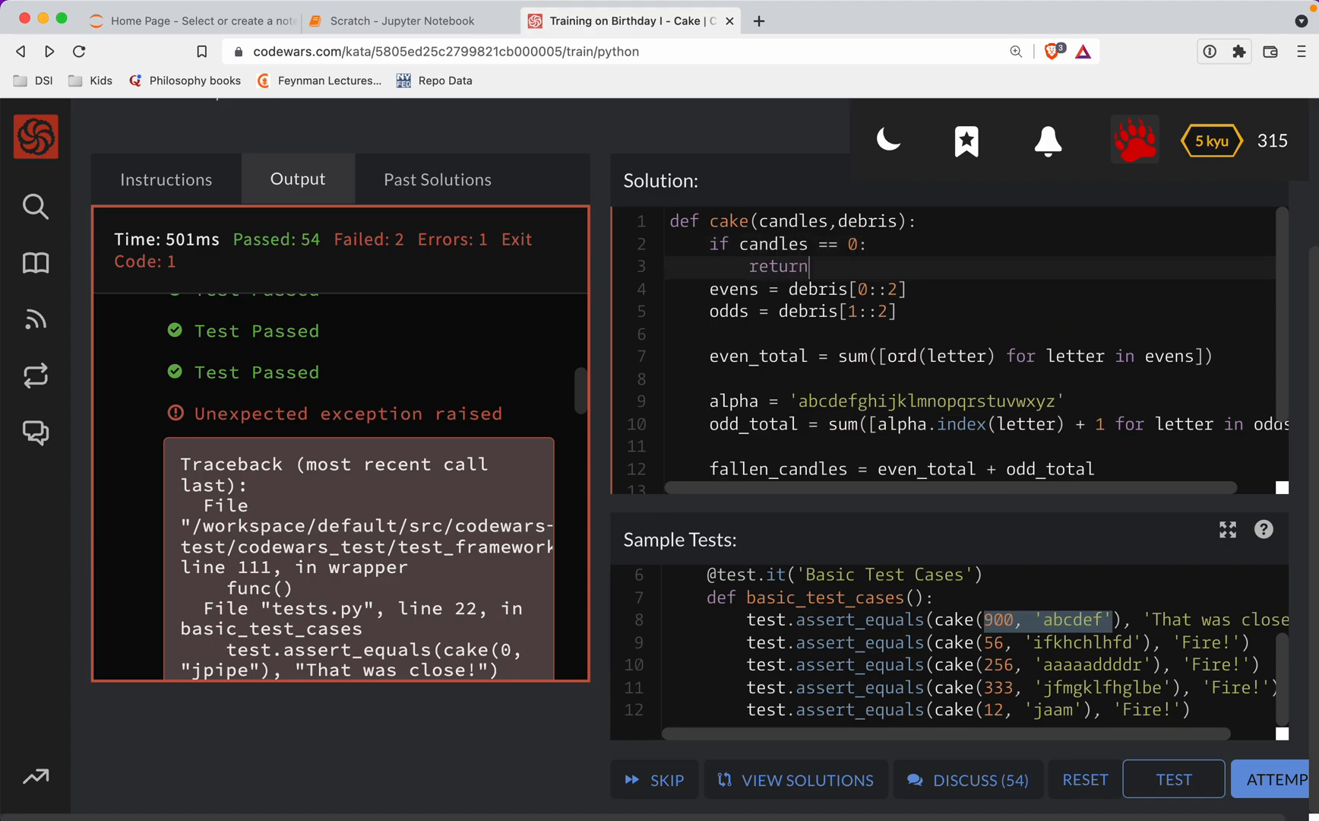
type("'That was c")
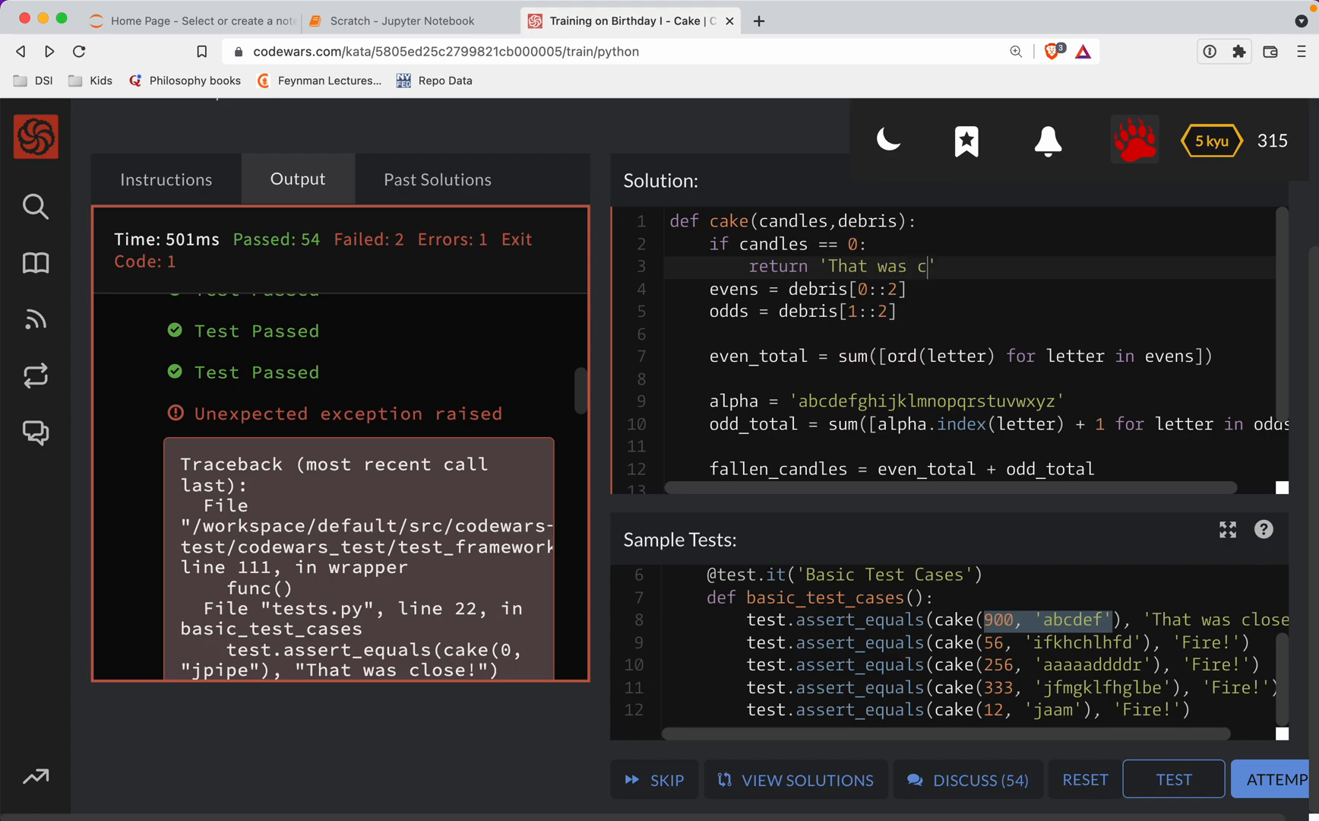
type("lose!'")
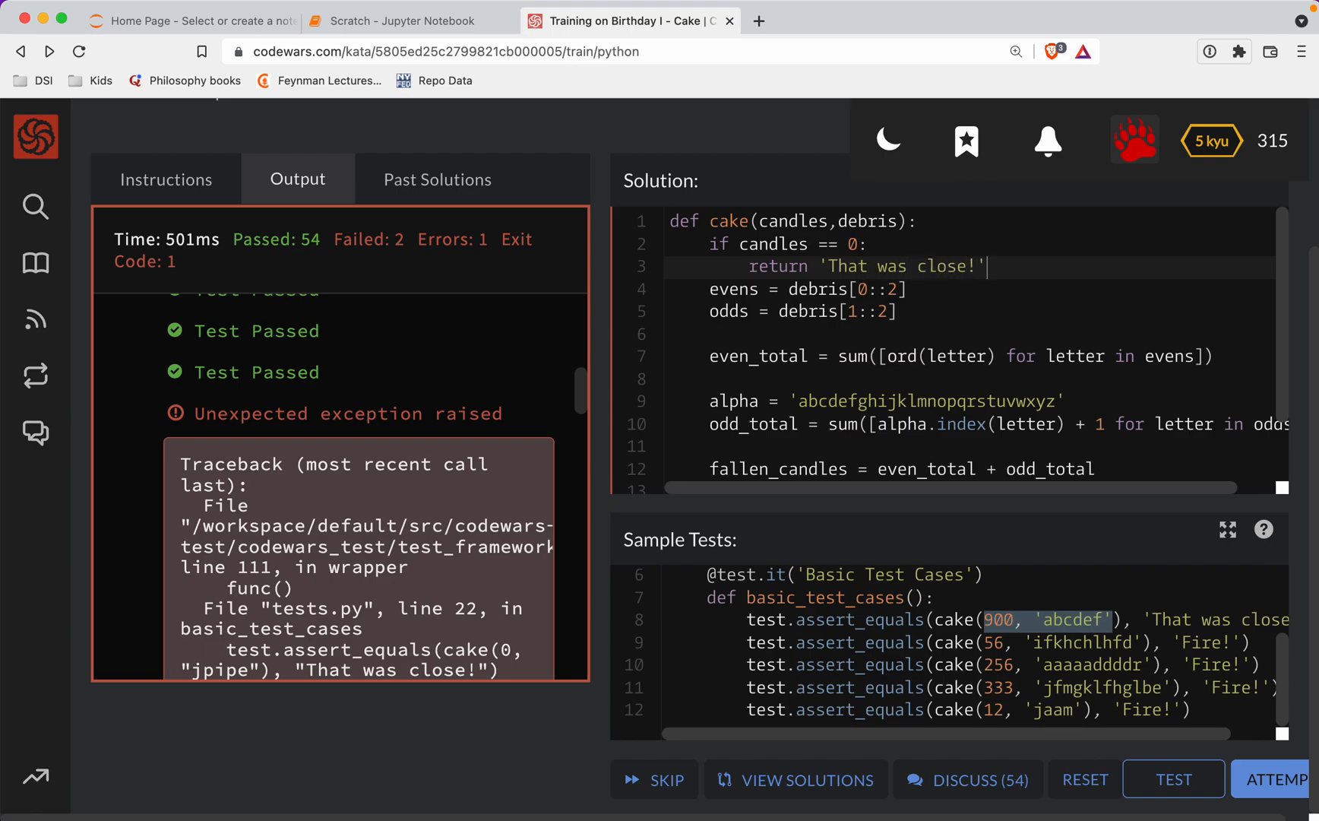
left_click(1174, 779)
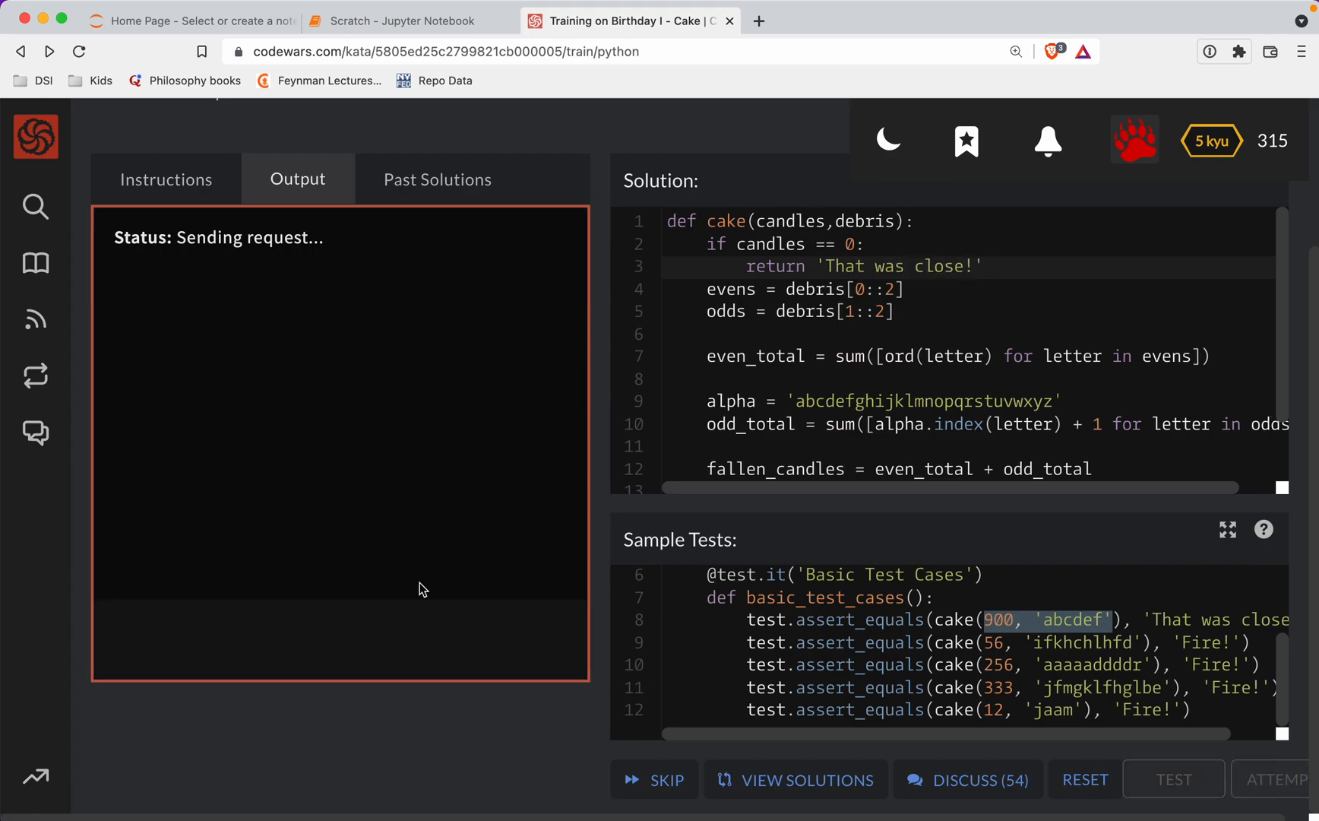
left_click(1174, 780)
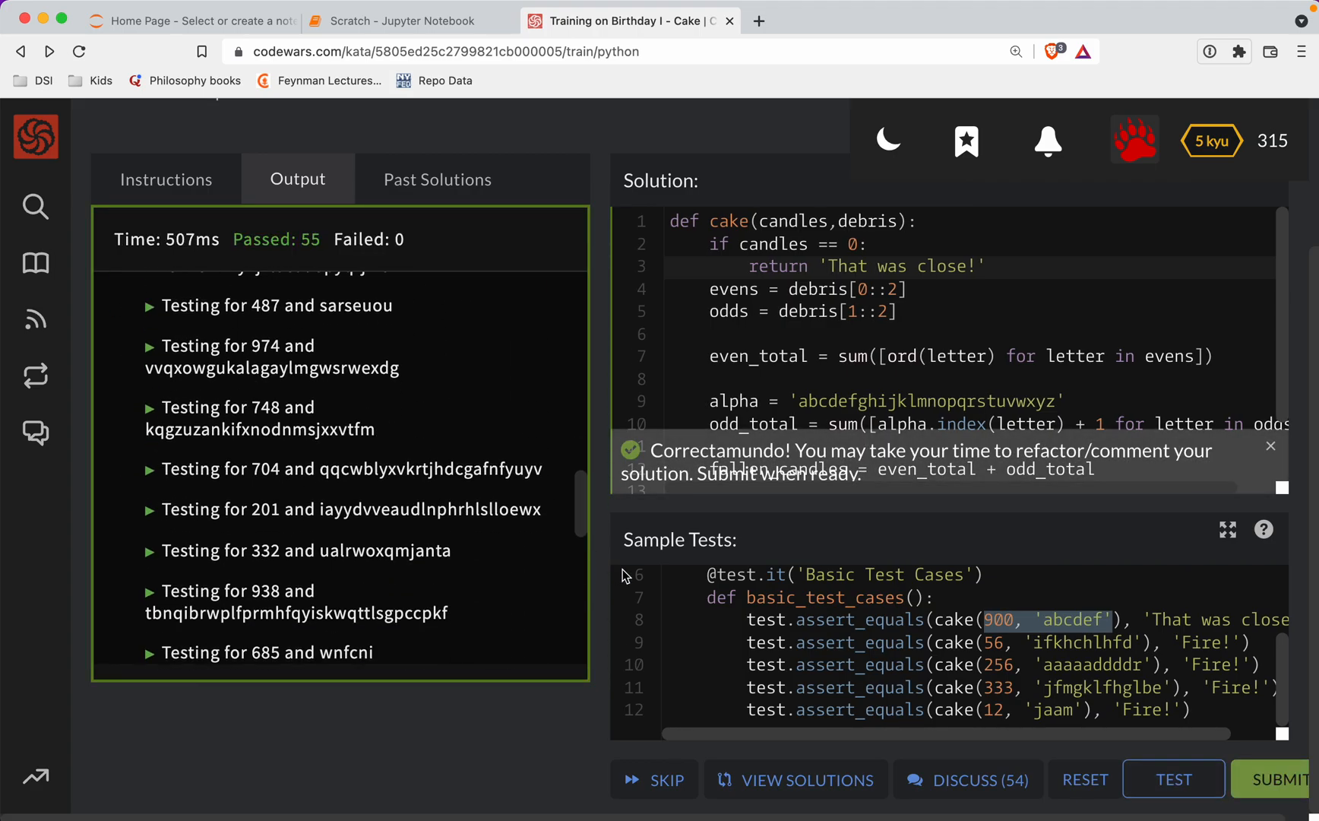
left_click(1283, 779)
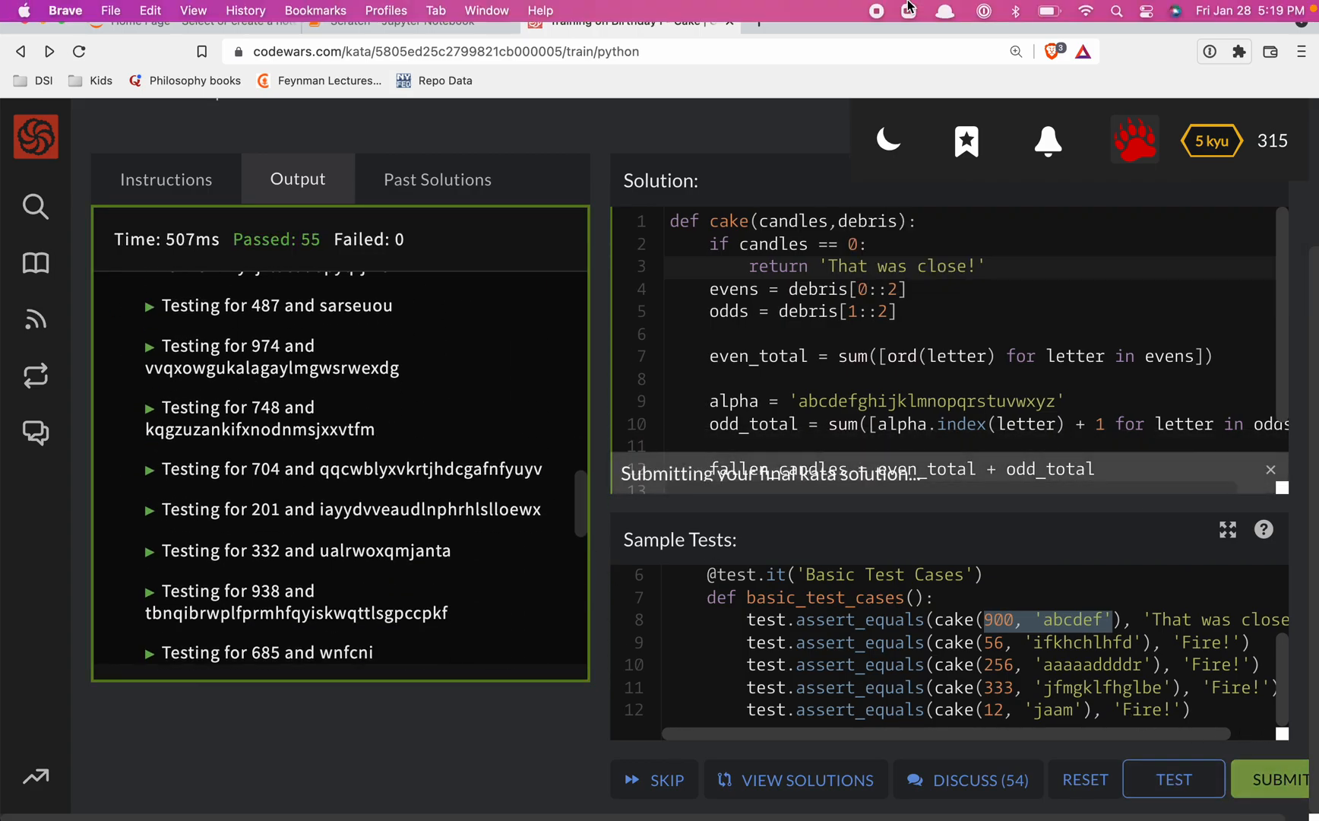